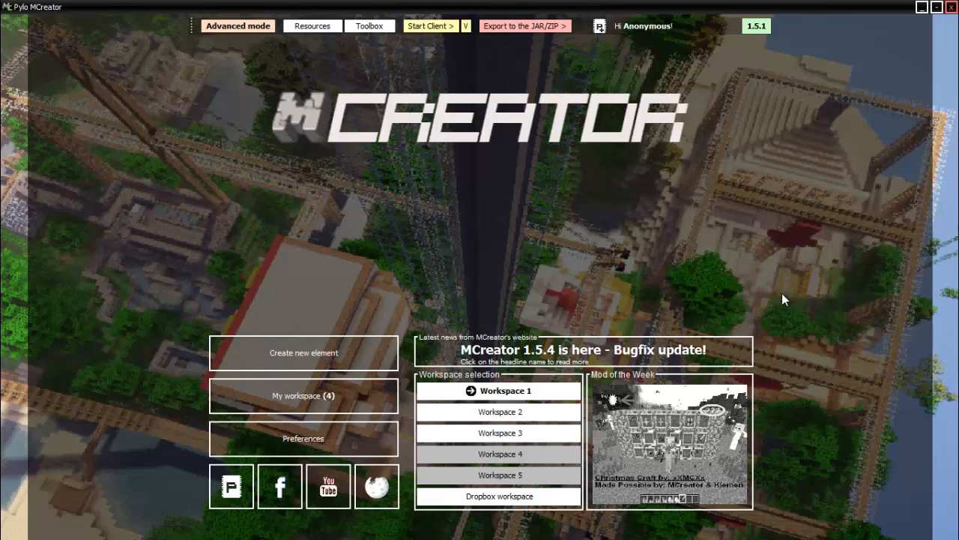
mouse_move(333, 366)
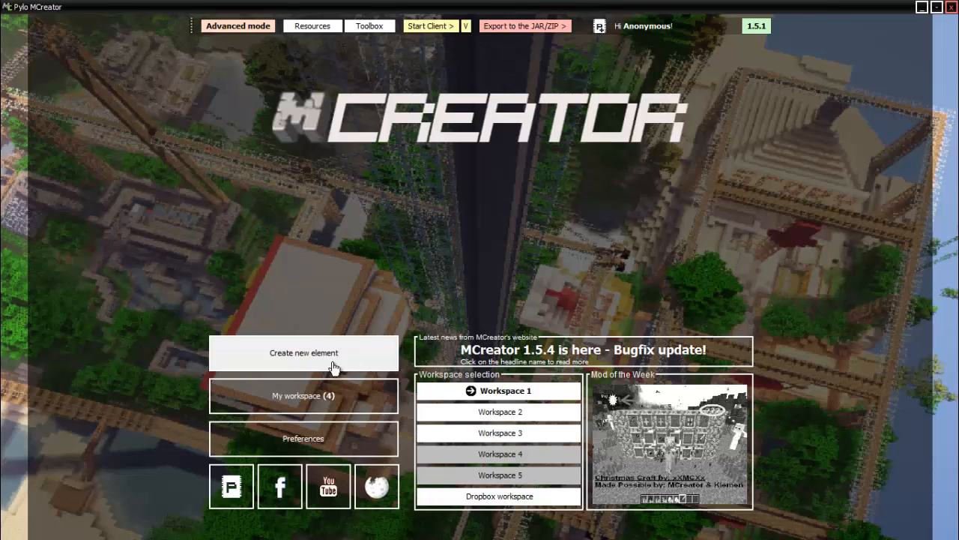
Step: Dismiss the new element dialog and open the item/block texture maker
left_click(304, 353)
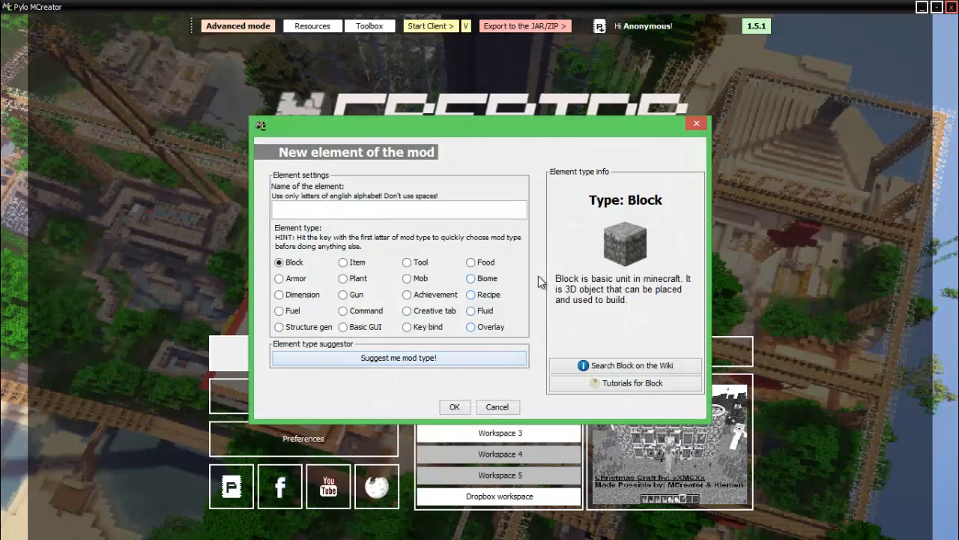
mouse_move(503, 279)
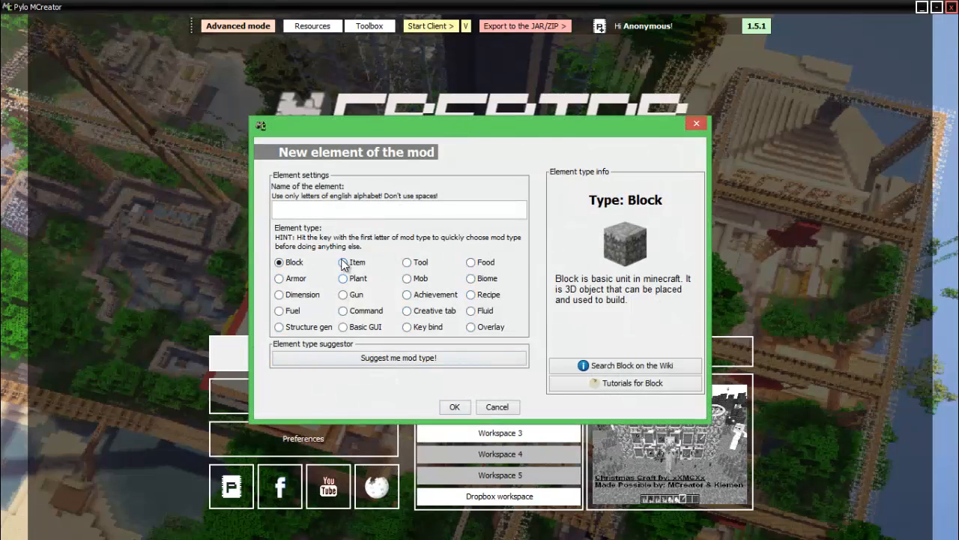
left_click(497, 406)
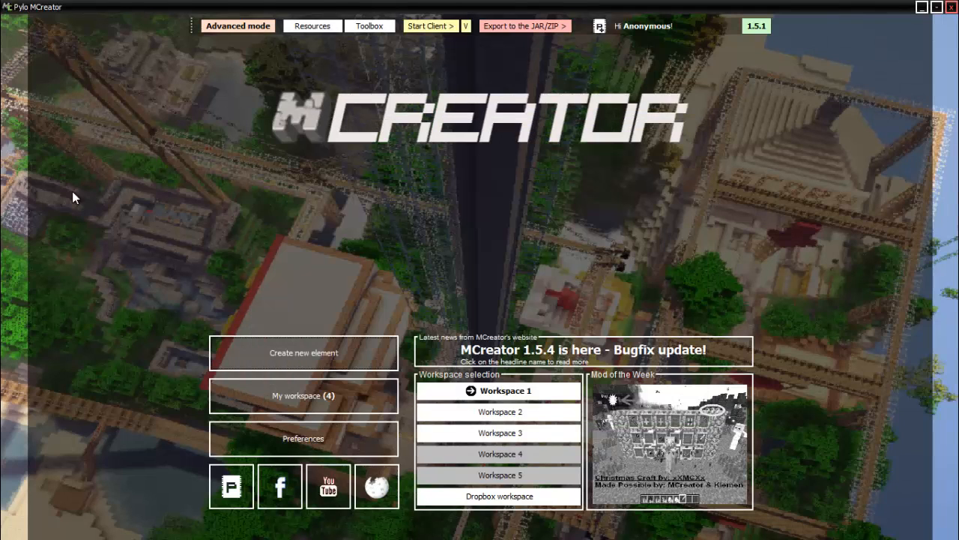
left_click(312, 26)
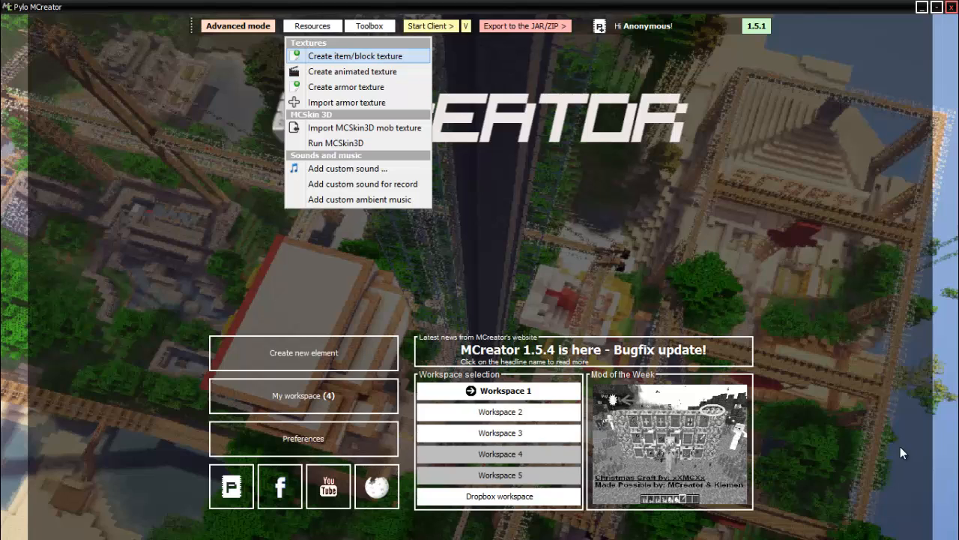
left_click(355, 56)
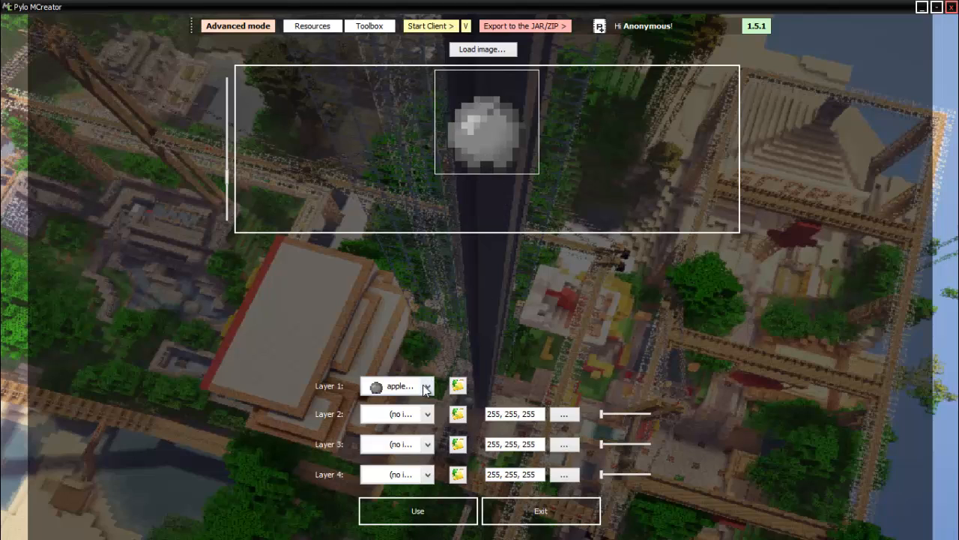
mouse_move(427, 373)
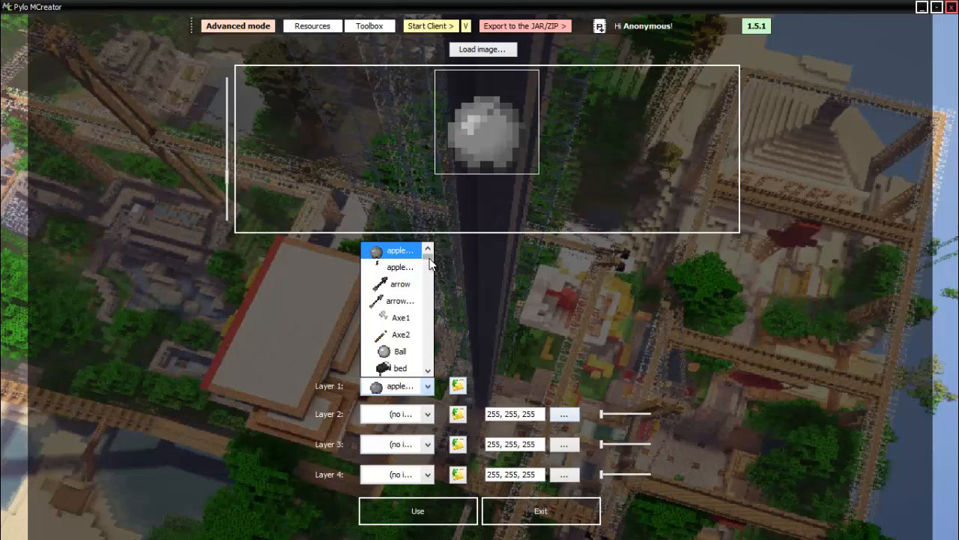
Step: Choose a grey base image for Layer 1 and a second image for Layer 2
left_click(457, 386)
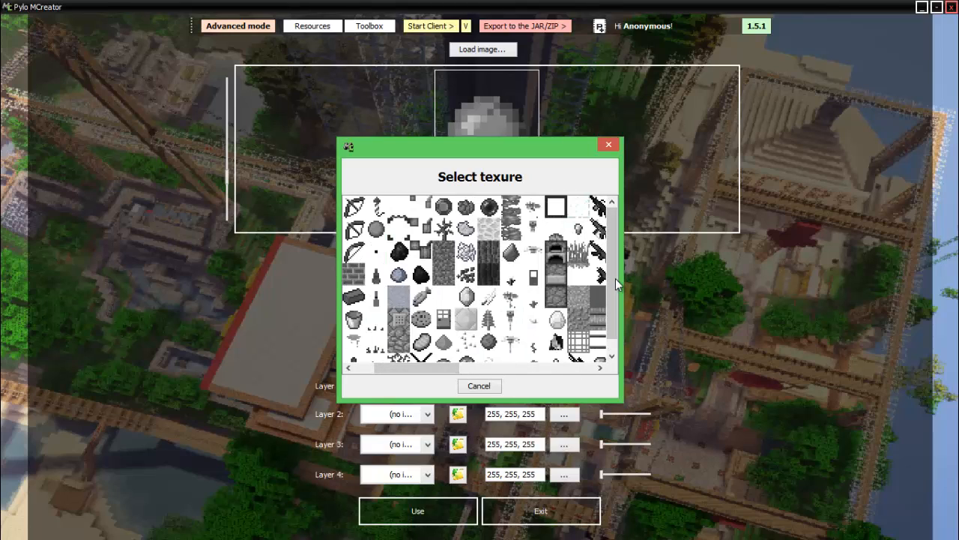
scroll("down", 3)
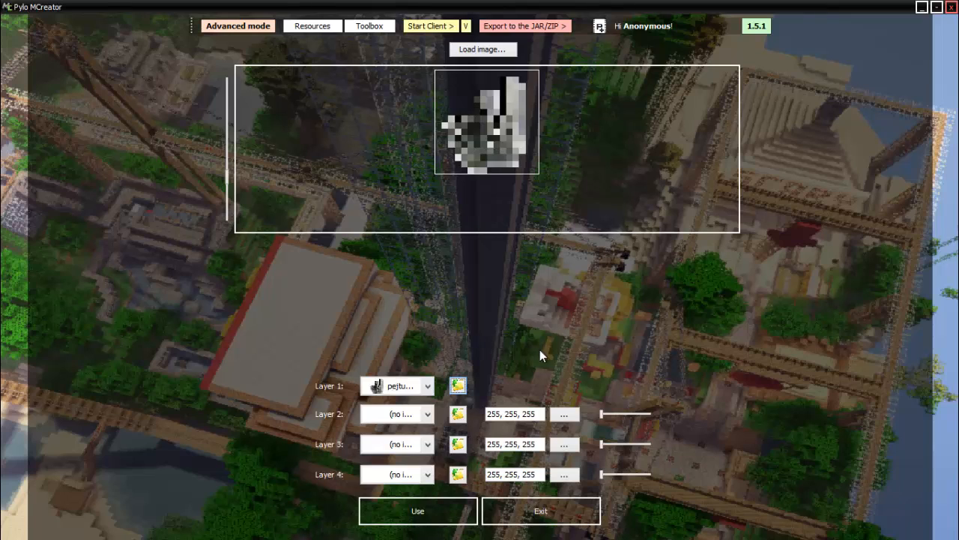
left_click(457, 385)
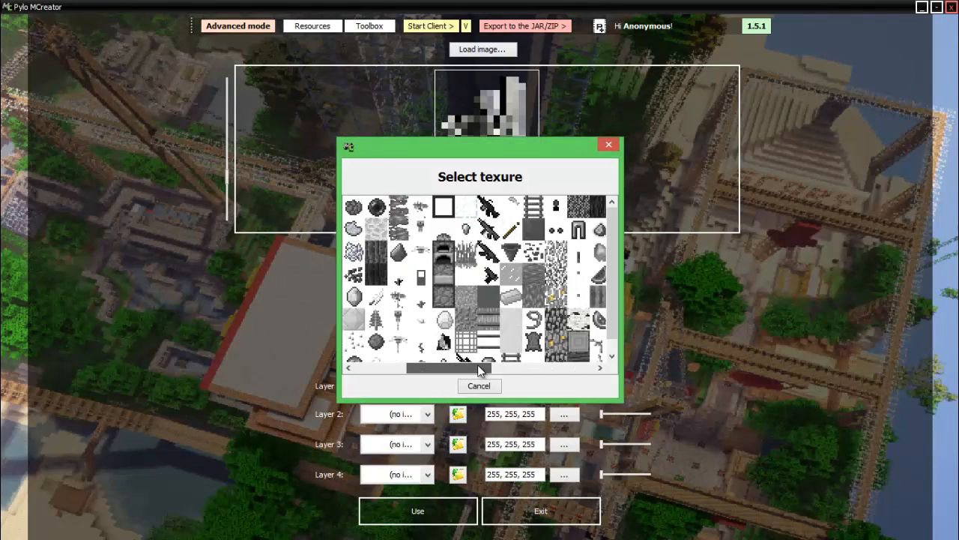
scroll("down", 3)
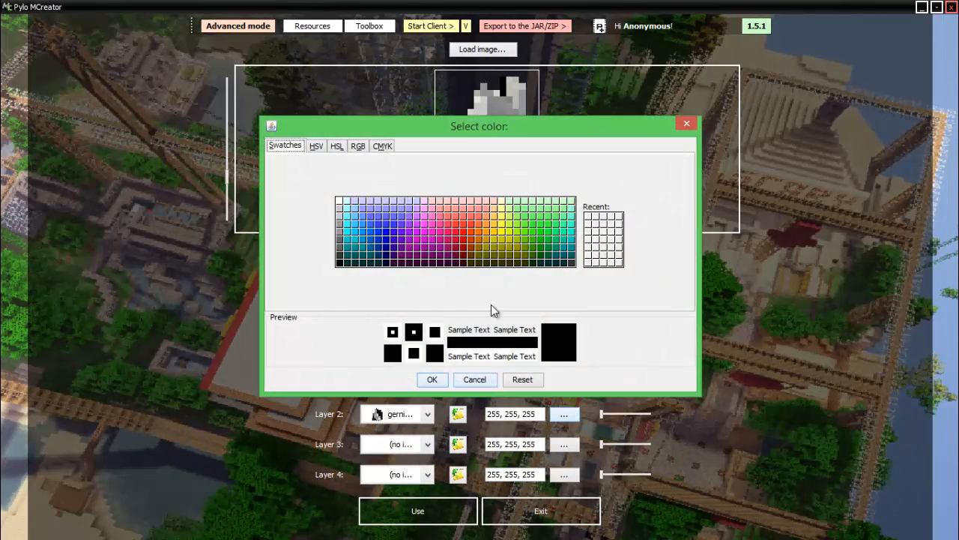
Step: Tint layer two purple and save the texture under the name 'Plaid'
left_click(401, 231)
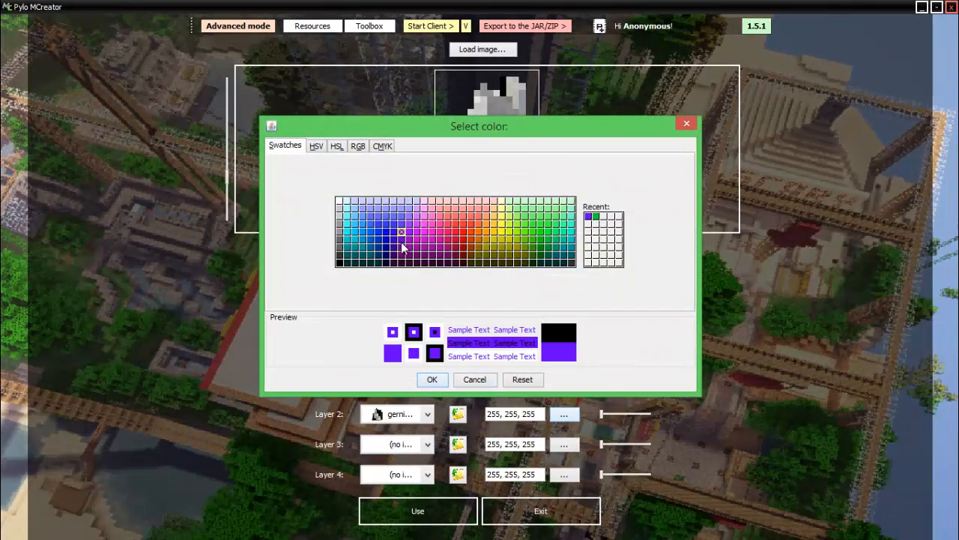
left_click(432, 379)
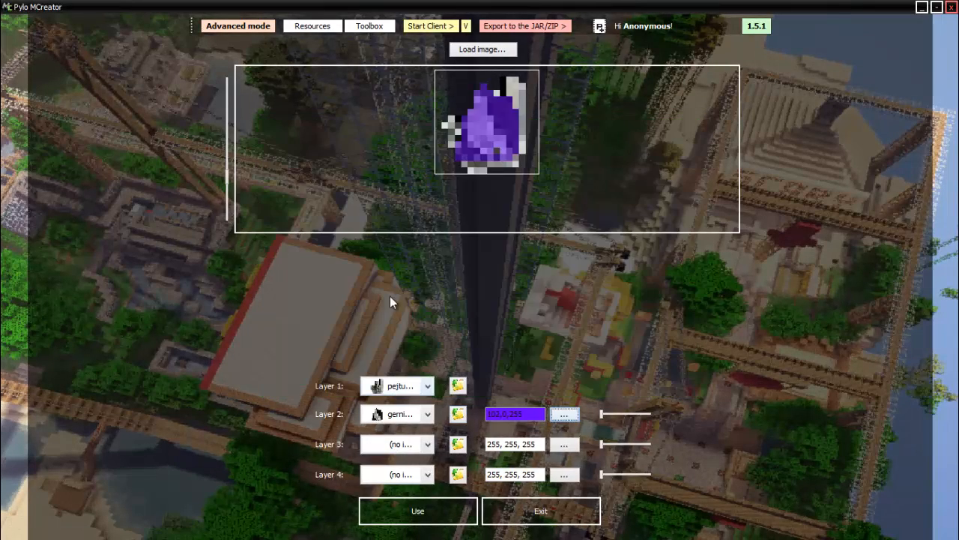
mouse_move(447, 354)
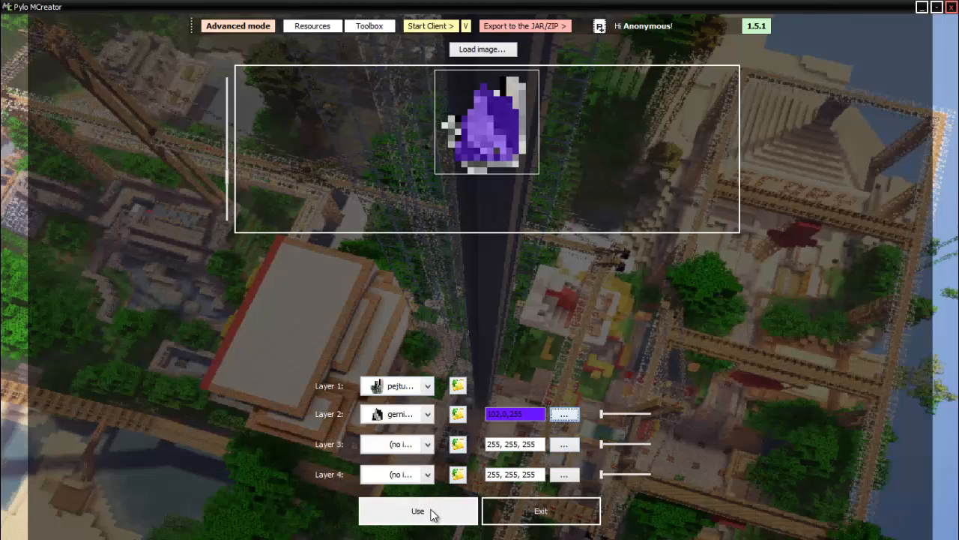
left_click(417, 511)
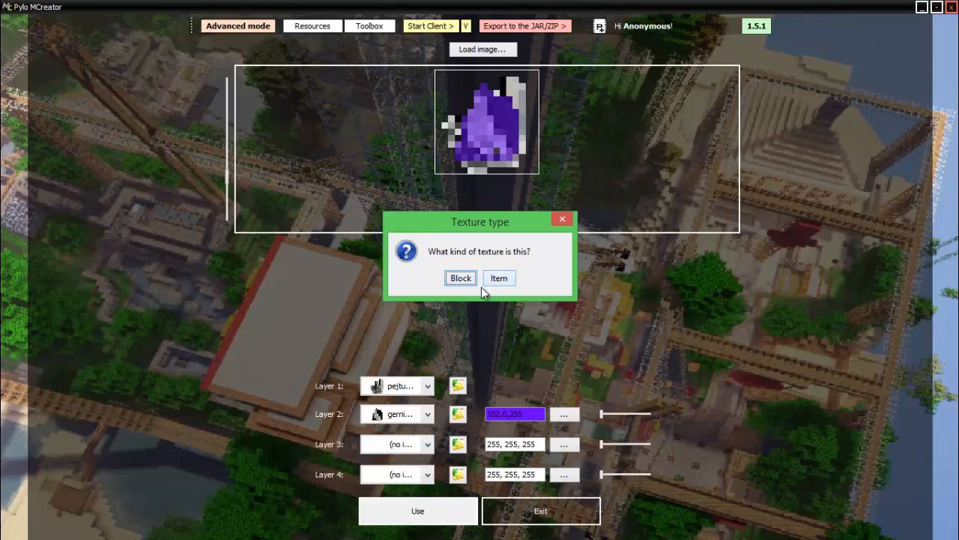
left_click(460, 278)
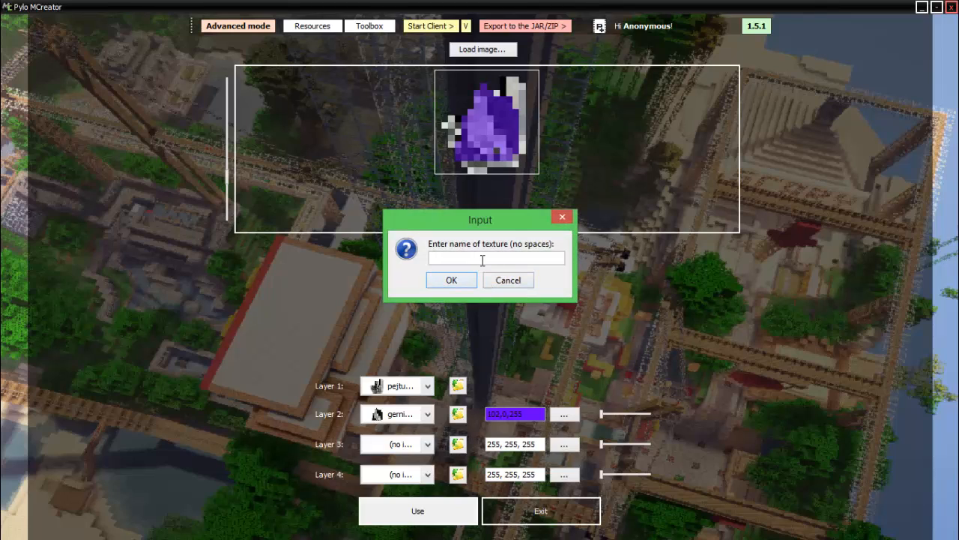
type("PlaidUrple!")
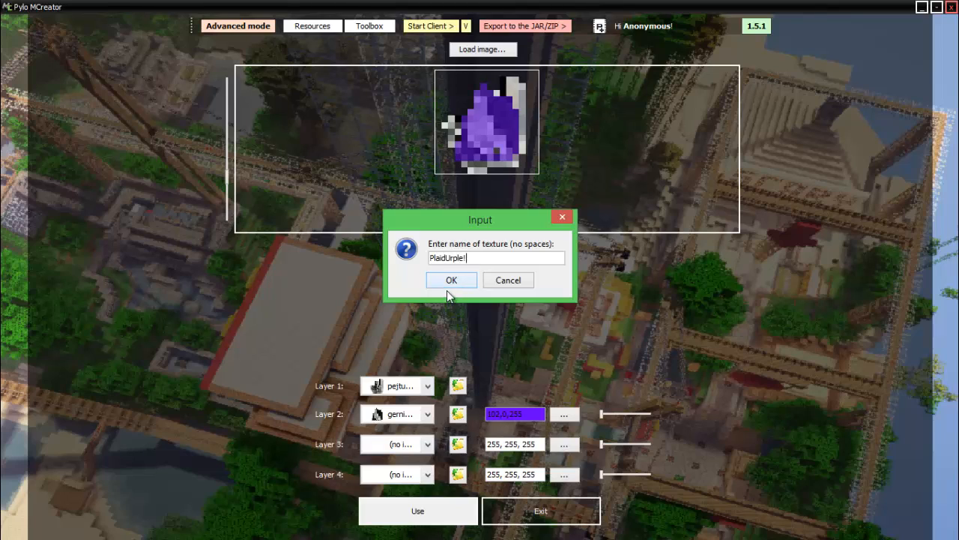
left_click(451, 280)
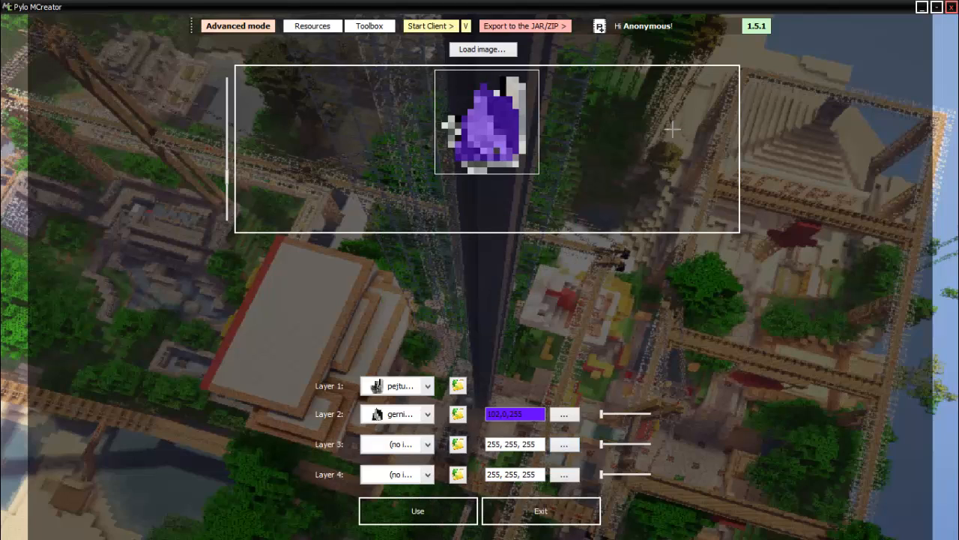
Step: Start a new texture with Hoe2 on Layer 1 and the sickle on Layer 2
left_click(312, 25)
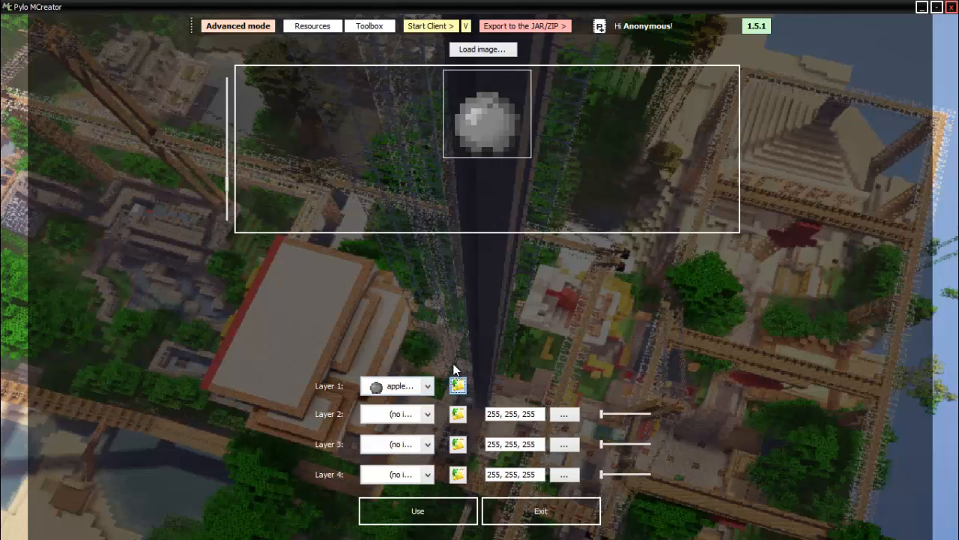
left_click(457, 384)
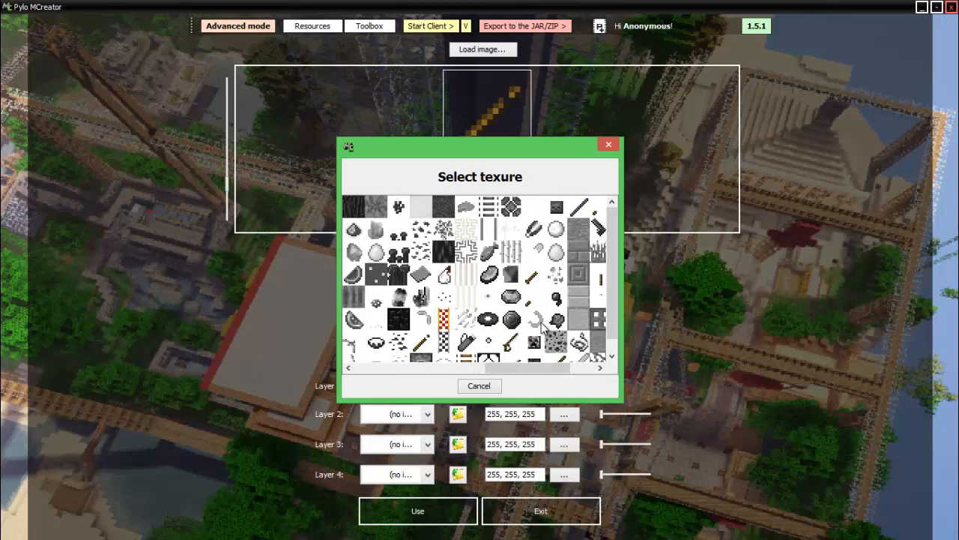
scroll("down", 3)
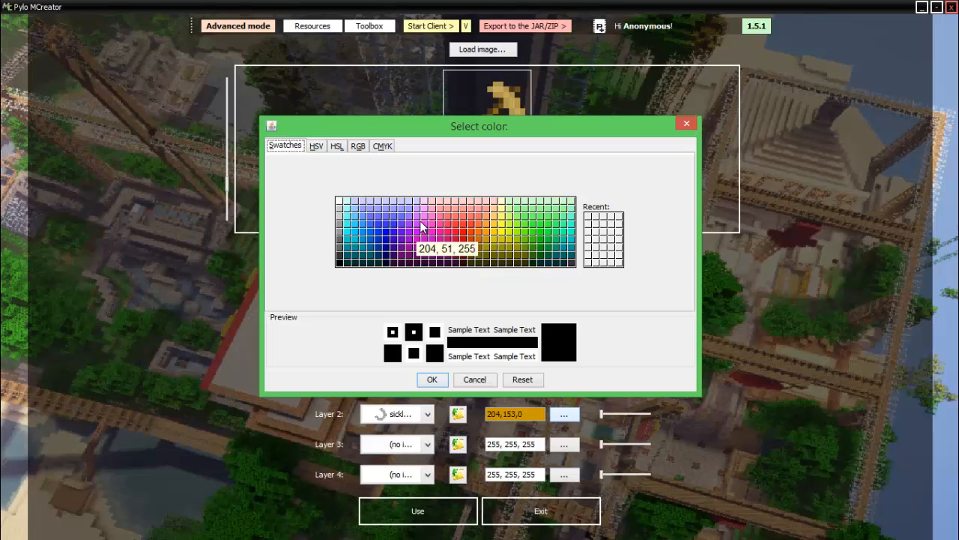
Step: Tint the sickle layer pink-purple and save the texture as 'Multi-Tool'
left_click(432, 380)
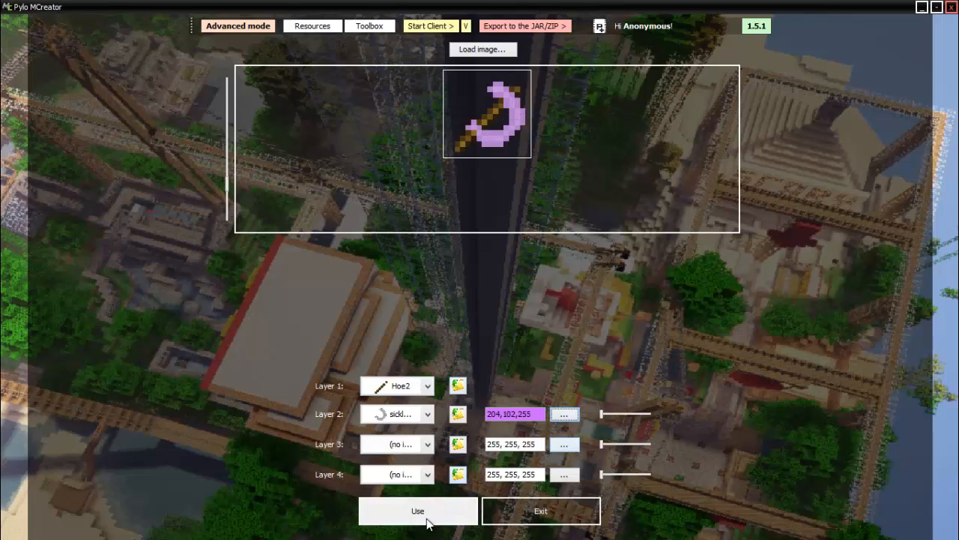
left_click(418, 511)
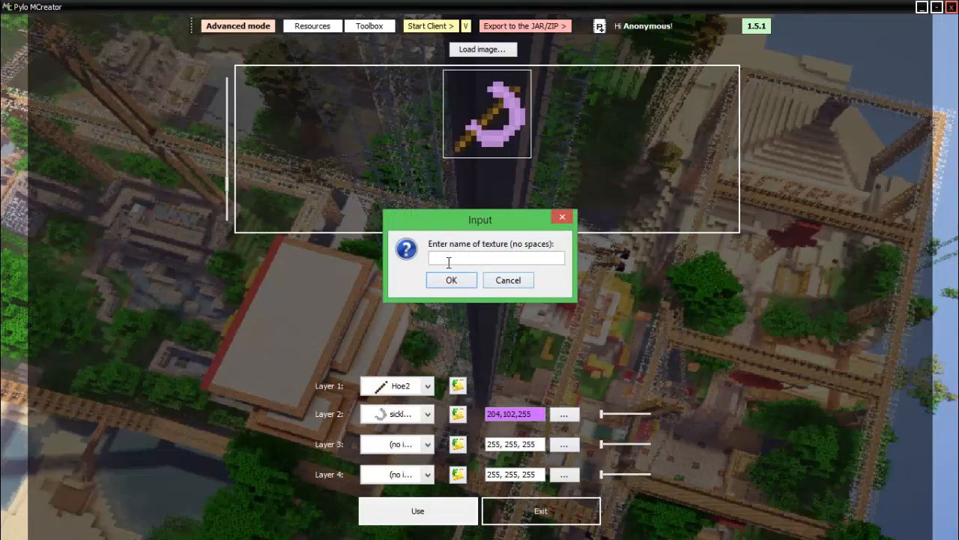
type("Multi")
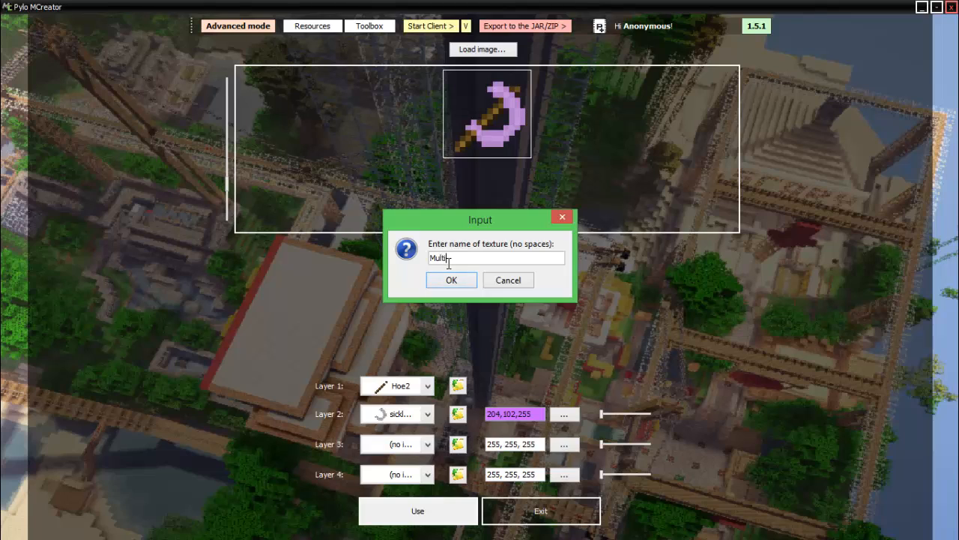
type("-Tool")
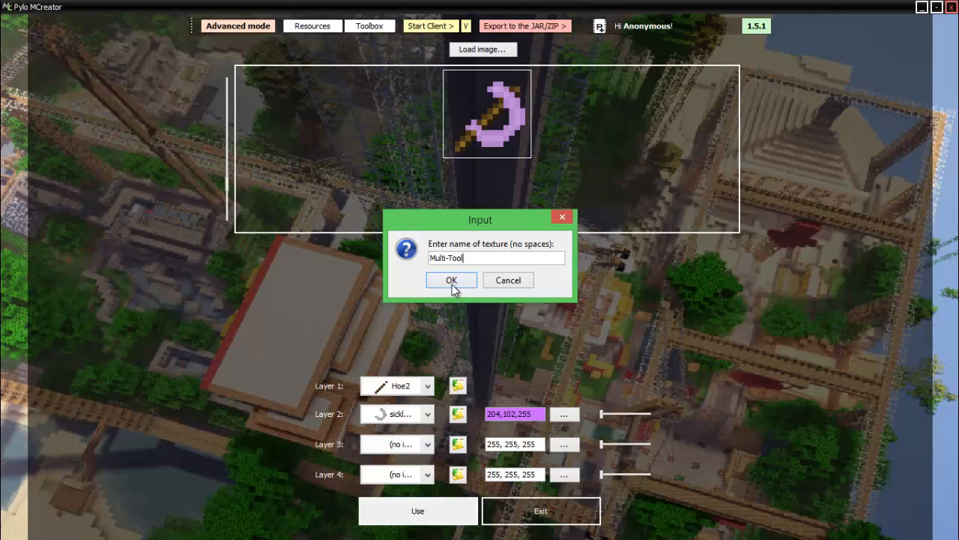
left_click(451, 280)
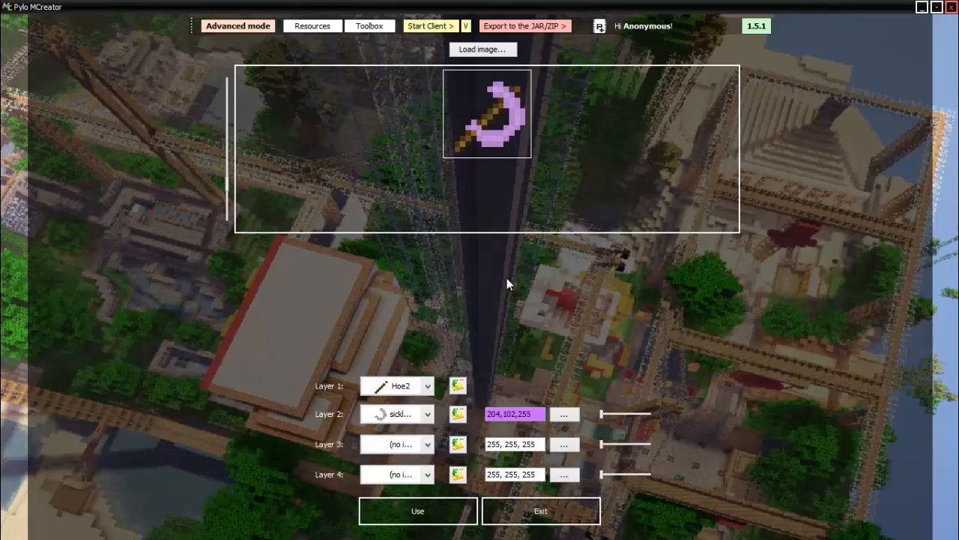
left_click(312, 26)
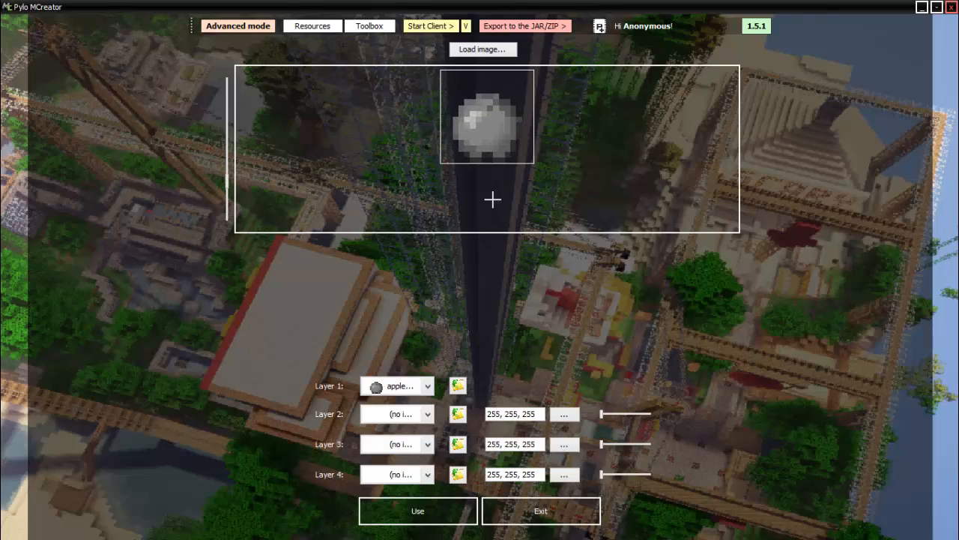
Step: Choose the apple image for the third texture's second layer
left_click(457, 385)
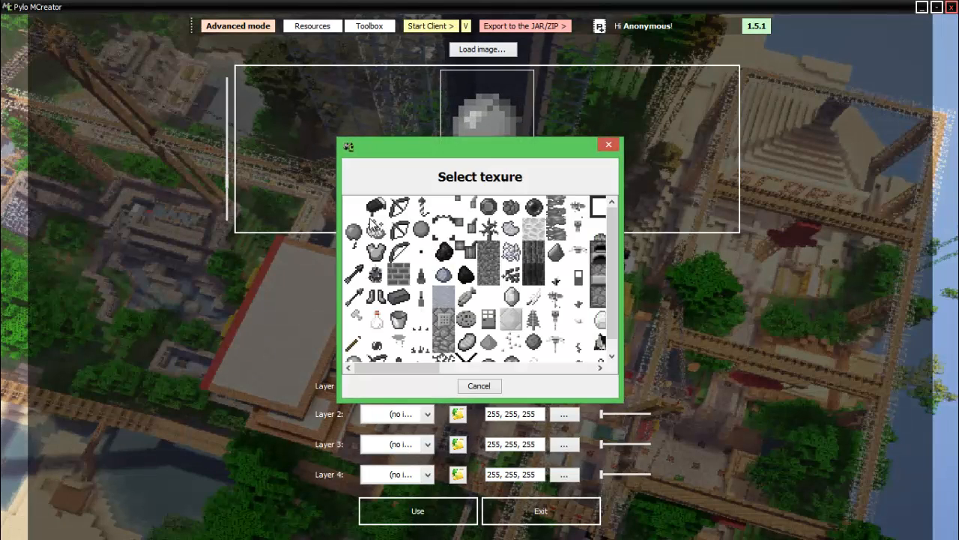
mouse_move(434, 285)
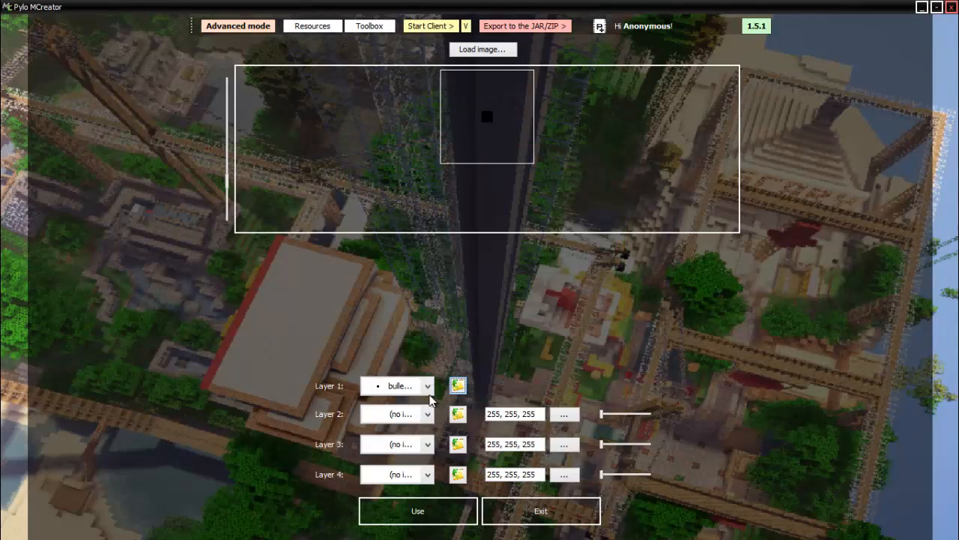
left_click(457, 385)
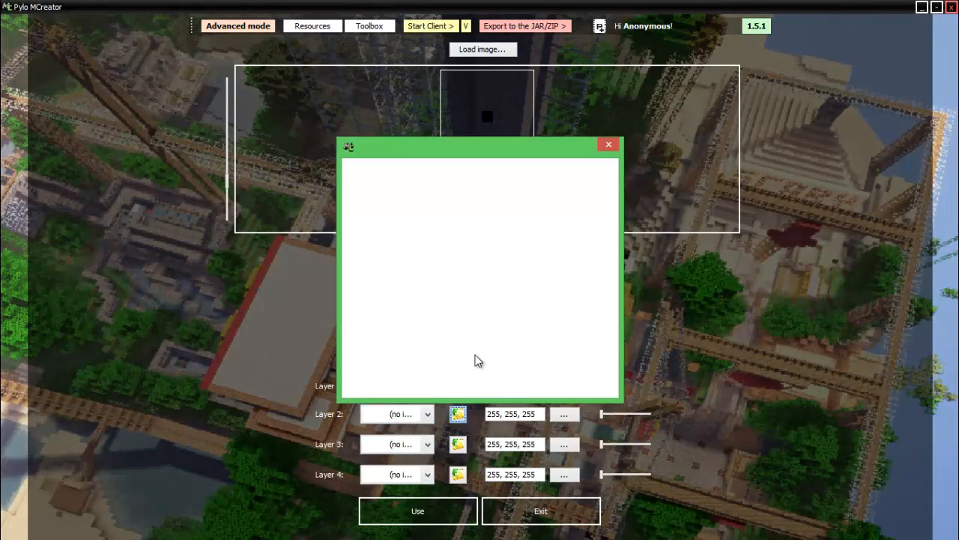
left_click(457, 413)
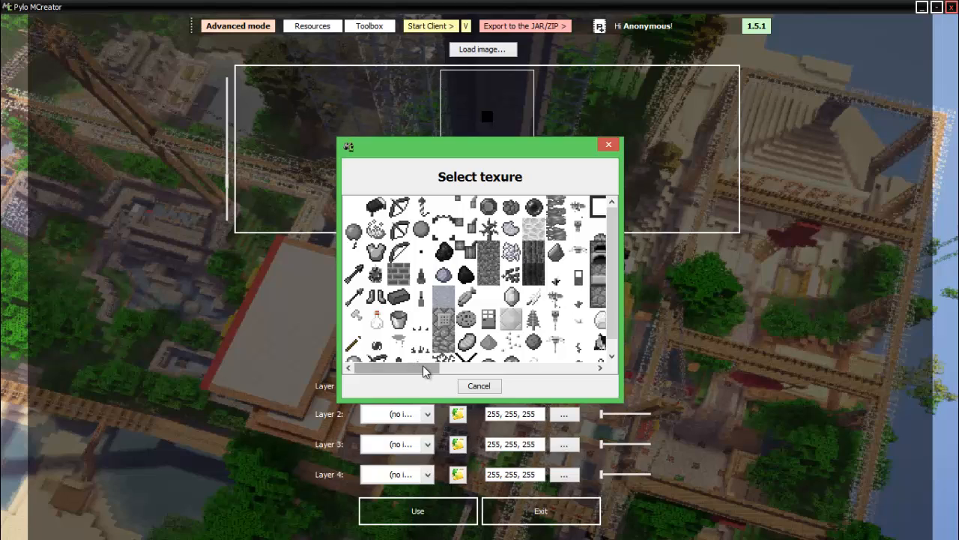
left_click_drag(423, 369, 506, 368)
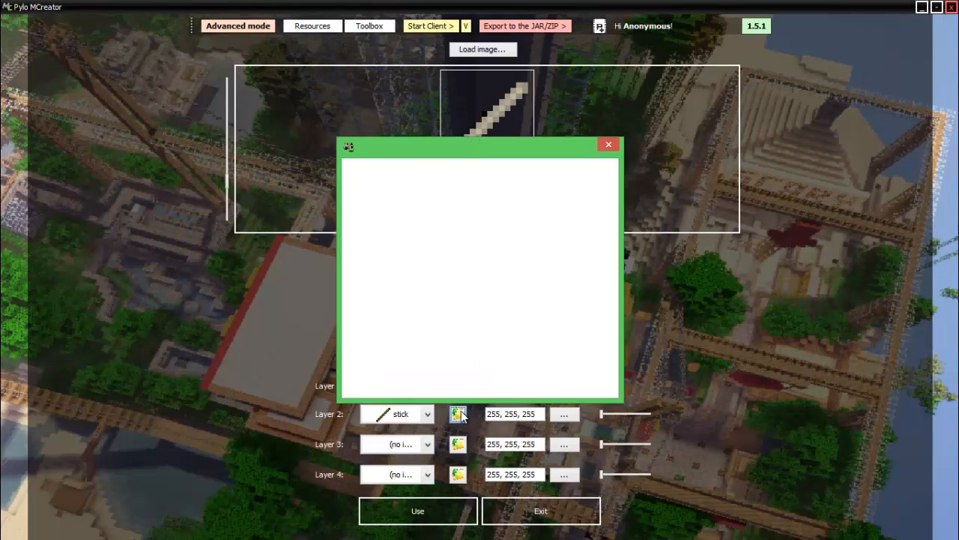
left_click(457, 414)
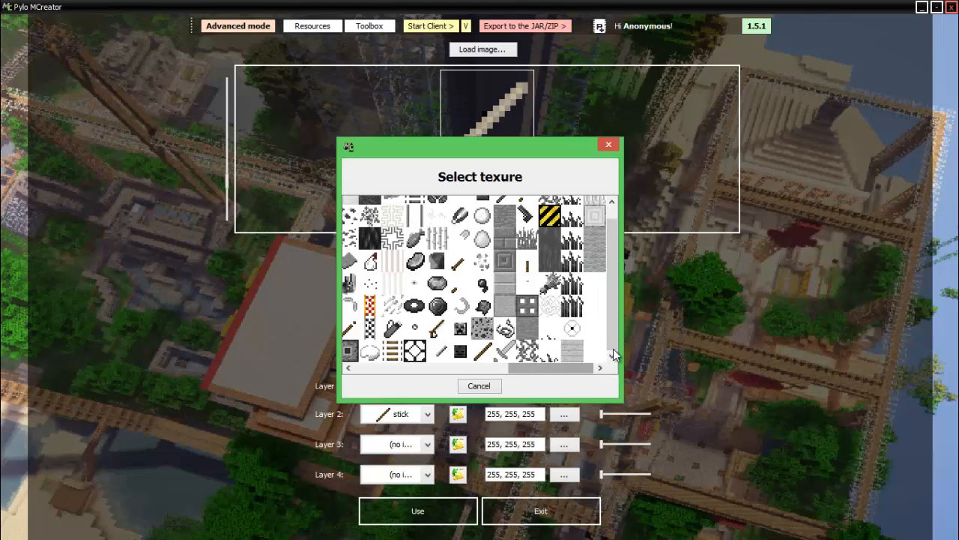
scroll("down", 3)
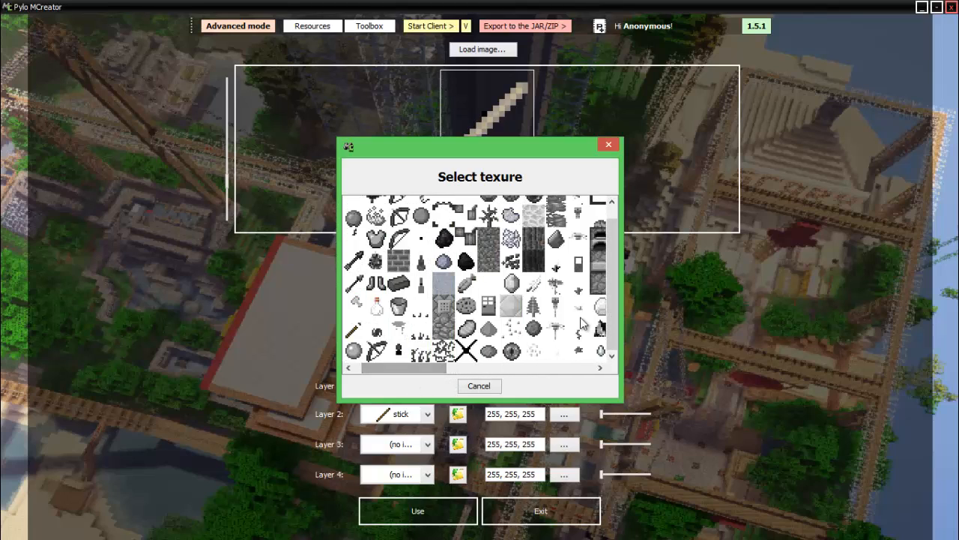
scroll("down", 3)
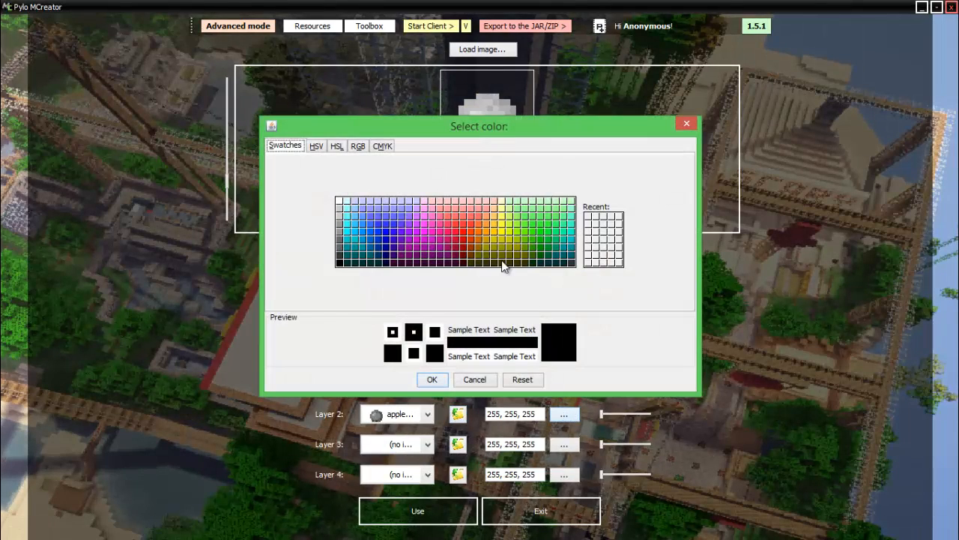
Step: Tint the apple layer purple (153,0,255) and save the texture as 'Purple Apple'
left_click(548, 236)
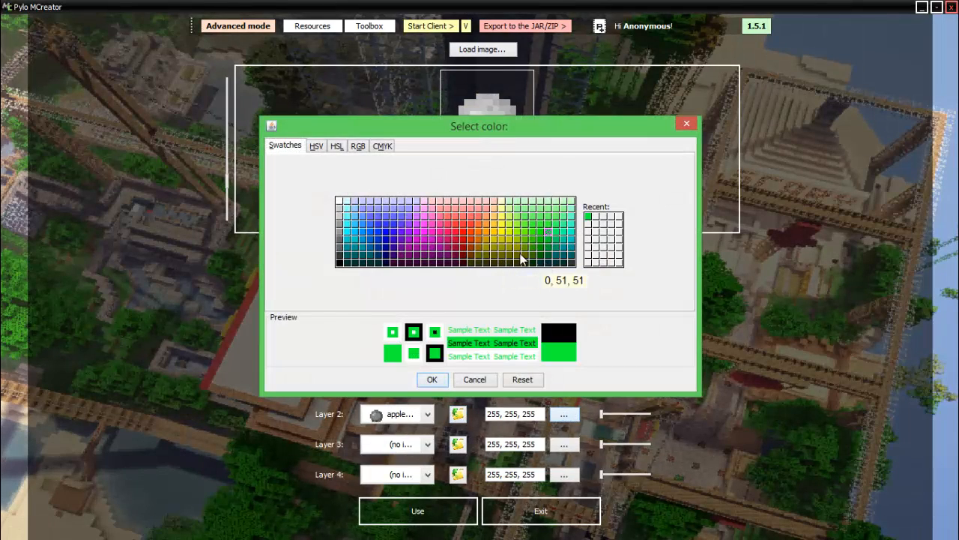
left_click(409, 240)
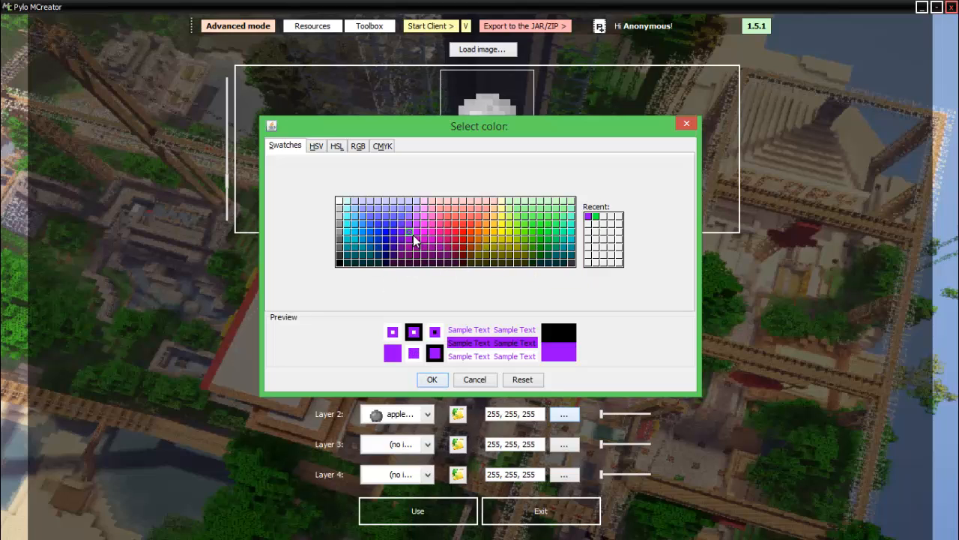
left_click(432, 379)
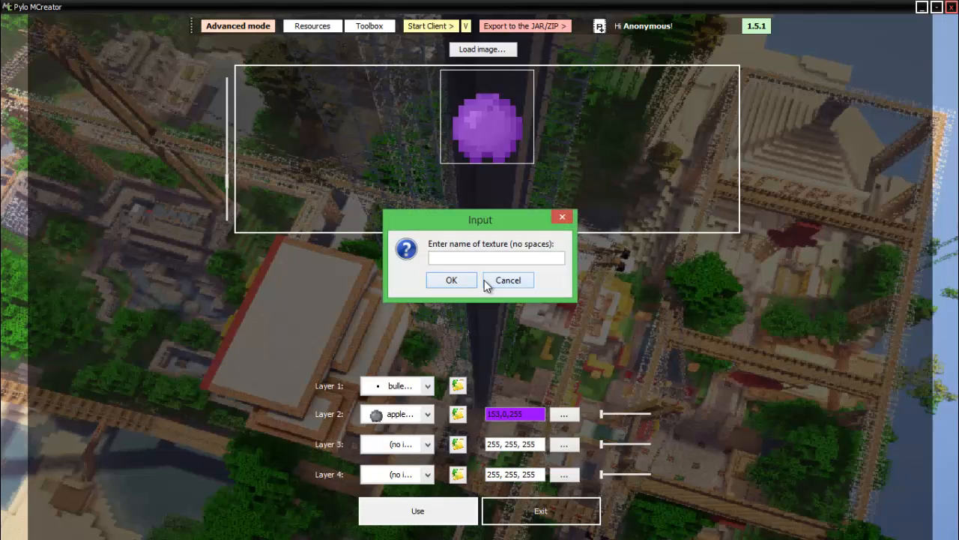
type("Purple Apple")
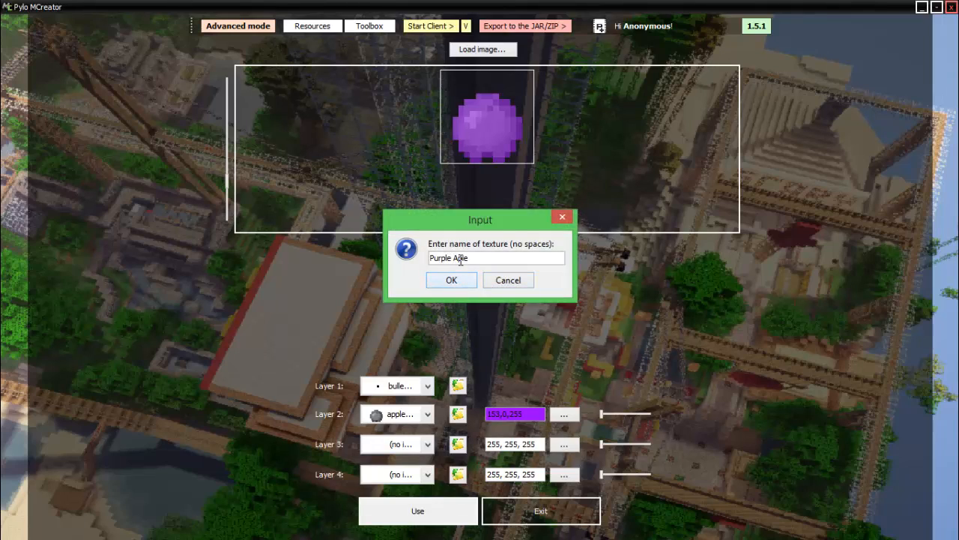
left_click(451, 280)
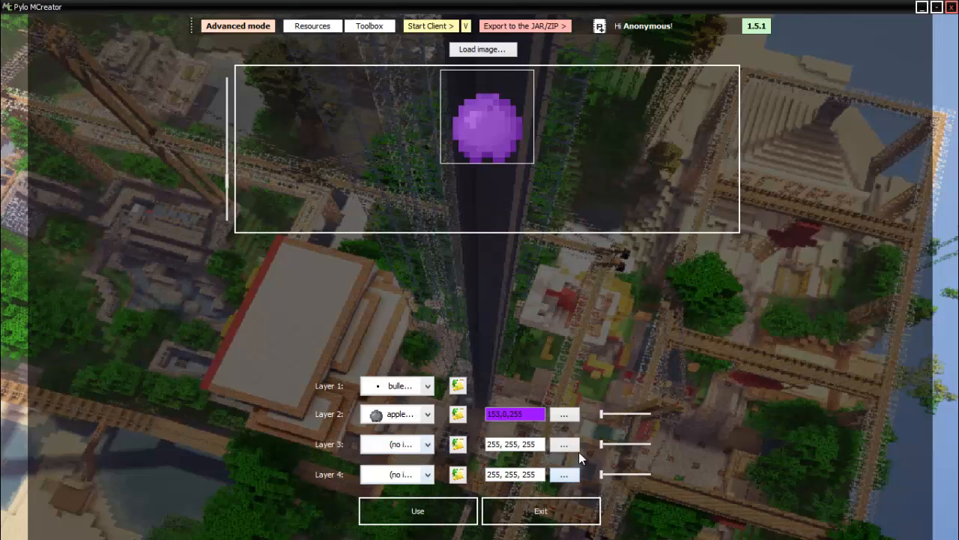
mouse_move(641, 33)
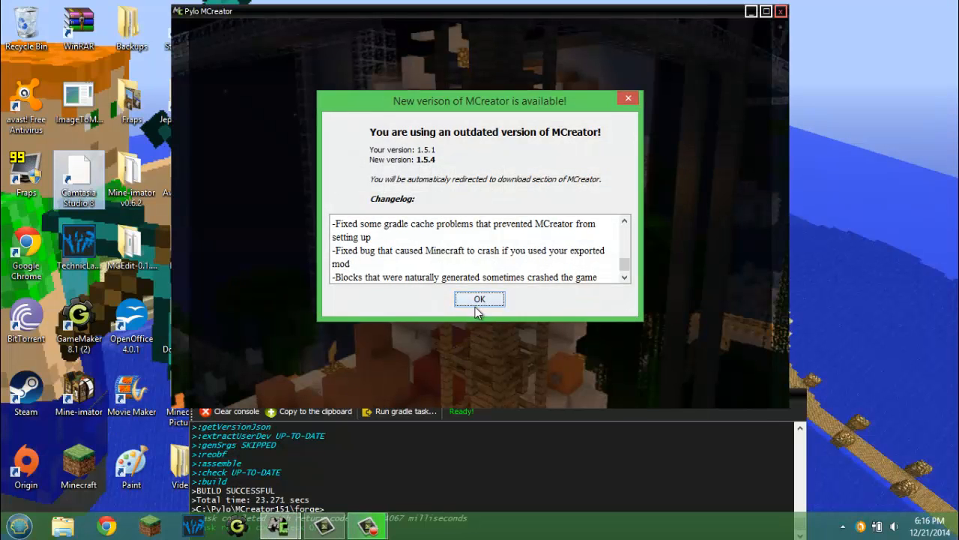
Step: Dismiss the outdated-version notice and maximize the MCreator window
left_click(479, 298)
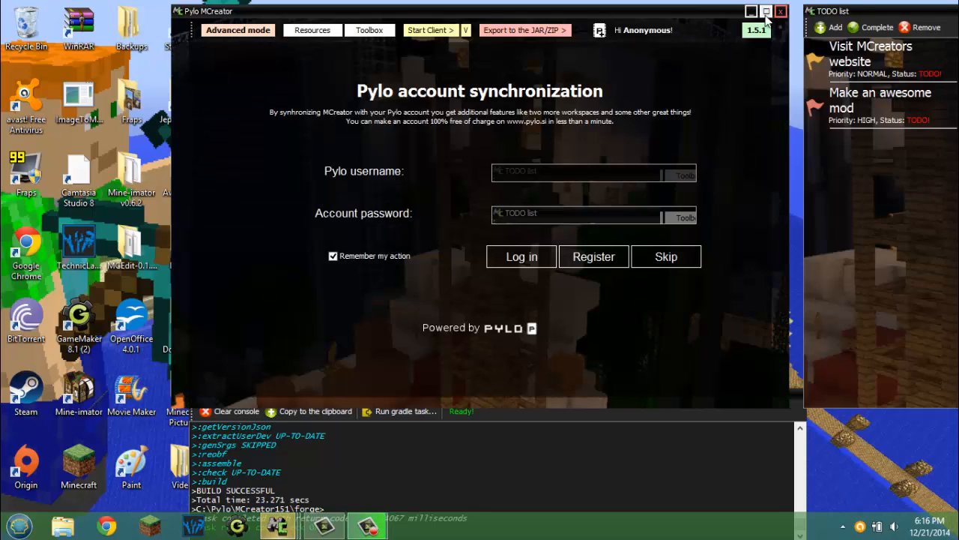
left_click(666, 257)
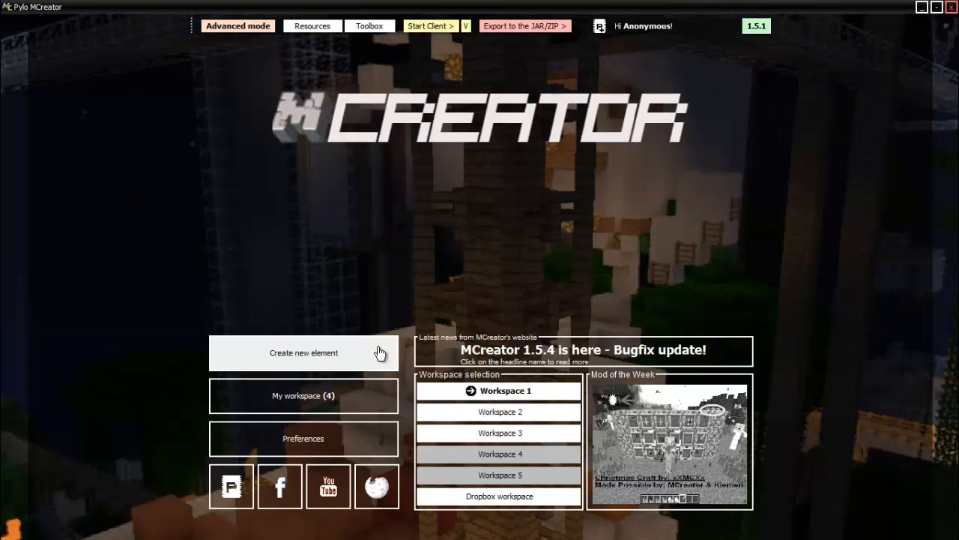
Step: Create a new Item element named 'Thing'
left_click(303, 353)
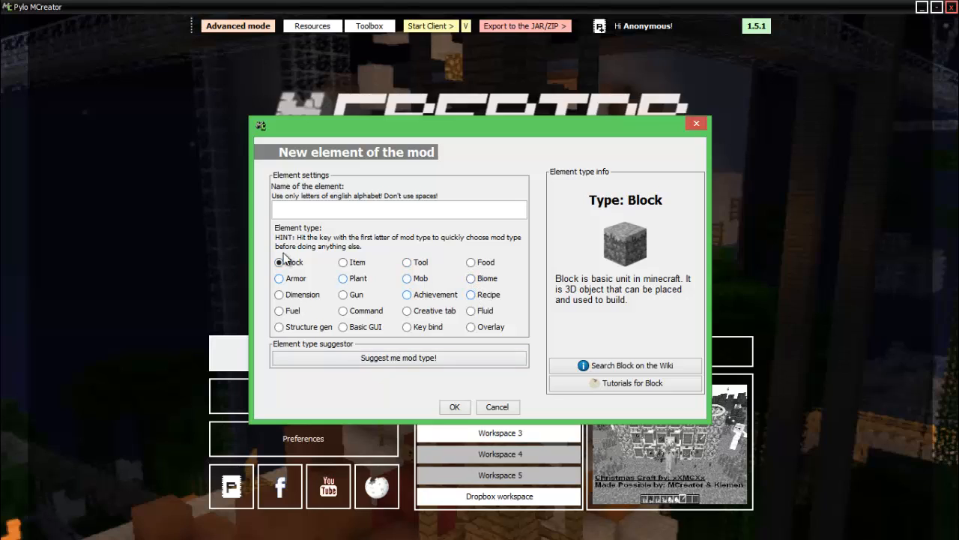
left_click(343, 262)
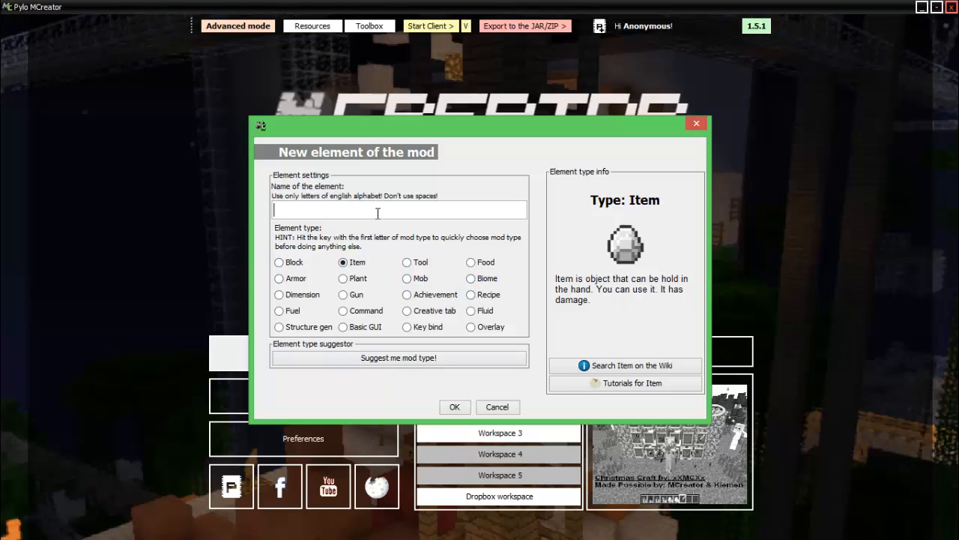
type("Thing")
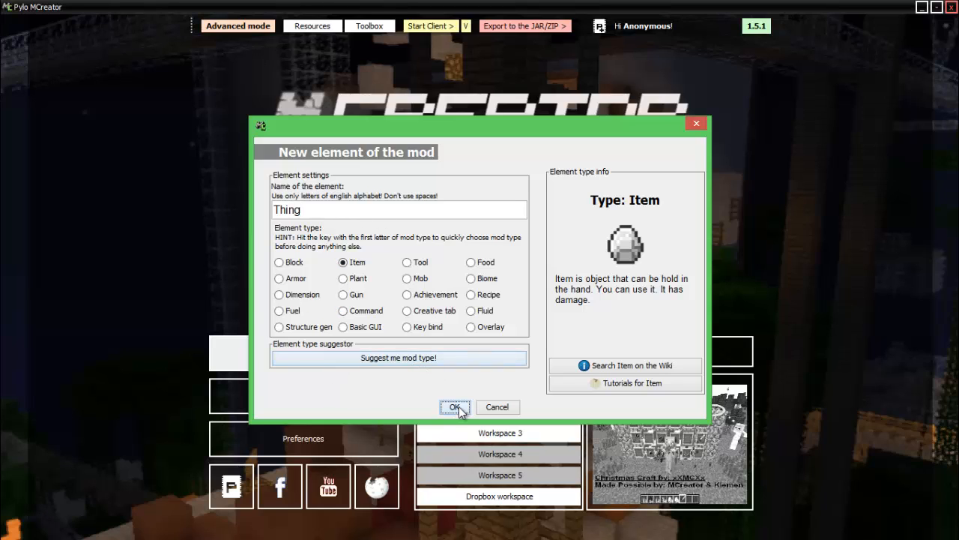
left_click(455, 406)
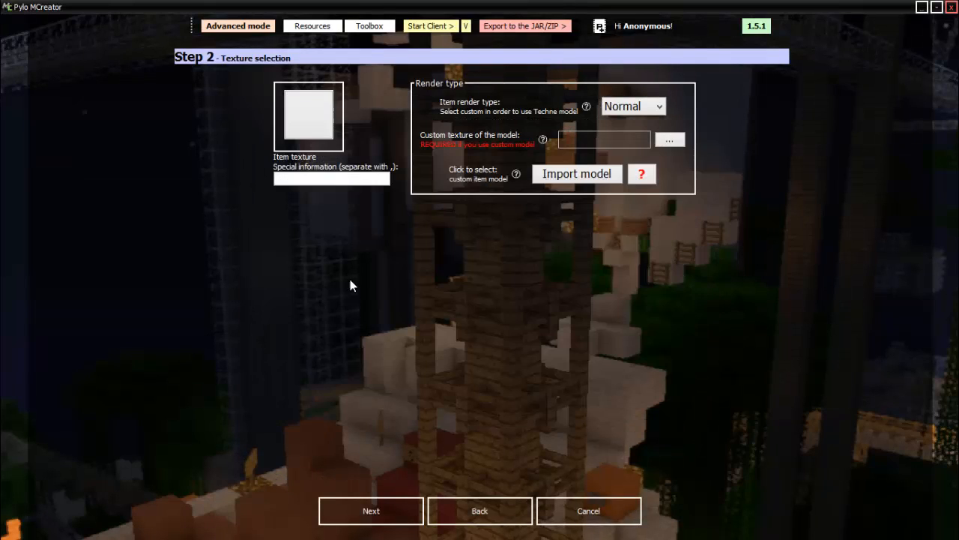
Step: Give Thing the purple crystal texture and the note 'I am ugly!, Or maybe its just you!'
left_click(308, 116)
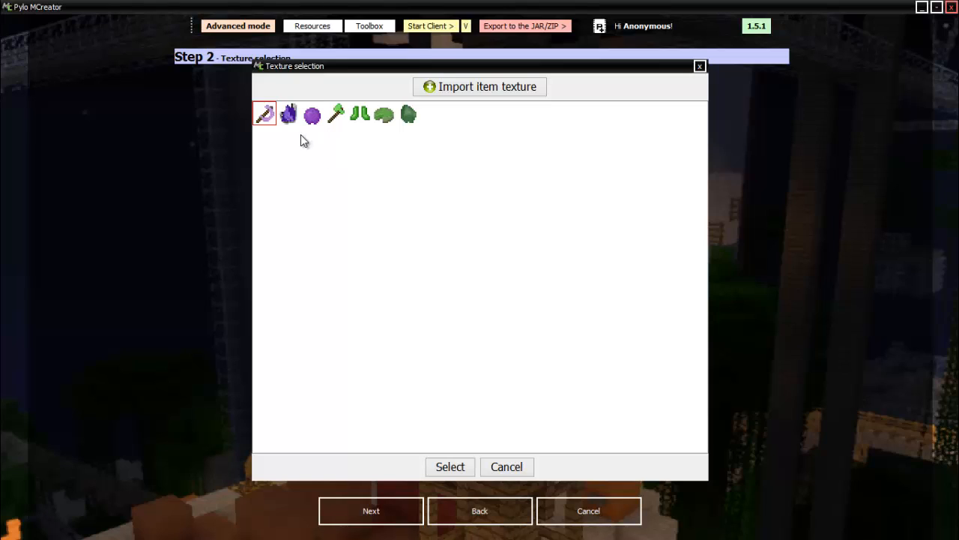
left_click(450, 466)
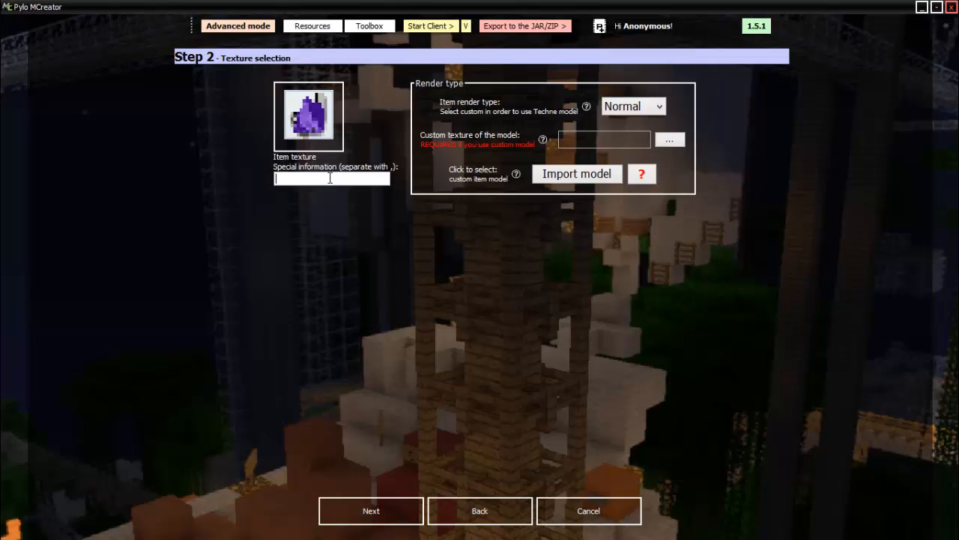
type("I am be")
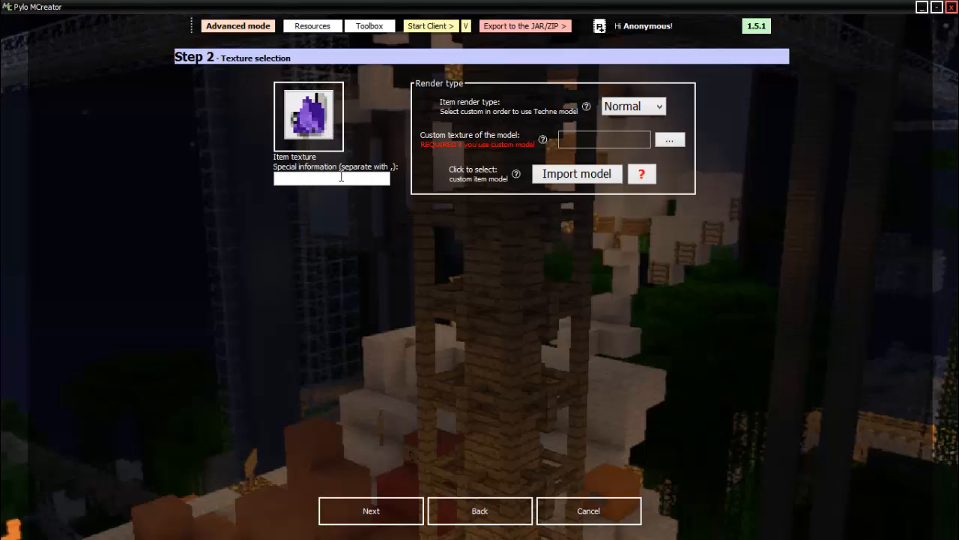
mouse_move(341, 230)
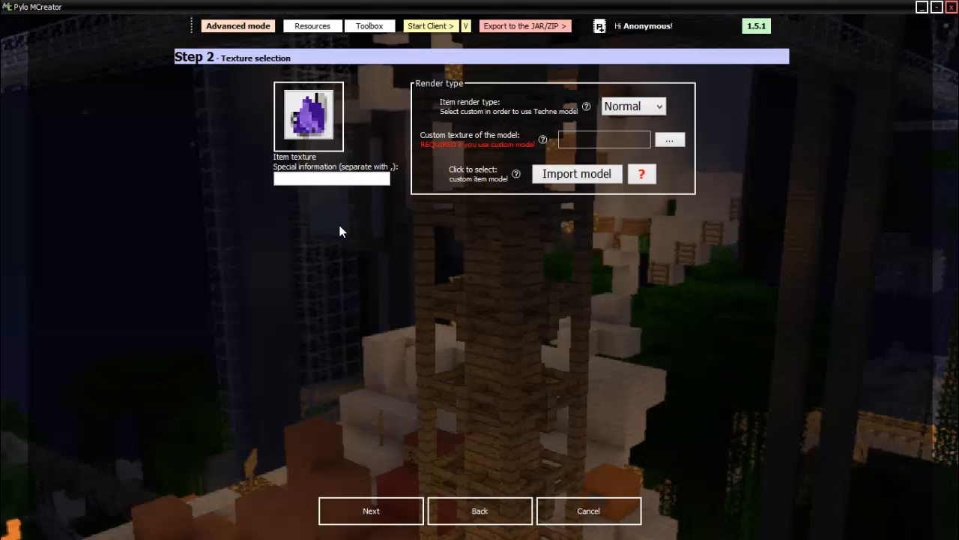
mouse_move(377, 217)
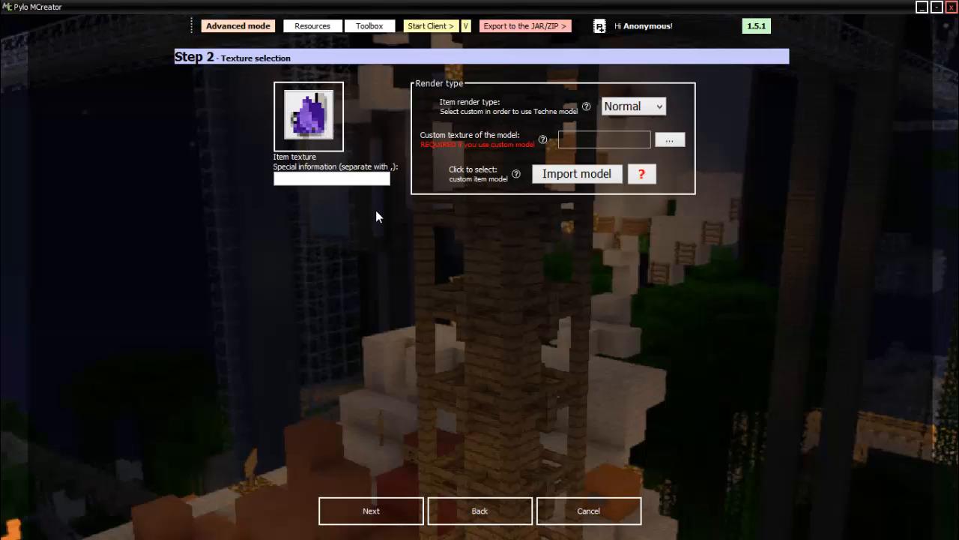
type("I am")
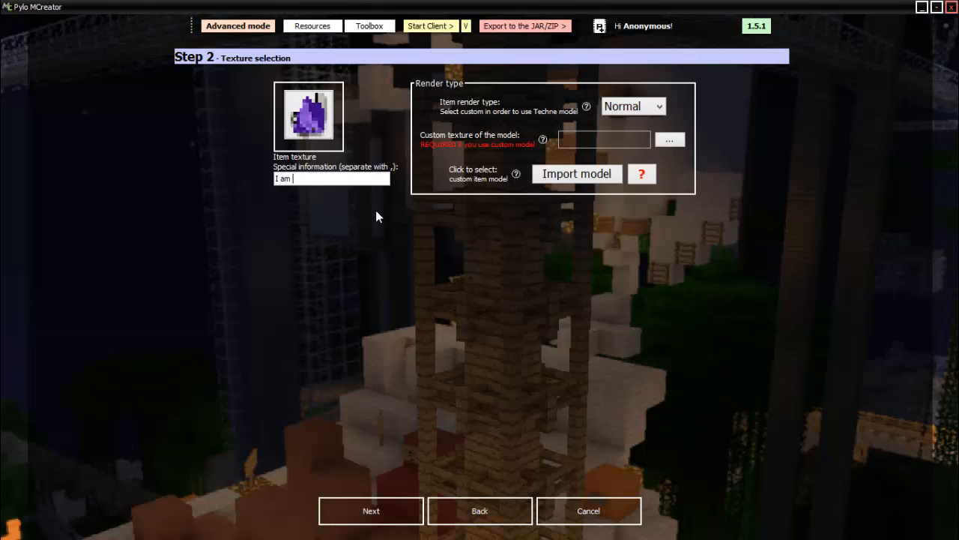
type("ugly!")
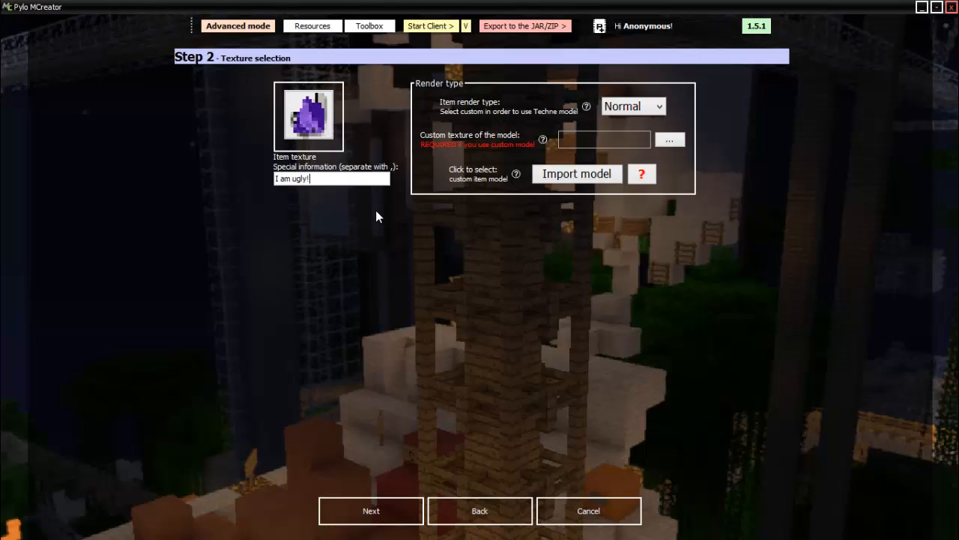
type(", Or maybe its just you!")
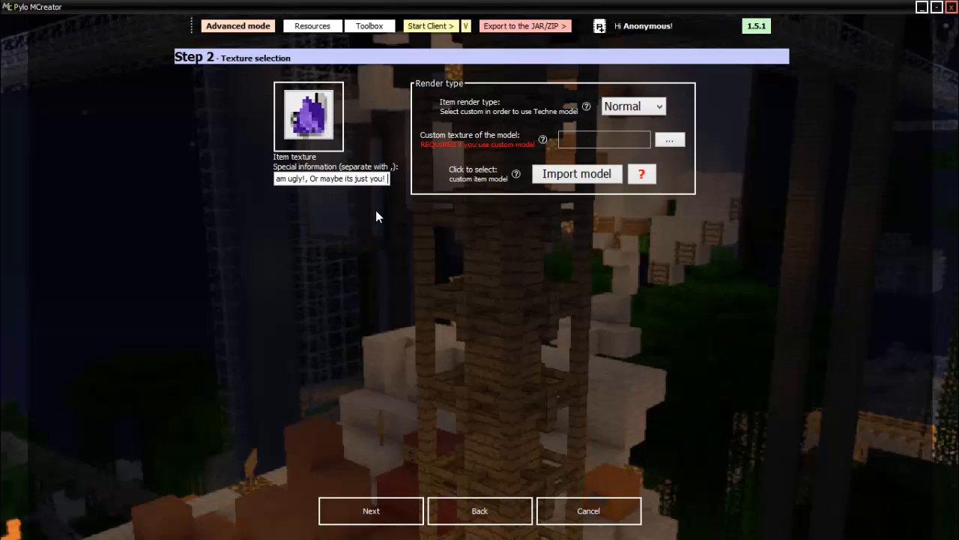
type(">:|")
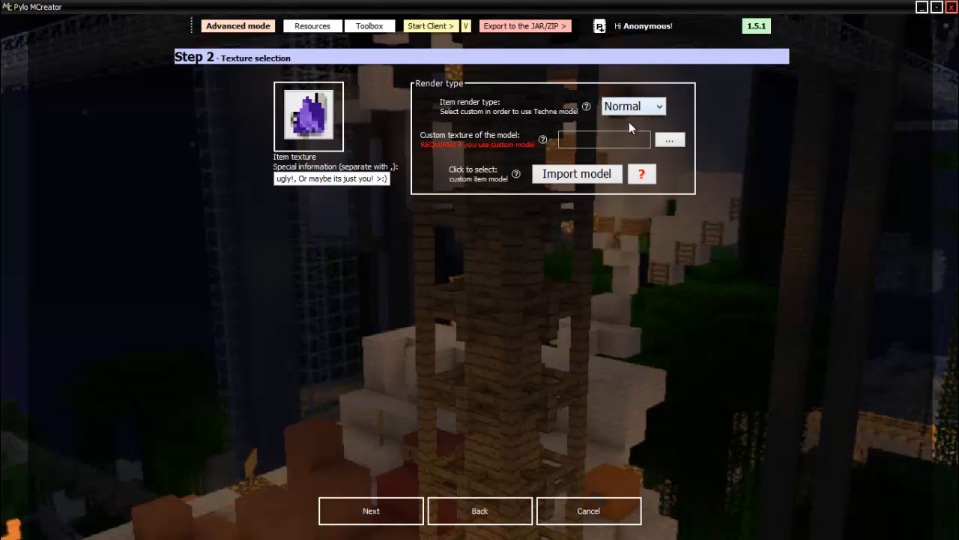
mouse_move(419, 478)
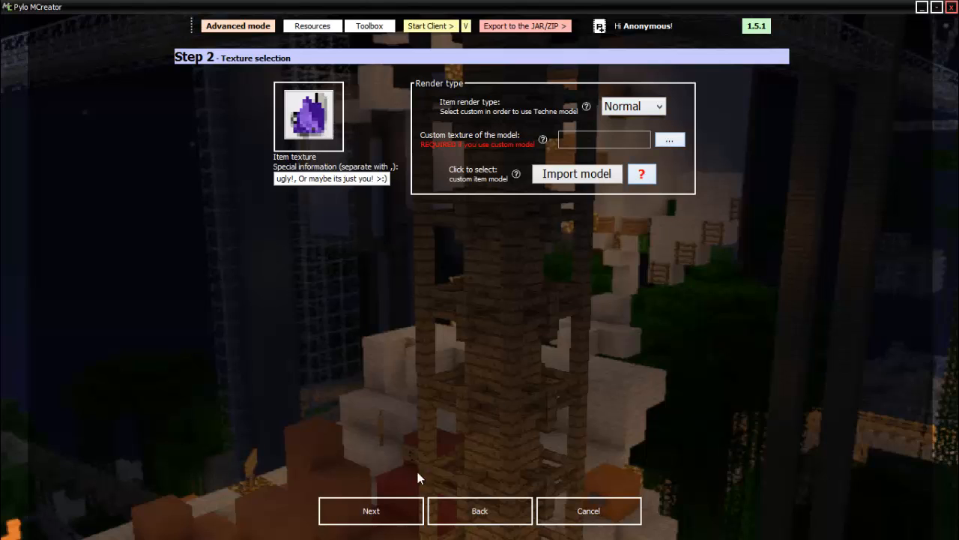
left_click(370, 511)
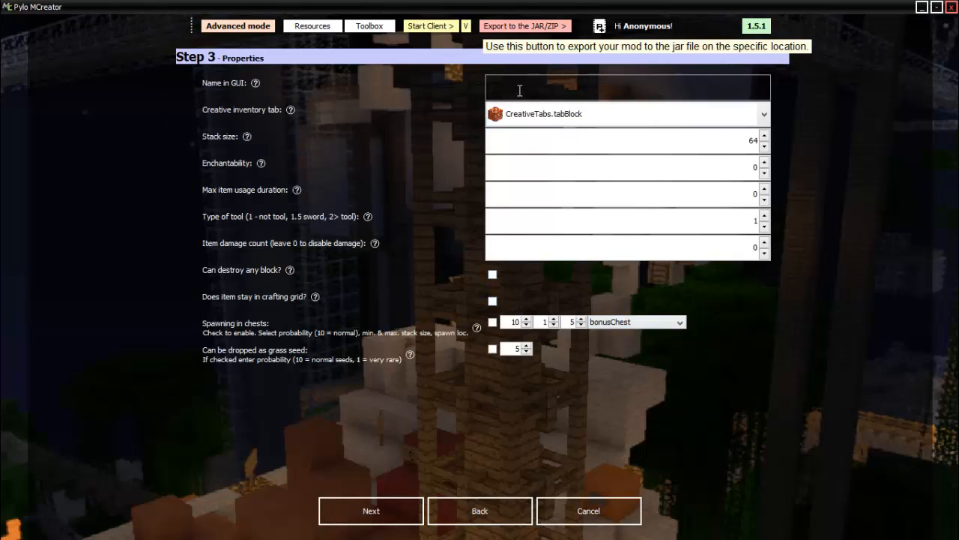
Step: Name the item 'The Thing o' Matic', put it in Misc, with stack size 1
type("The Thing o' Matic")
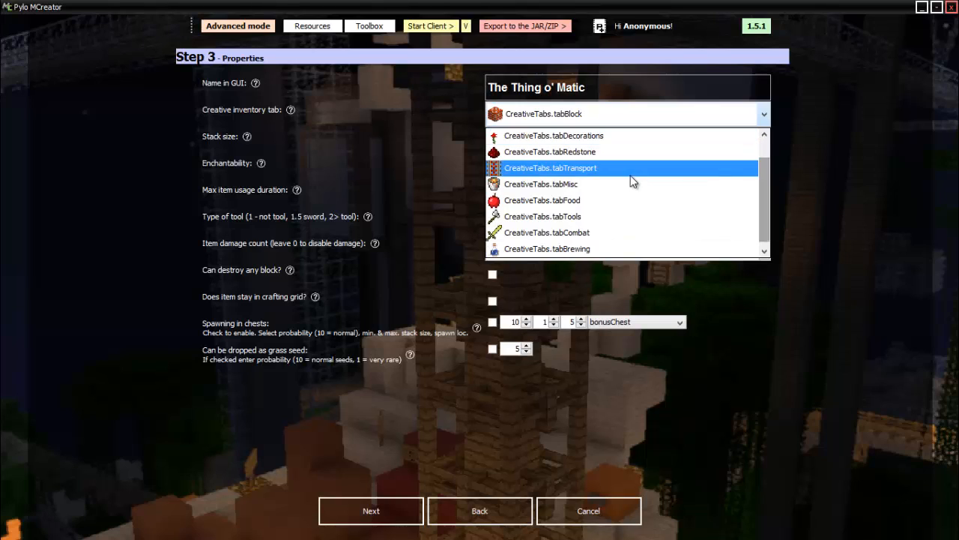
left_click(540, 184)
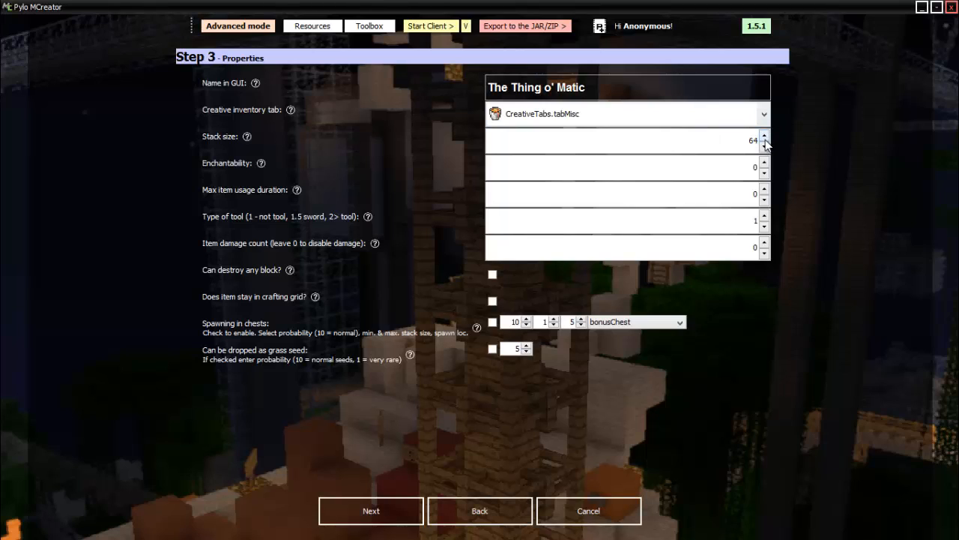
left_click(764, 136)
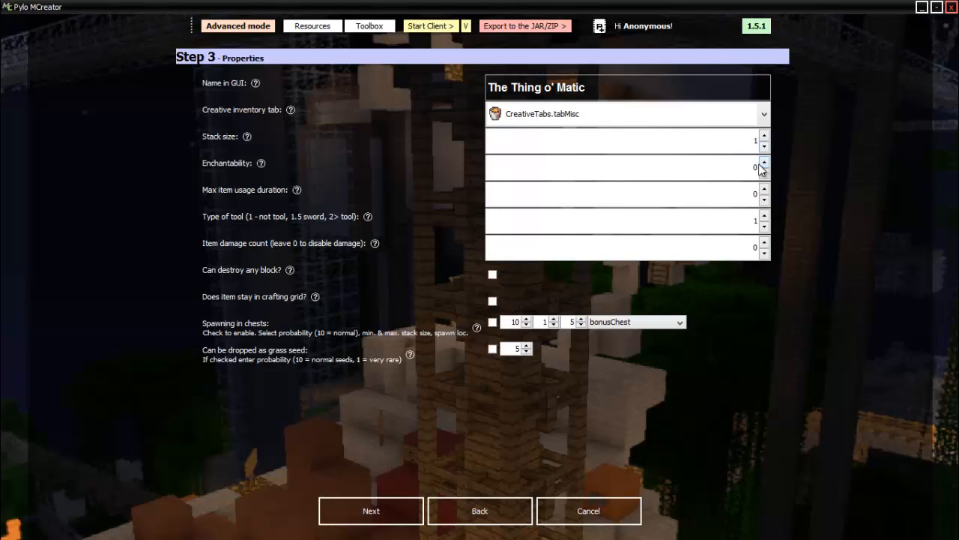
left_click(261, 163)
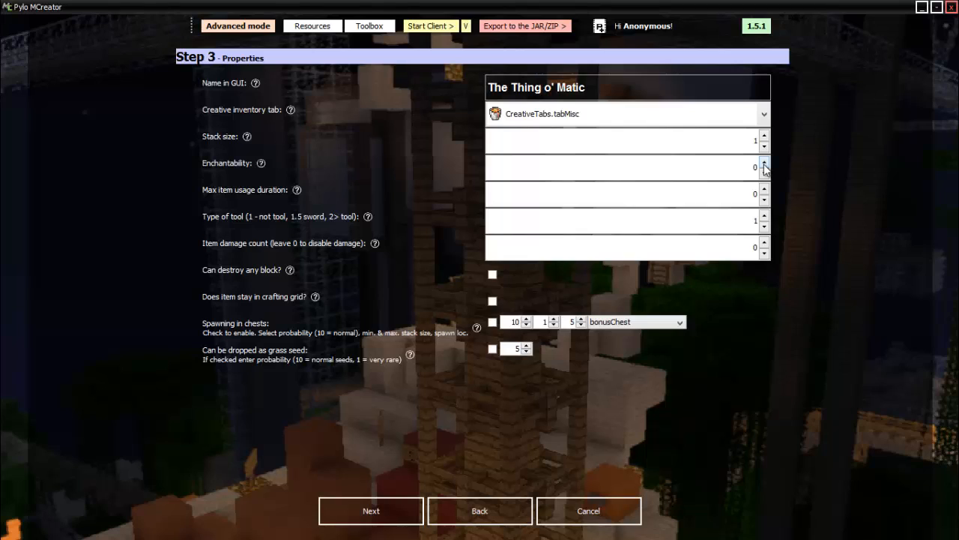
mouse_move(272, 202)
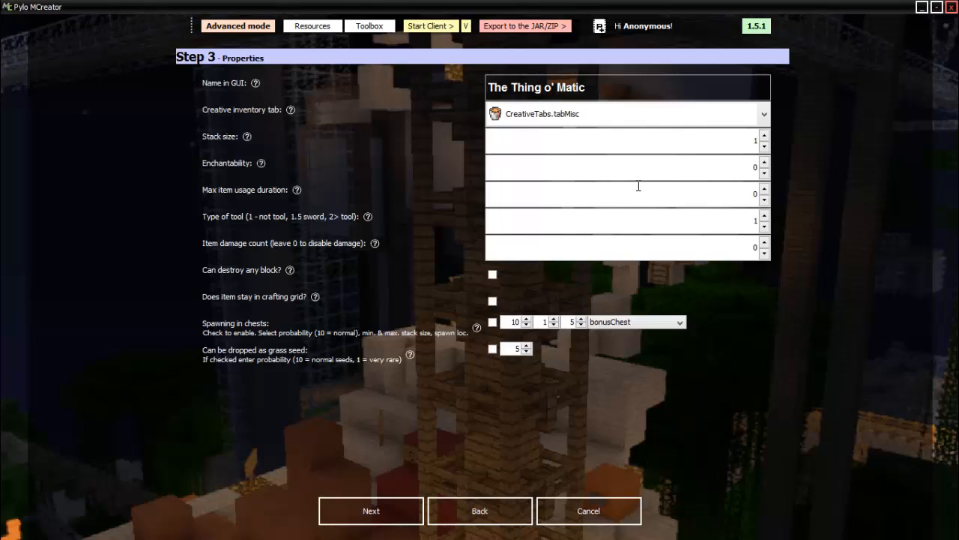
mouse_move(340, 223)
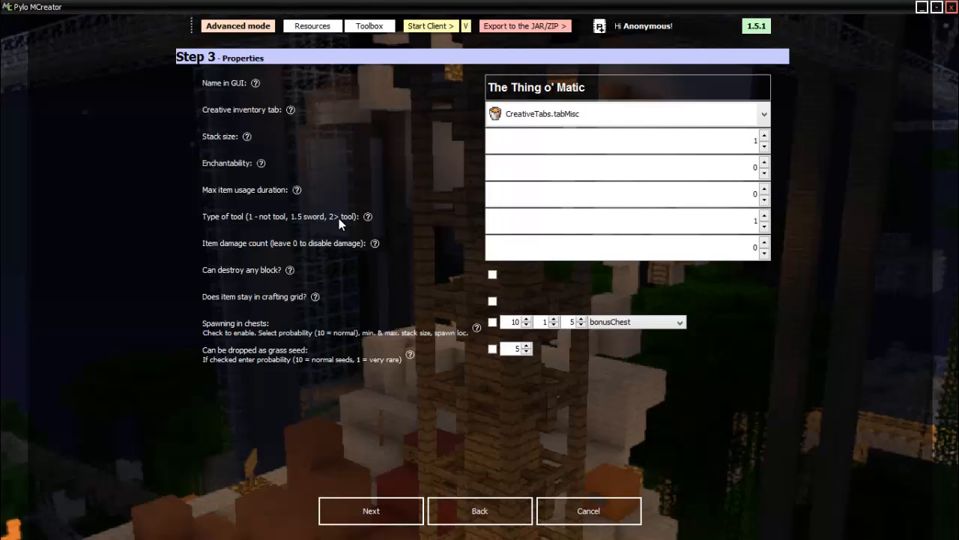
mouse_move(315, 272)
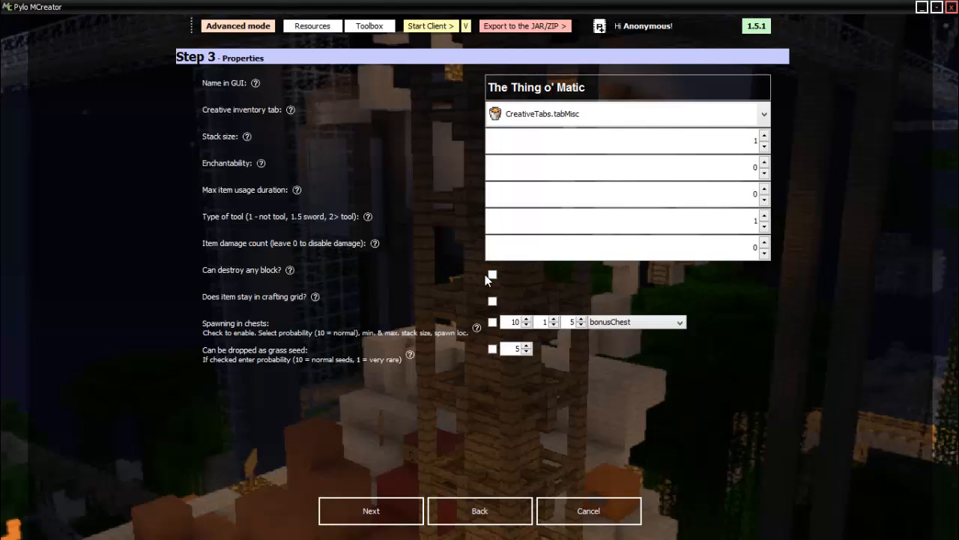
Step: Toggle the destroy-any-block and stay-in-crafting-grid options on, then back off
left_click(492, 274)
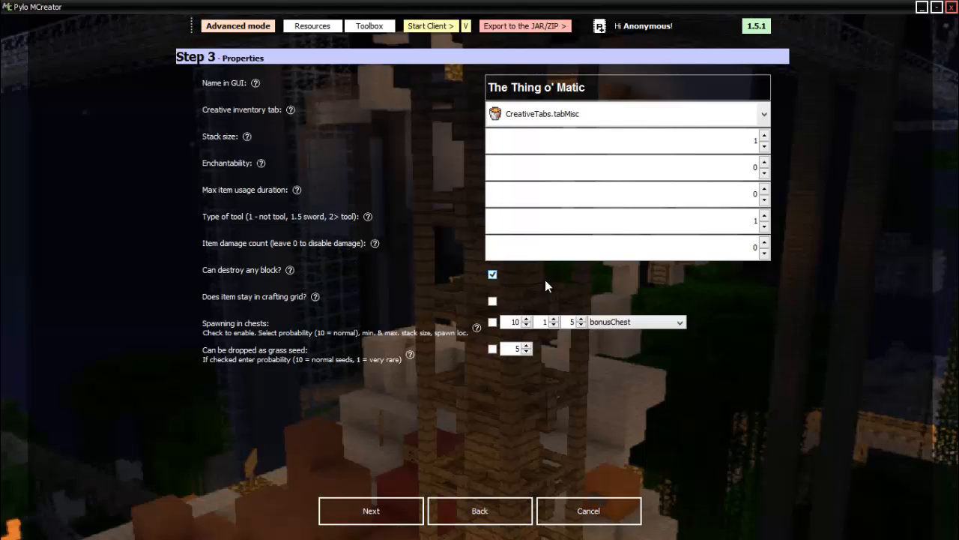
left_click(493, 274)
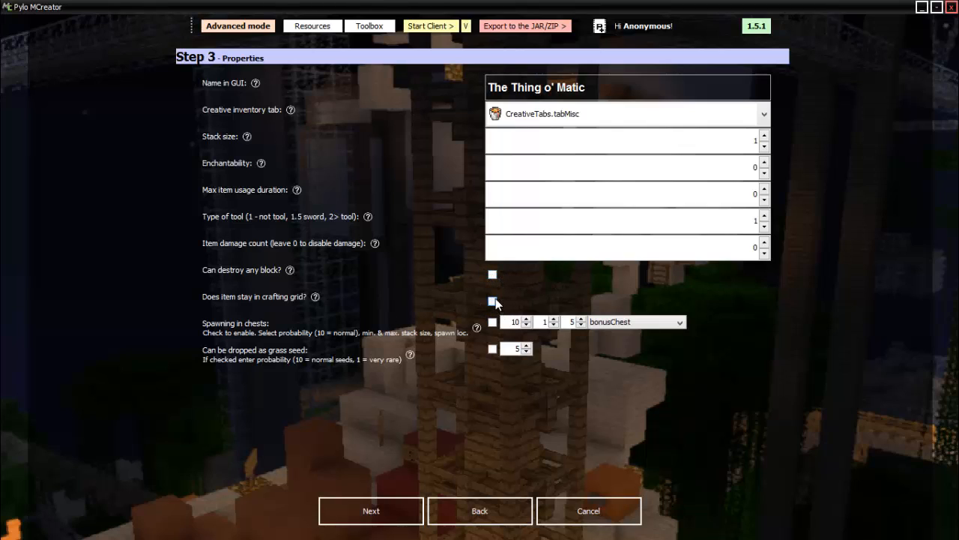
left_click(493, 301)
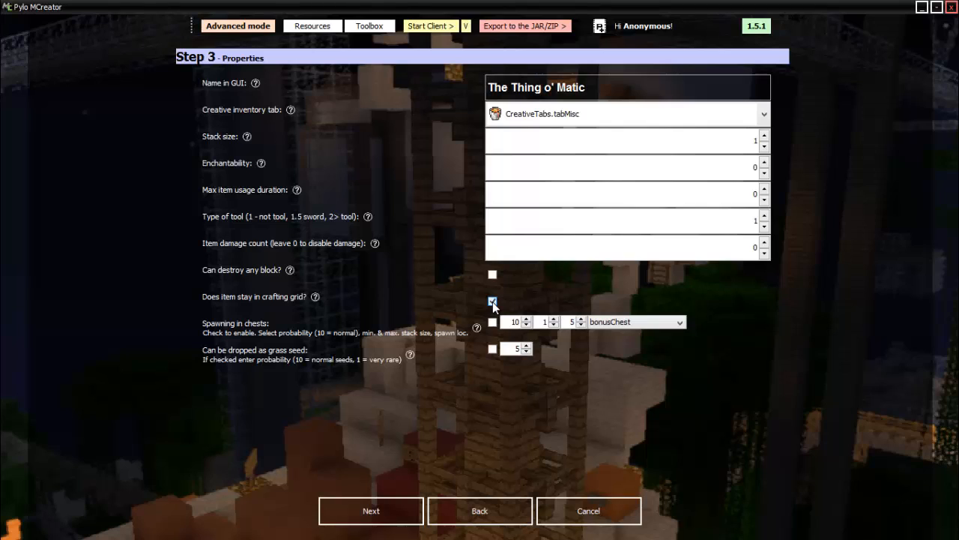
left_click(492, 302)
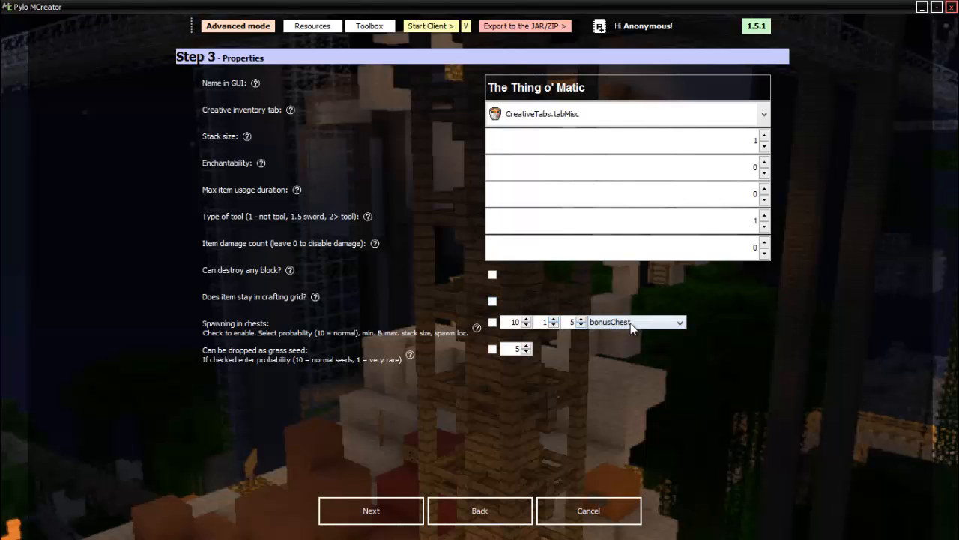
Step: Spawn the item in village blacksmith chests in stacks of 5 to 10
left_click(679, 322)
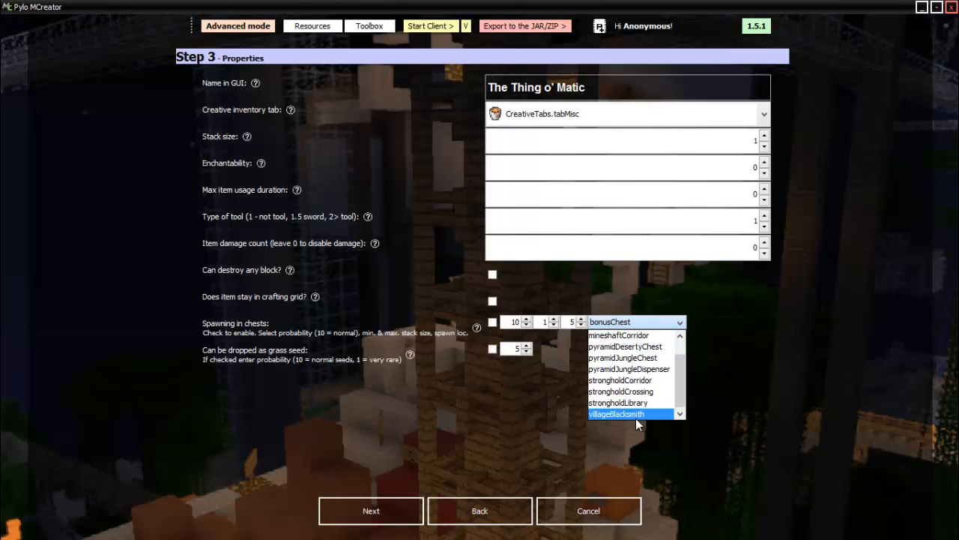
left_click(617, 413)
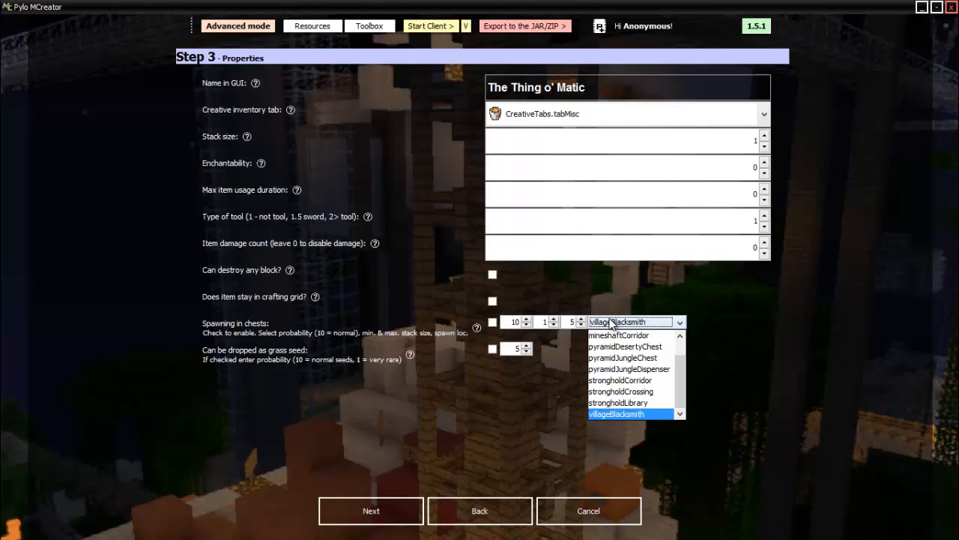
left_click(616, 413)
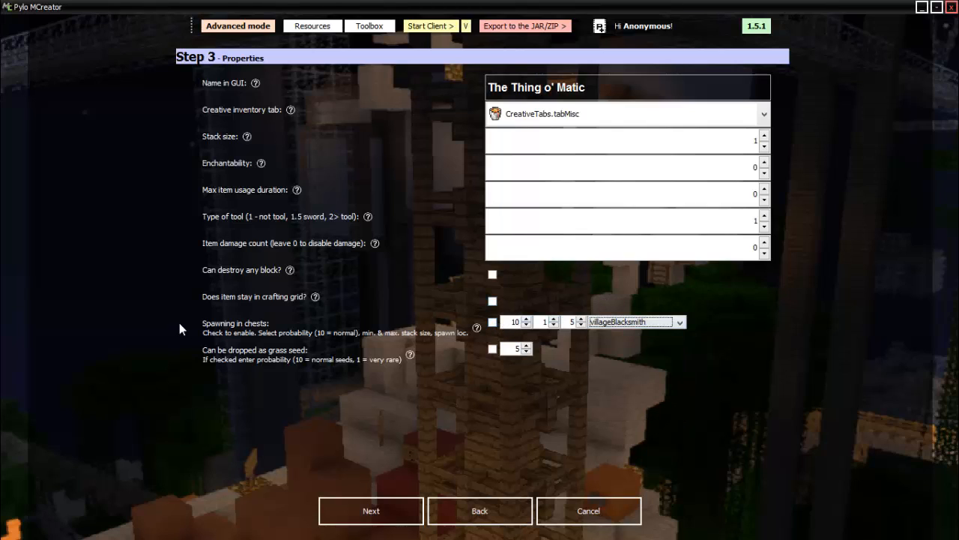
mouse_move(346, 343)
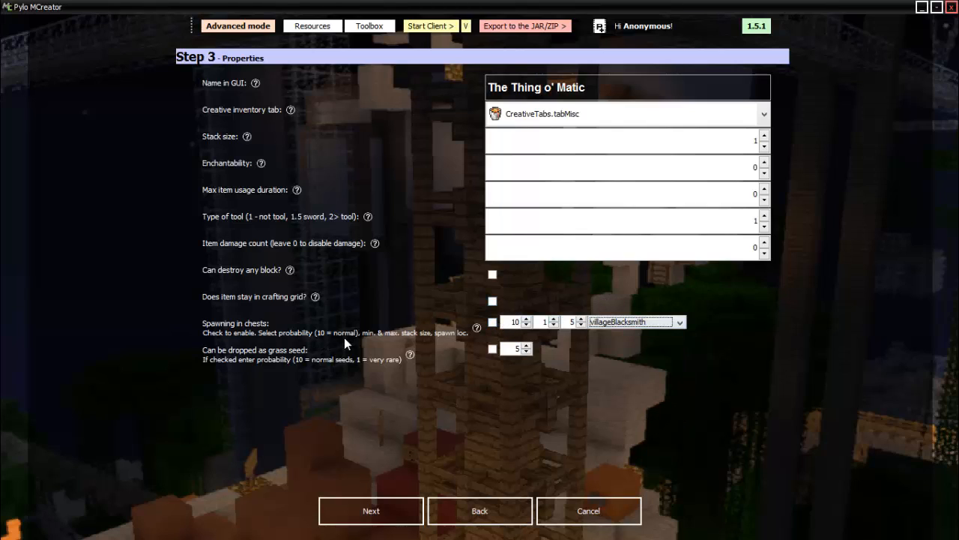
mouse_move(401, 343)
type("10")
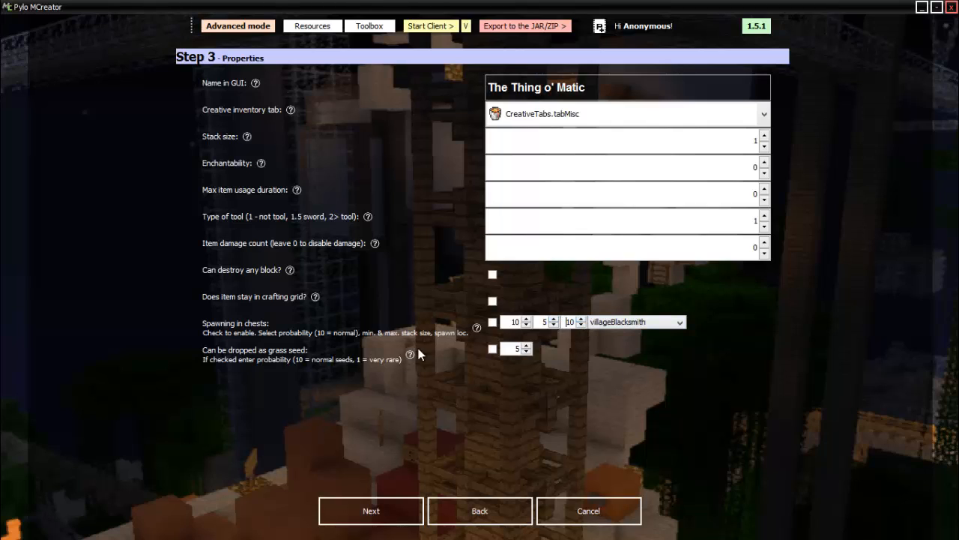
mouse_move(682, 404)
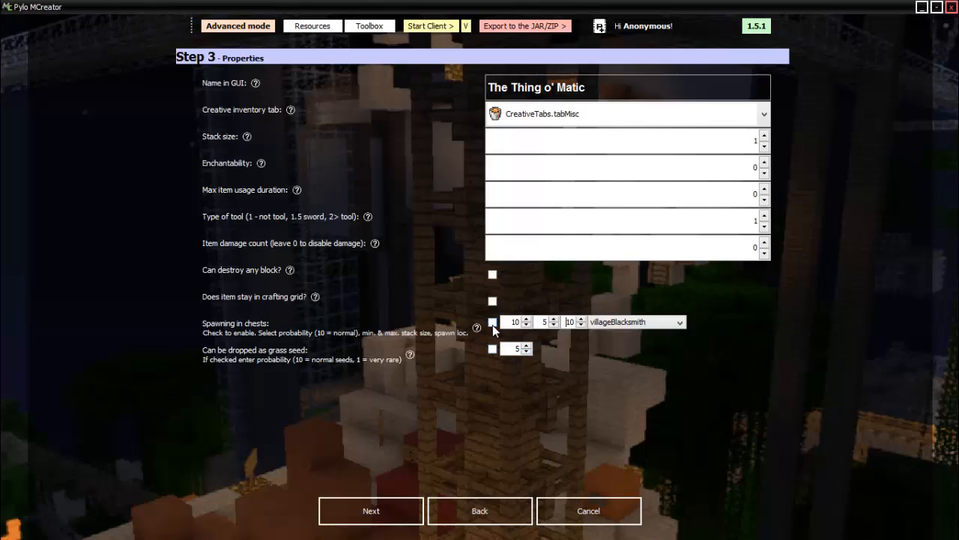
left_click(371, 511)
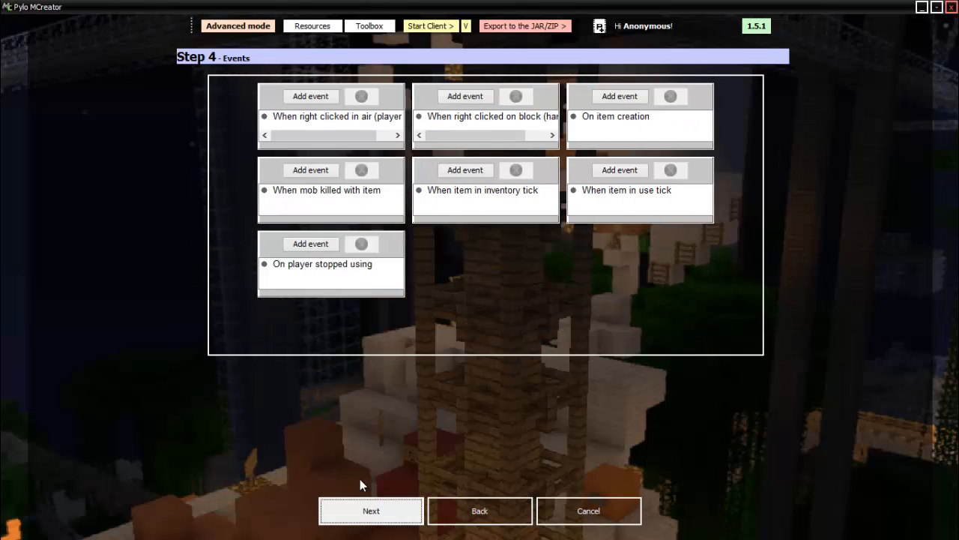
mouse_move(585, 331)
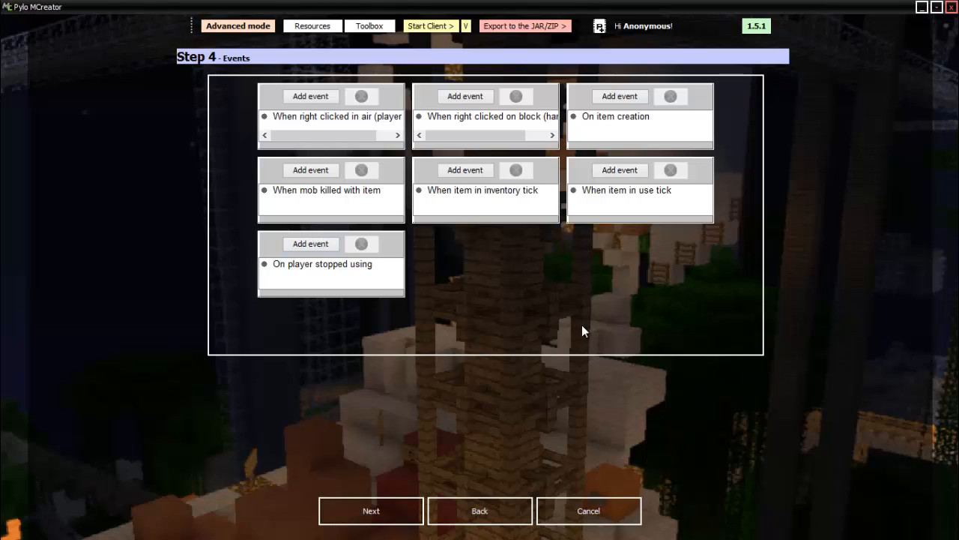
mouse_move(515, 218)
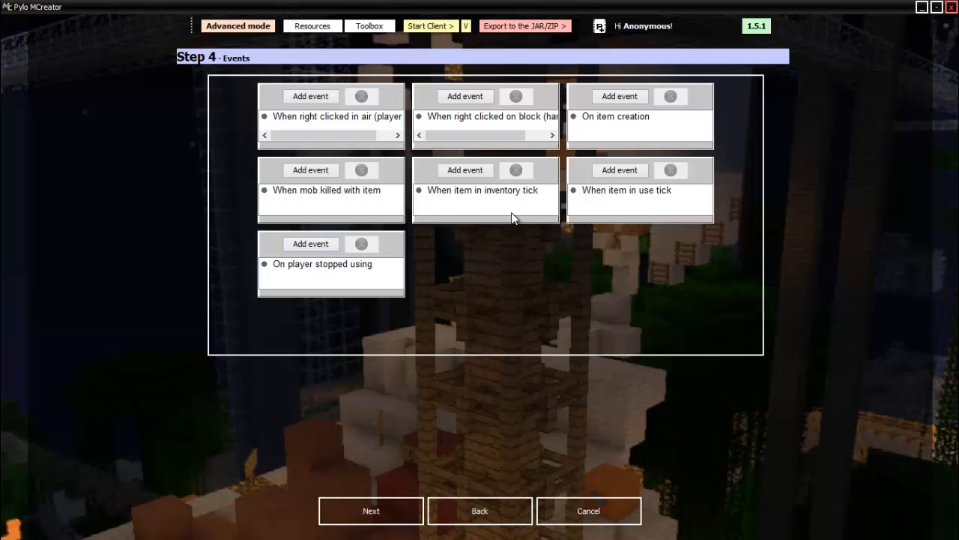
mouse_move(315, 189)
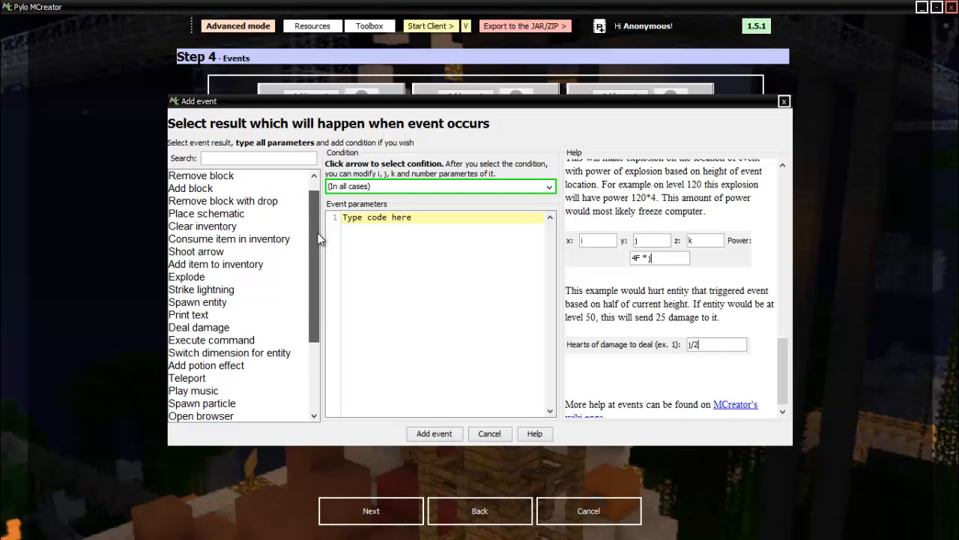
Step: Attach a Shoot arrow result with arrow power 1 to the right-click-in-air event
left_click(196, 251)
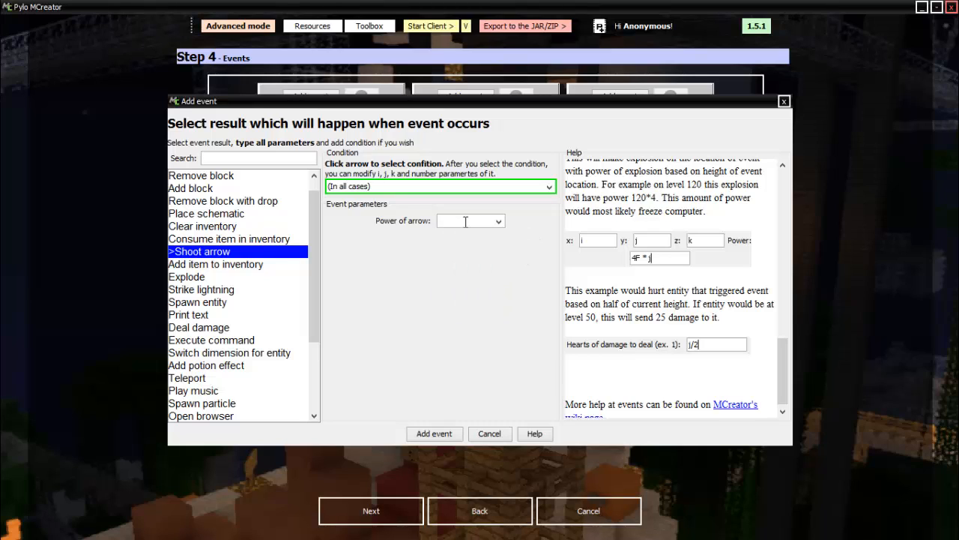
type("1")
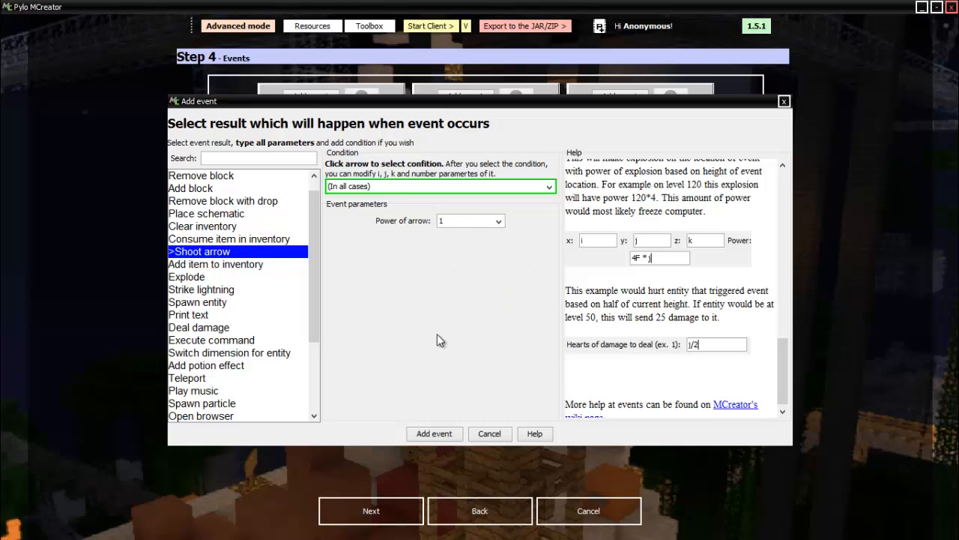
left_click(187, 276)
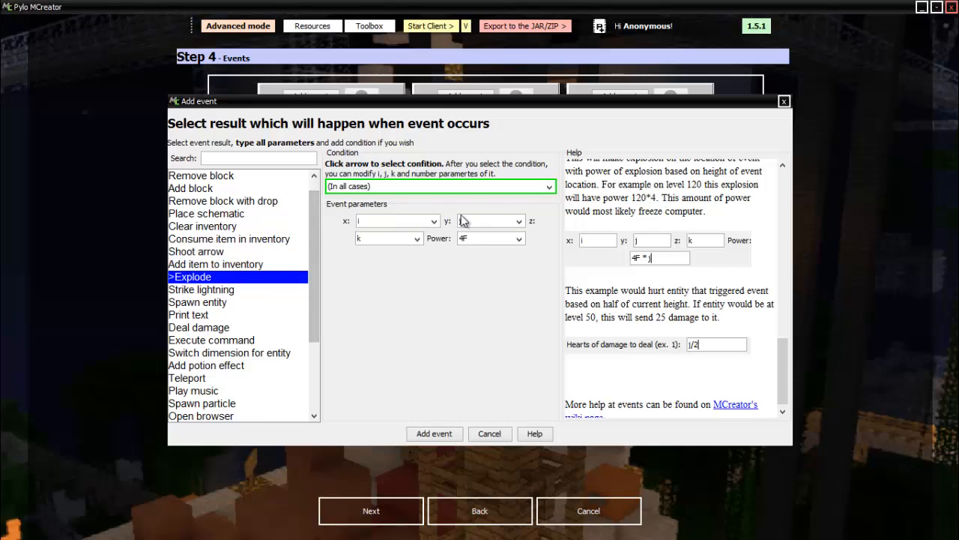
left_click(437, 220)
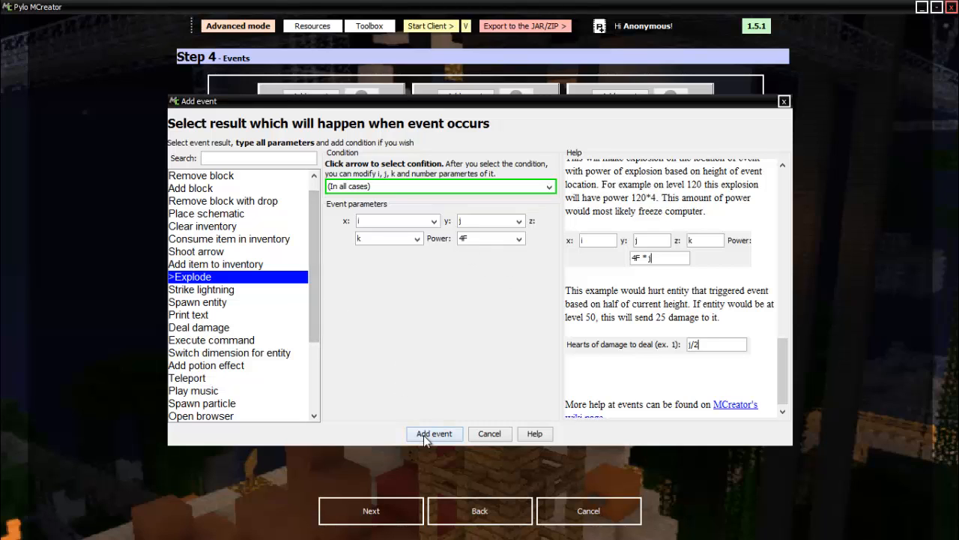
left_click(200, 251)
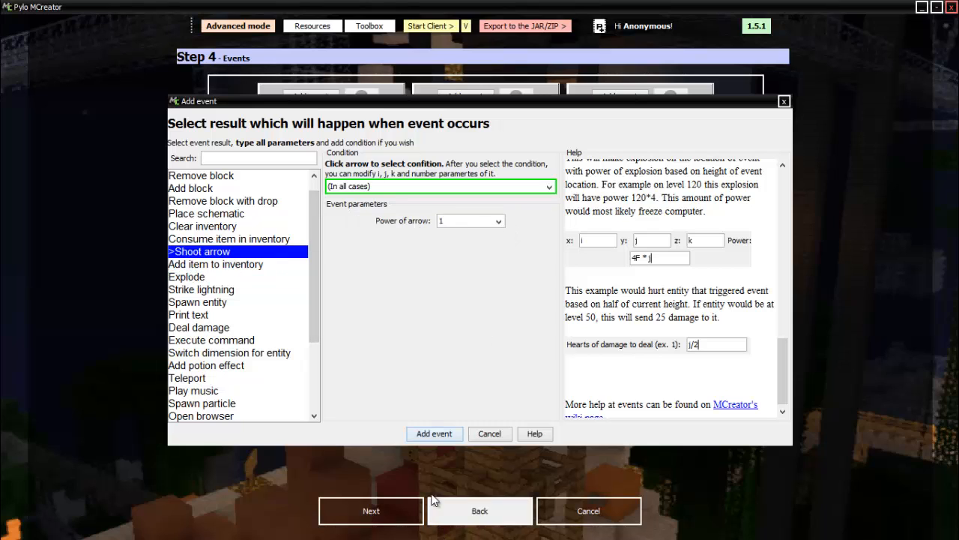
left_click(434, 434)
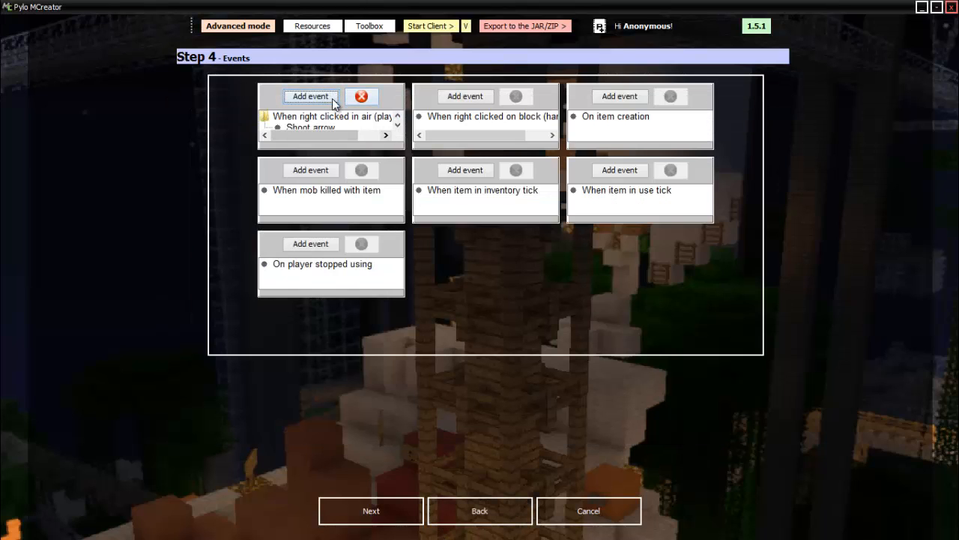
Step: Set a diamond block as the smelting input on the Recipe step
left_click(310, 96)
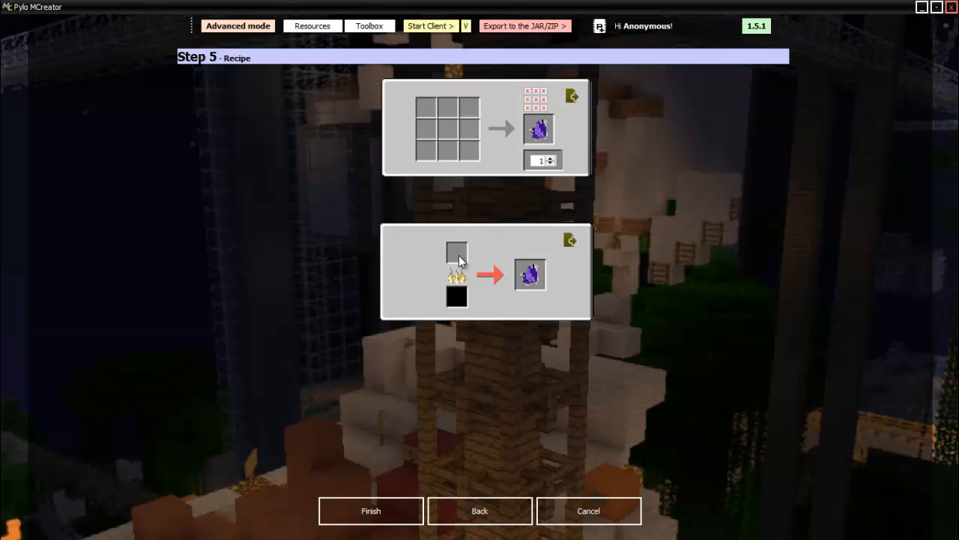
left_click(456, 253)
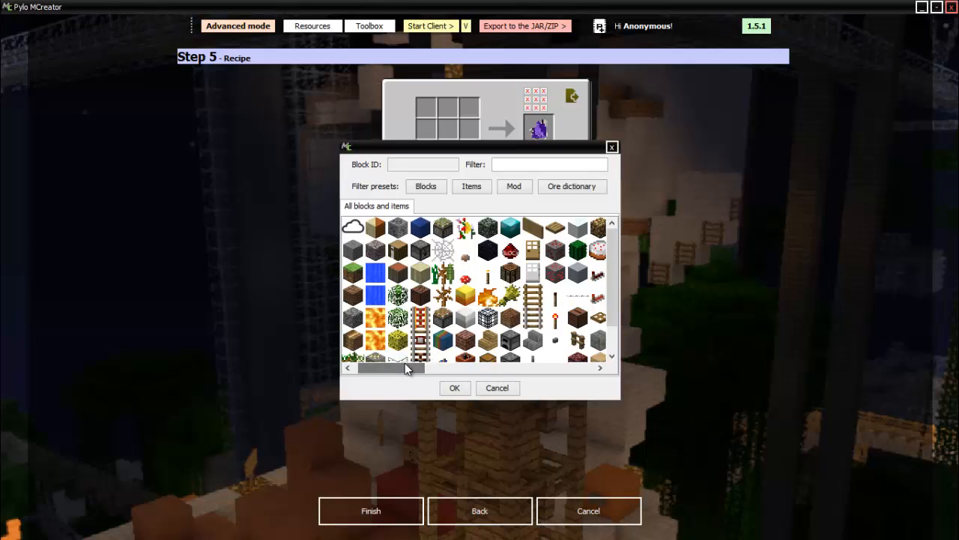
left_click_drag(389, 367, 450, 367)
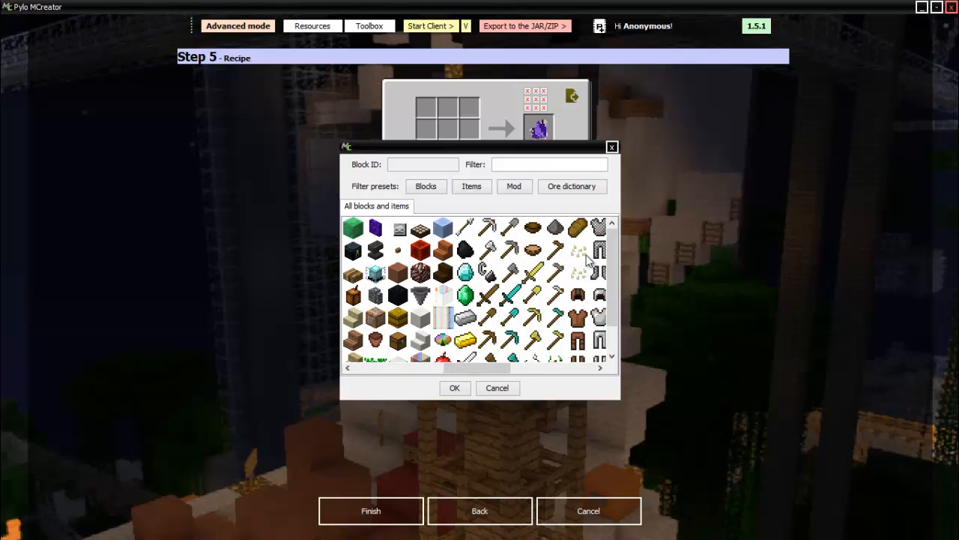
left_click(425, 186)
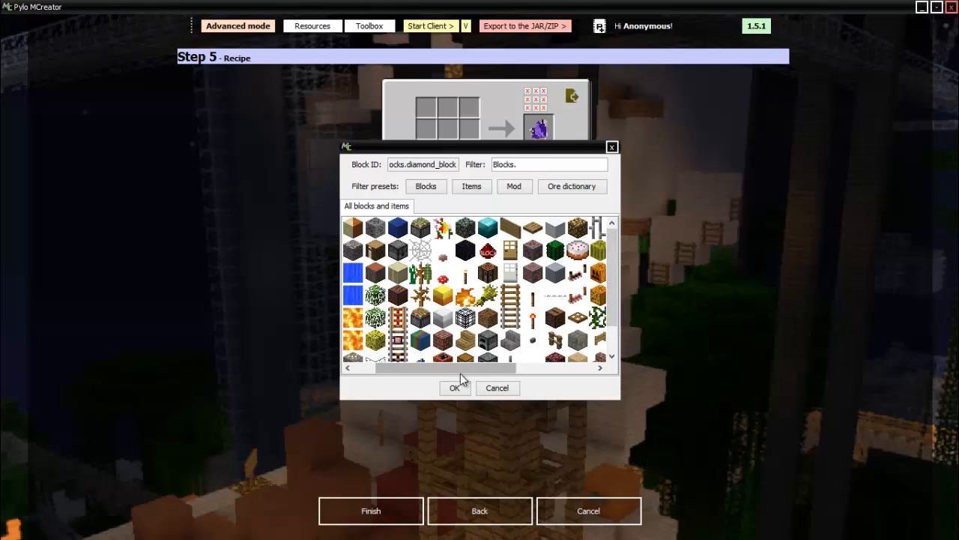
left_click(454, 387)
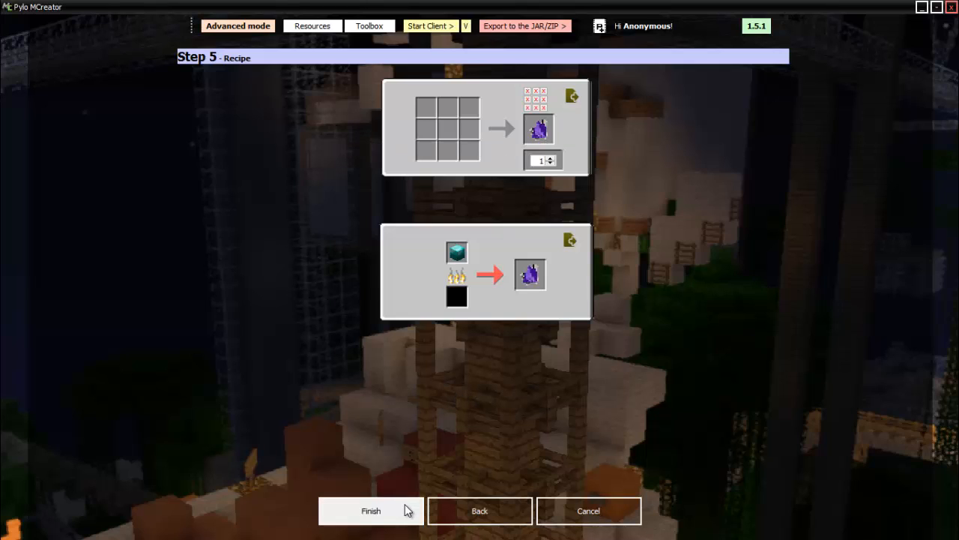
Step: Finish The Thing o' Matic item and let the build complete successfully
left_click(370, 511)
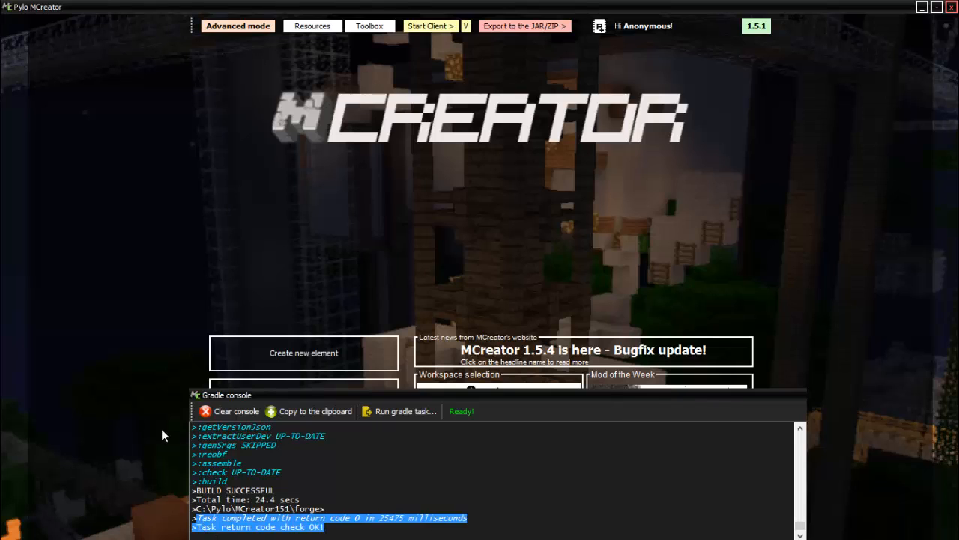
Step: Start a new Recipe element named TheMagicalRecipeOfMagicalNse
left_click(303, 352)
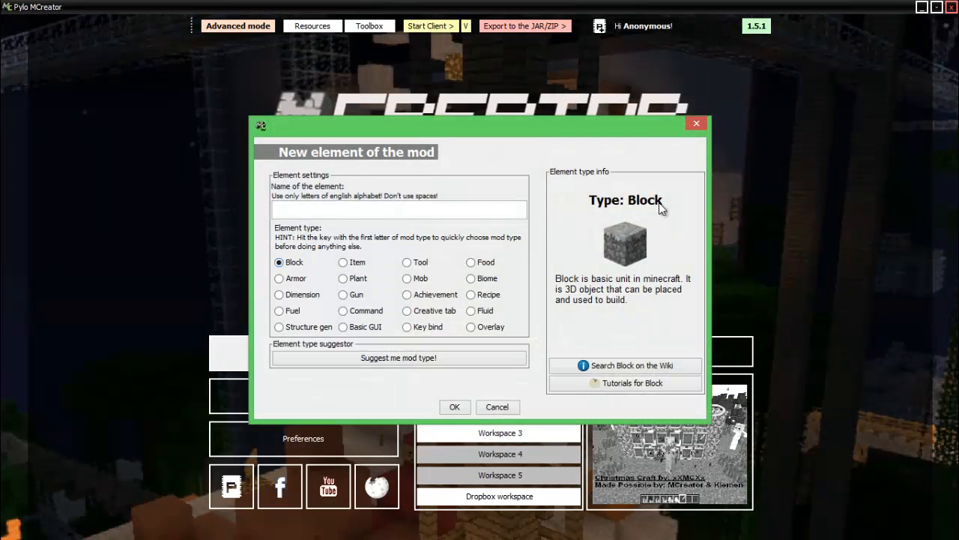
left_click(470, 294)
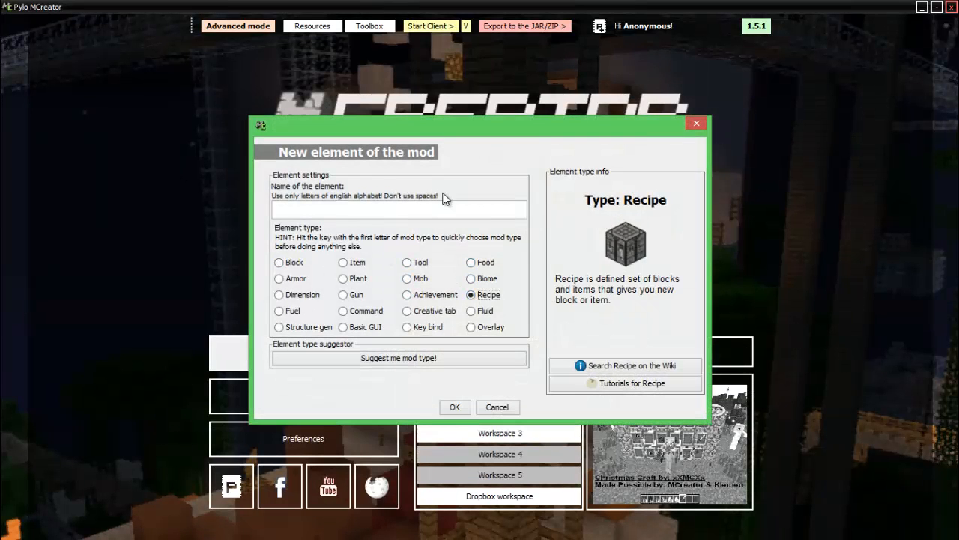
type("The")
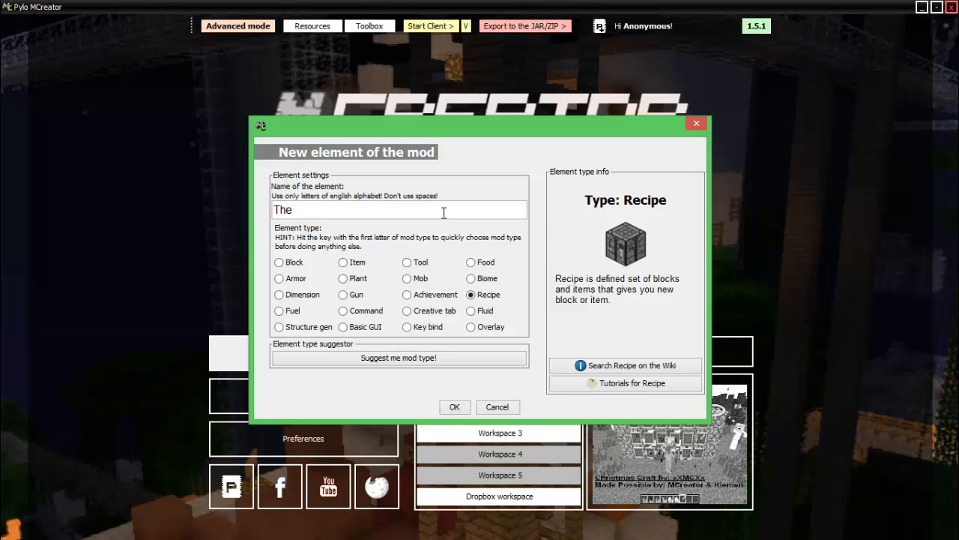
type("Mag")
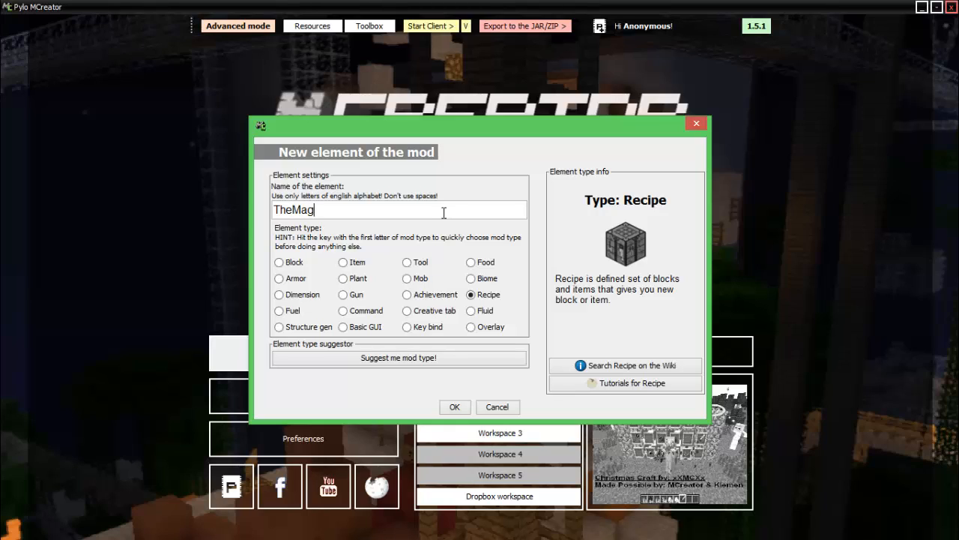
type("icalReci")
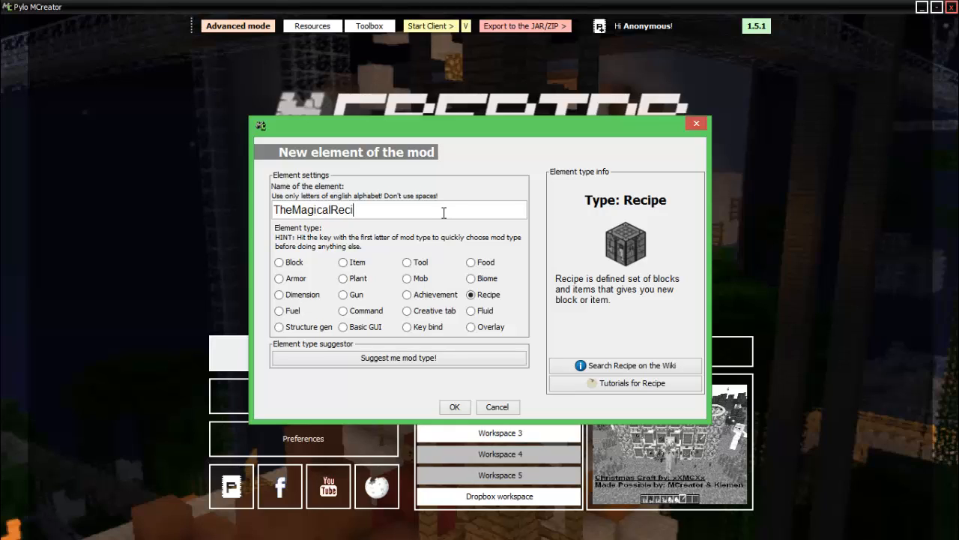
type("peOf")
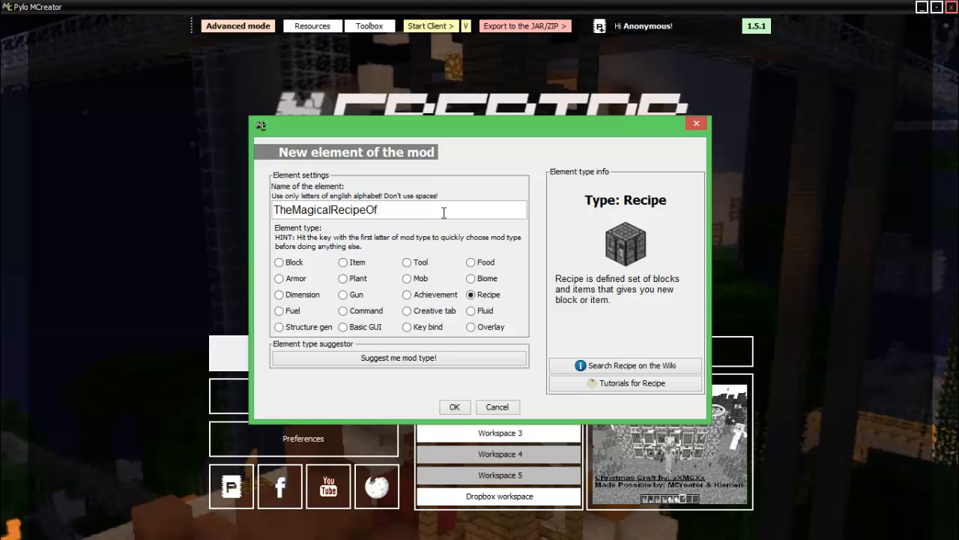
type("MagicalN")
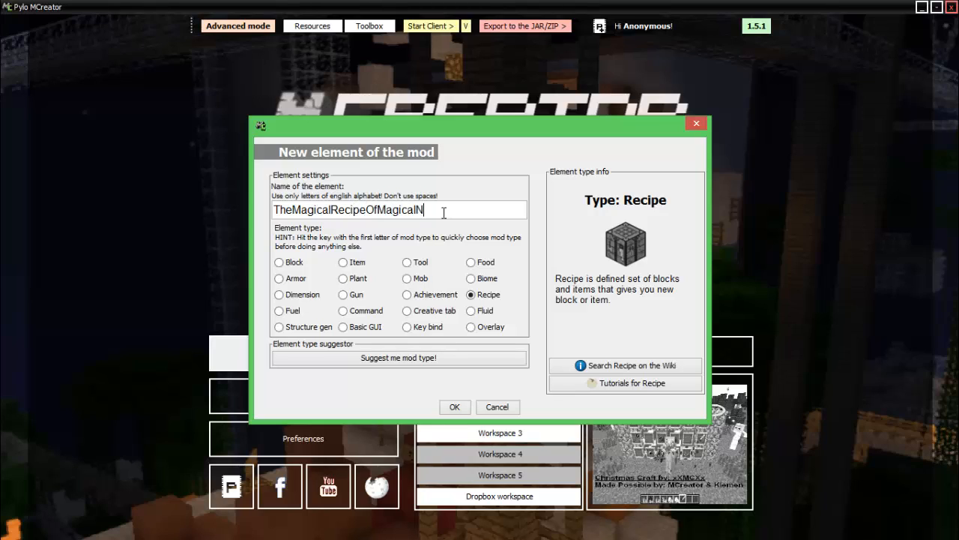
type("se")
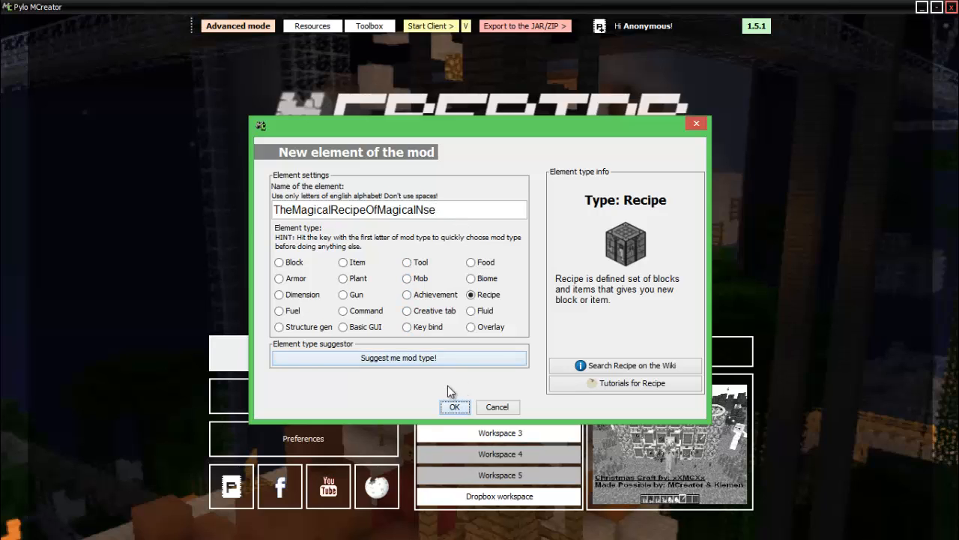
Step: Create the recipe element and set the purple crystal as its output
left_click(454, 406)
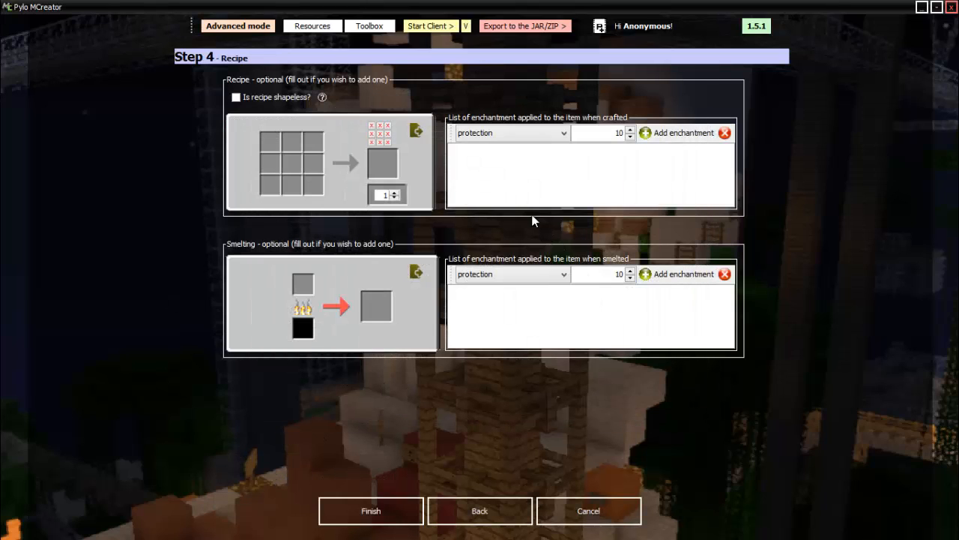
mouse_move(474, 153)
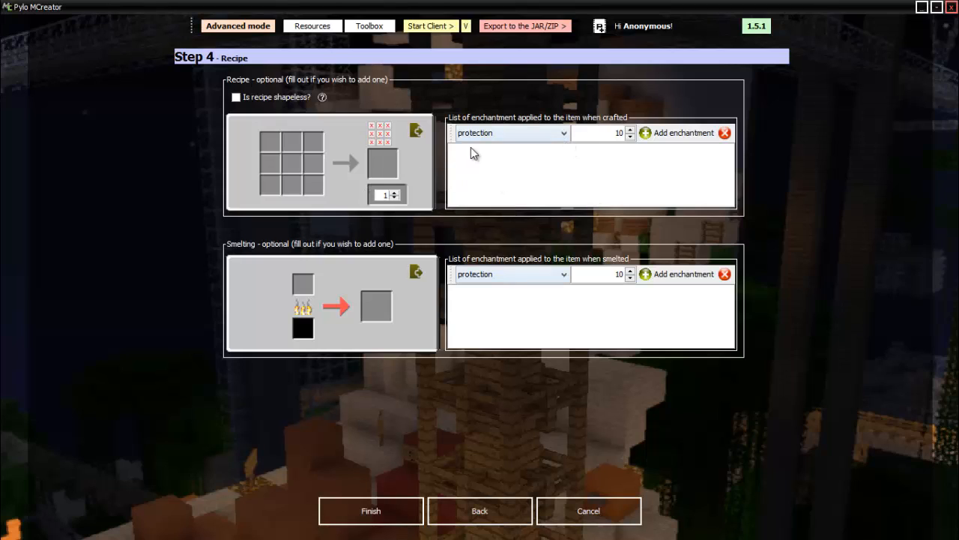
mouse_move(382, 172)
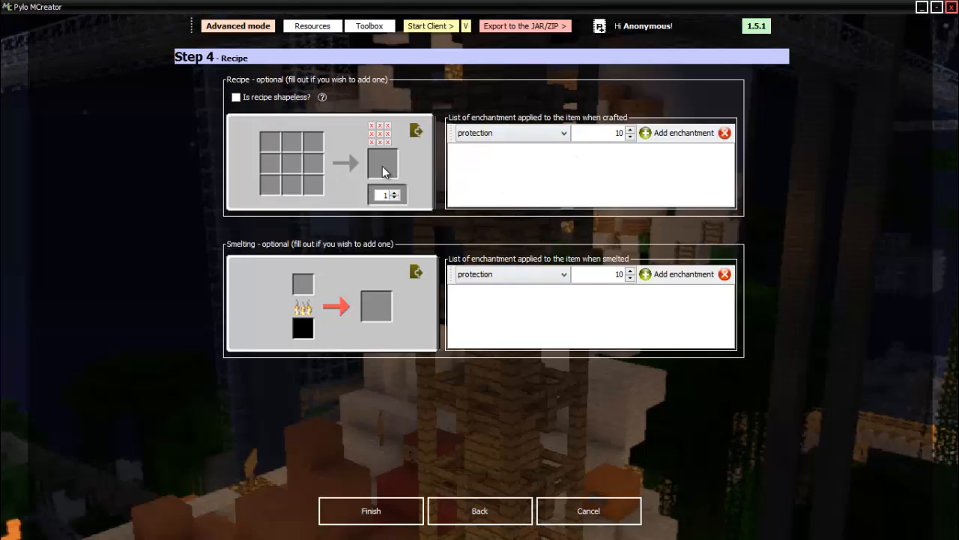
left_click(384, 163)
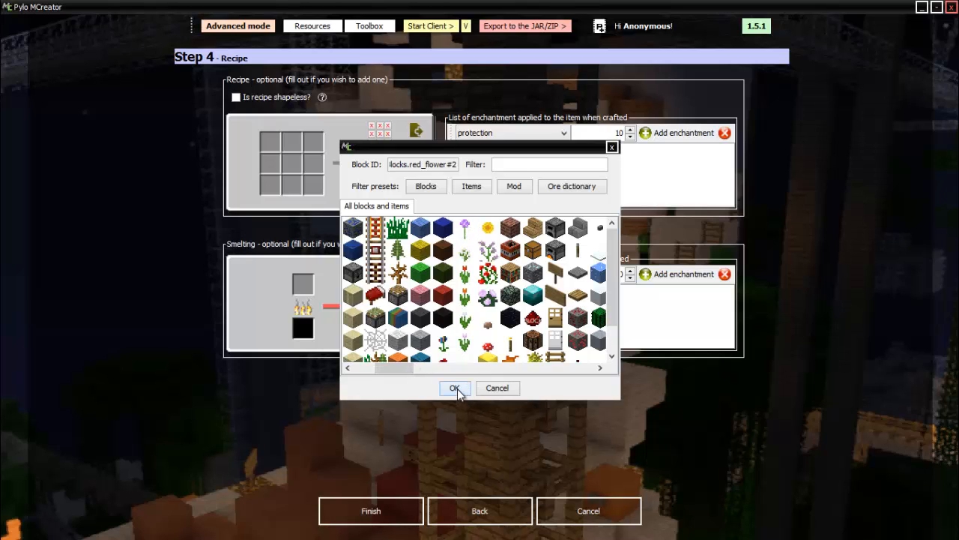
left_click(454, 387)
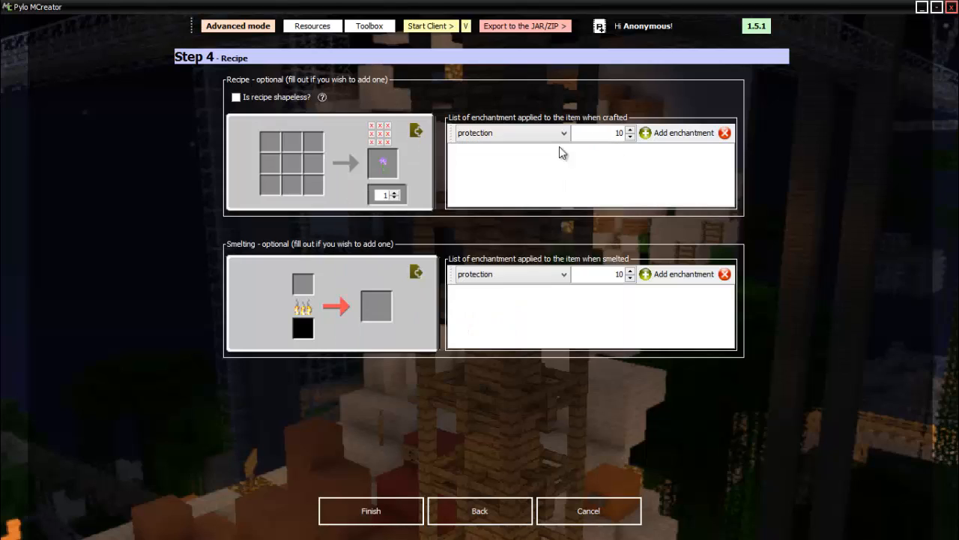
Step: Fill the crafting grid with the purple item above two green stalks
left_click(383, 163)
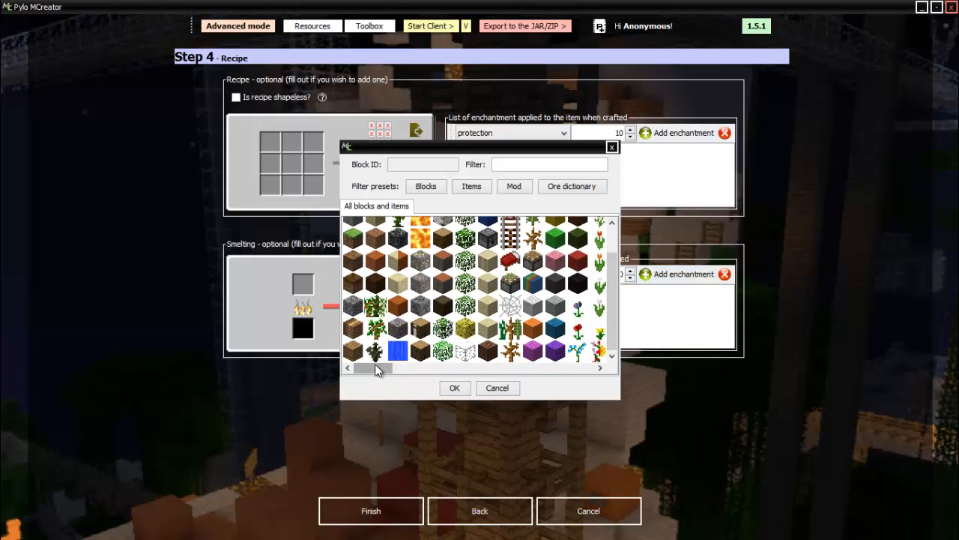
left_click_drag(375, 368, 483, 368)
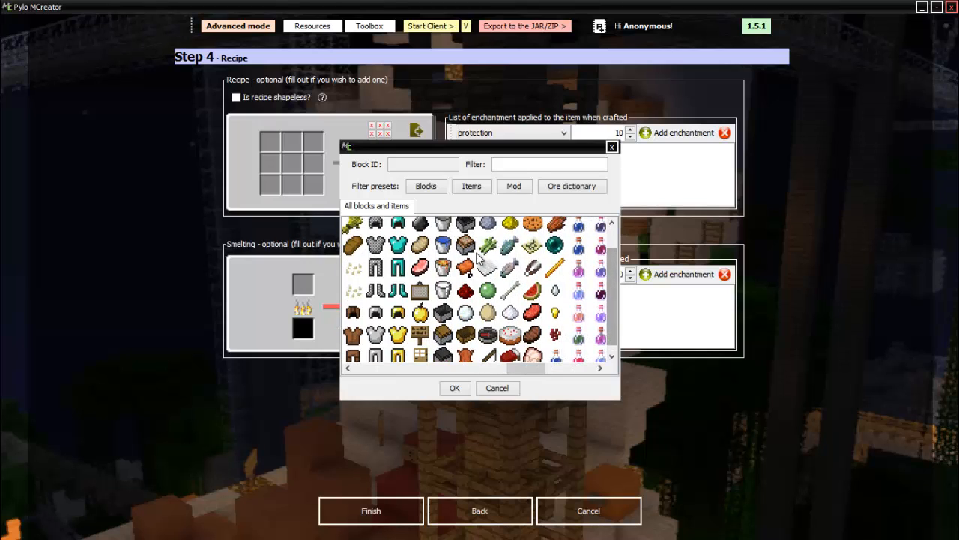
left_click(487, 268)
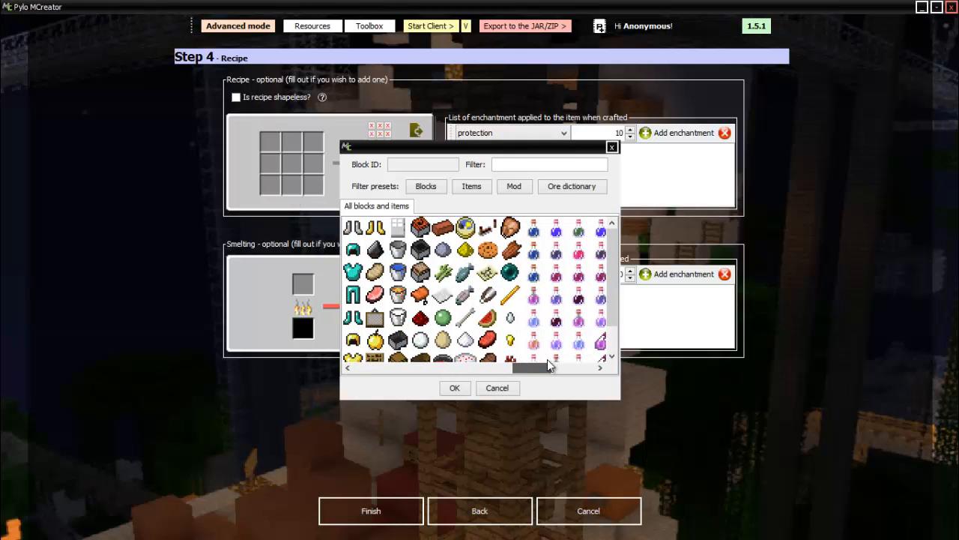
left_click(454, 387)
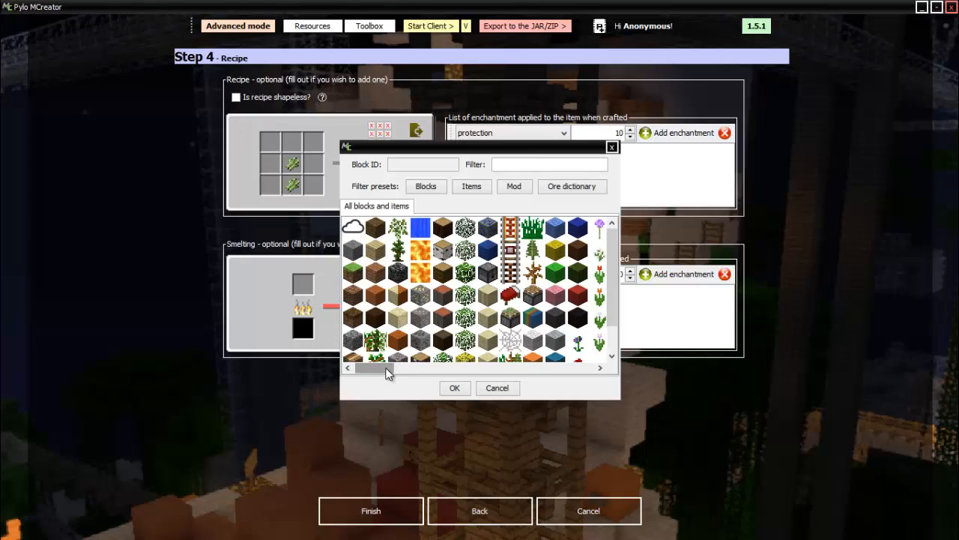
left_click_drag(388, 367, 439, 368)
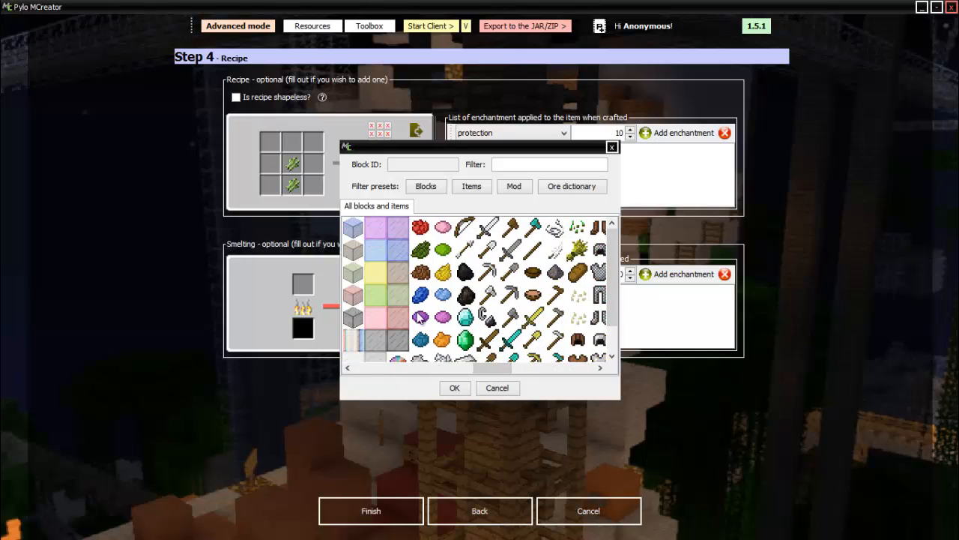
left_click(454, 387)
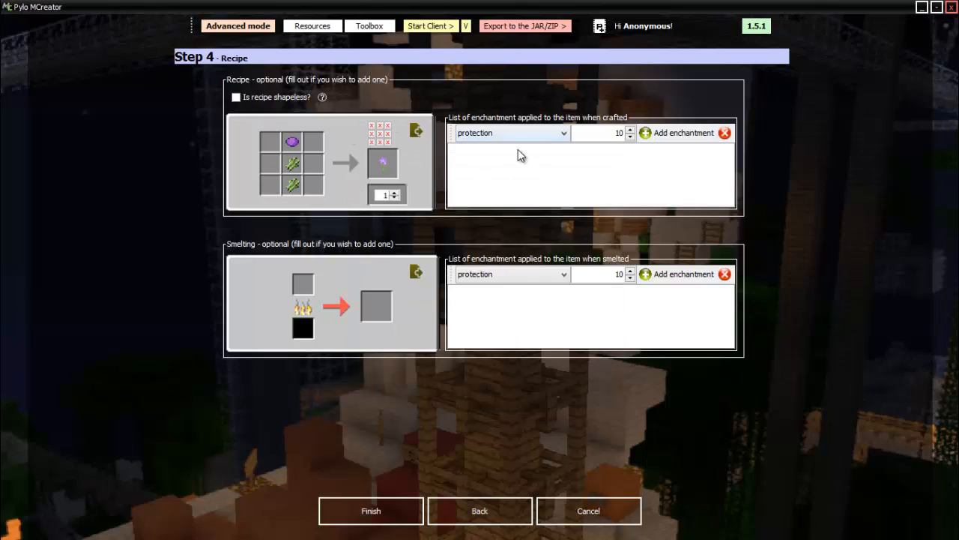
left_click(513, 133)
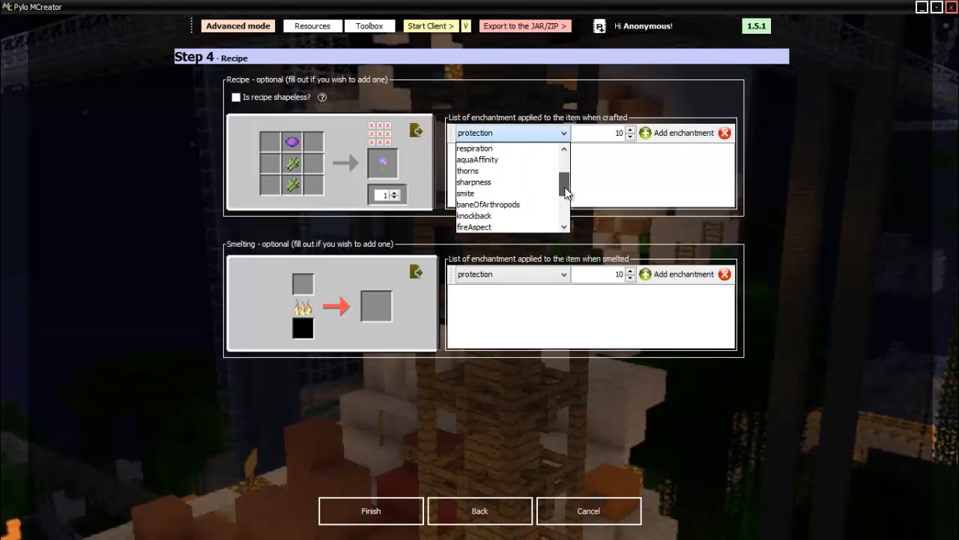
Step: Change the crafted item's enchantment to sharpness and raise its level to 50
left_click(474, 181)
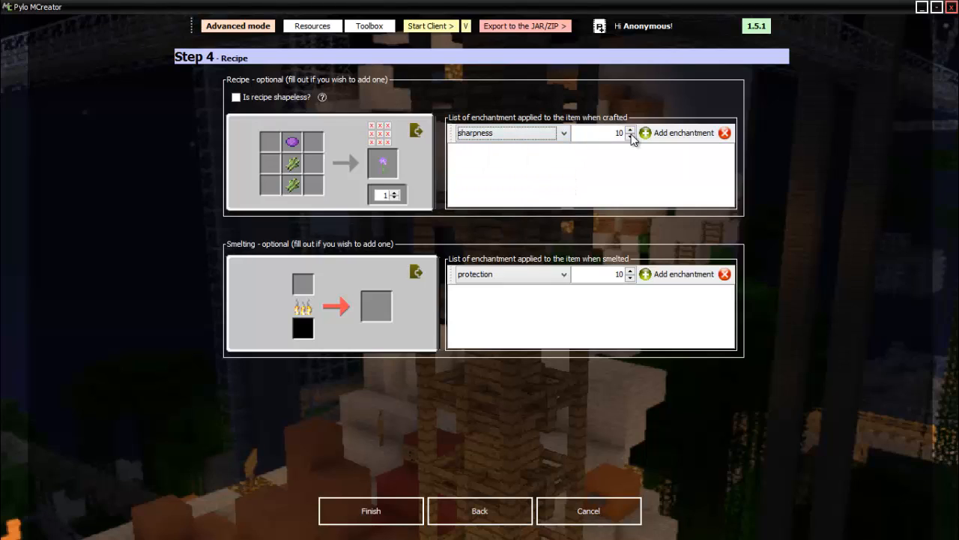
left_click(630, 129)
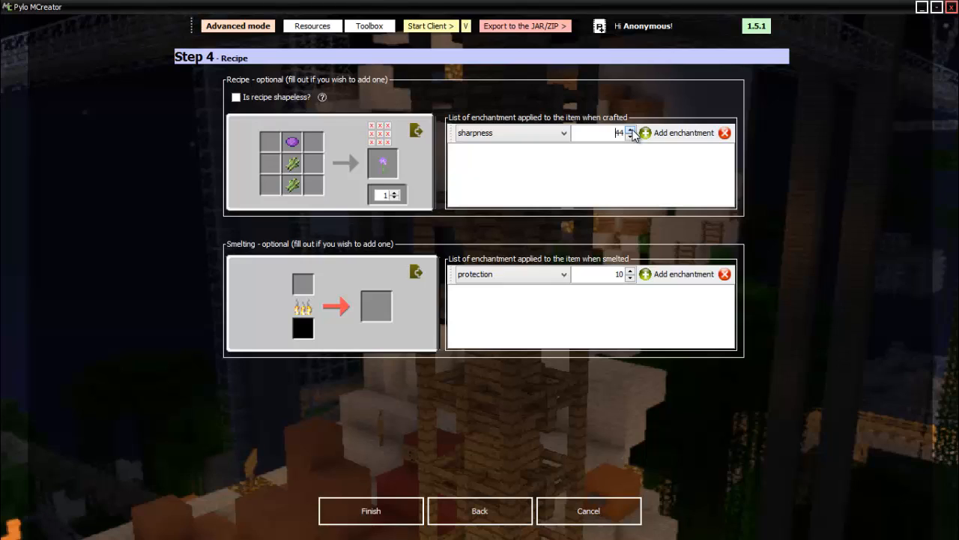
left_click(631, 129)
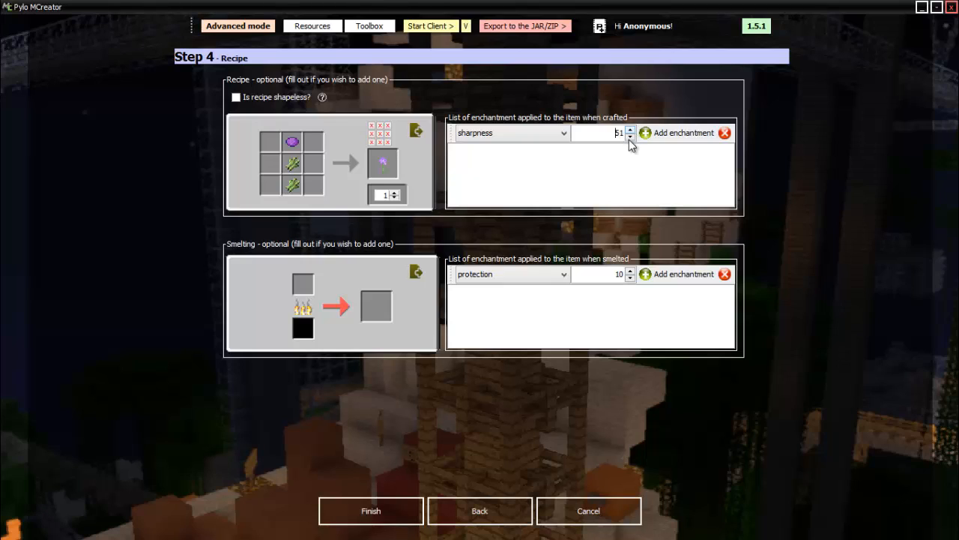
left_click(683, 133)
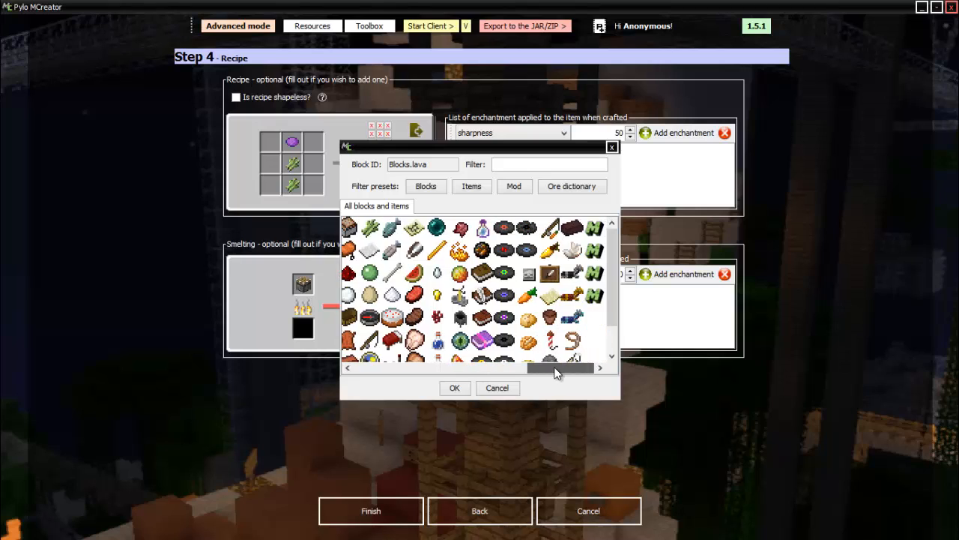
Step: Set air as the smelting ingredient, keeping the crafting recipe shaped
left_click_drag(559, 368, 491, 368)
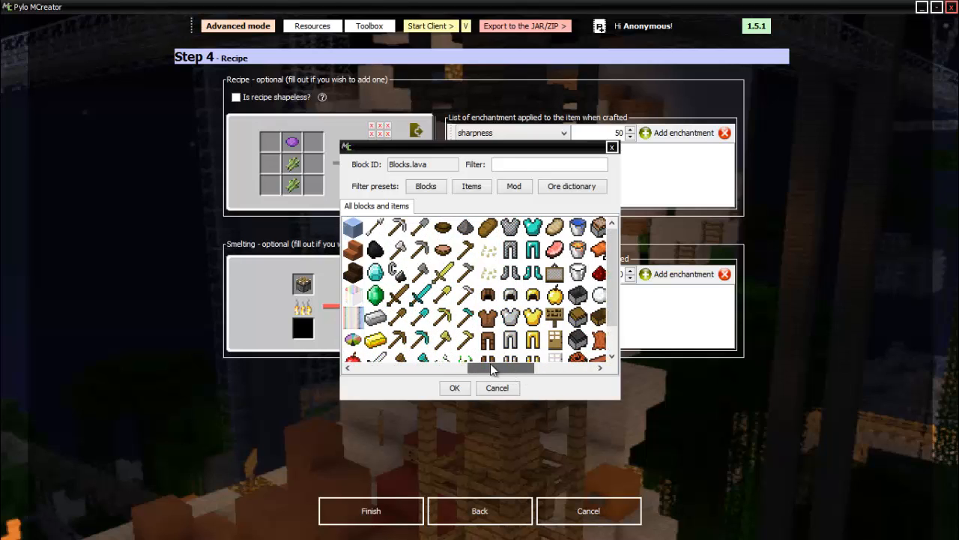
left_click(454, 388)
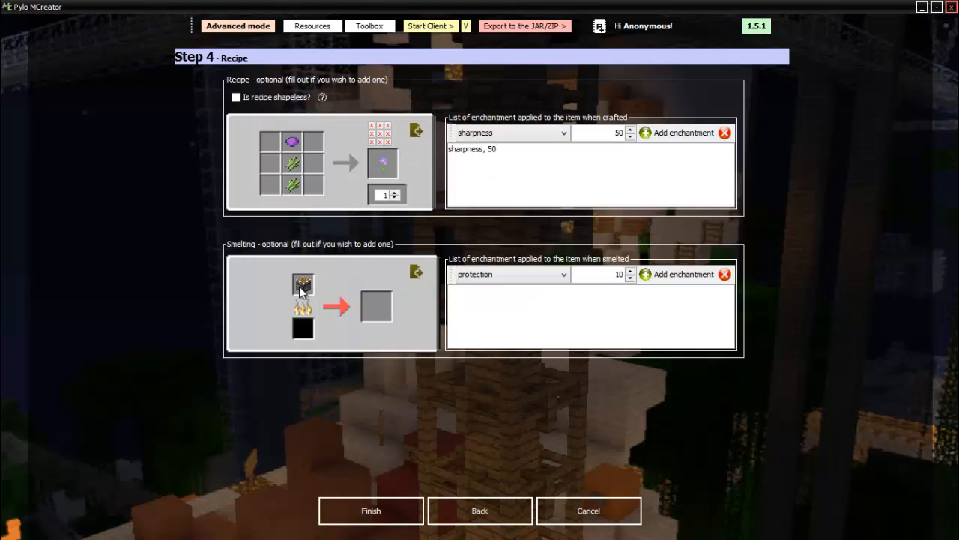
left_click(303, 284)
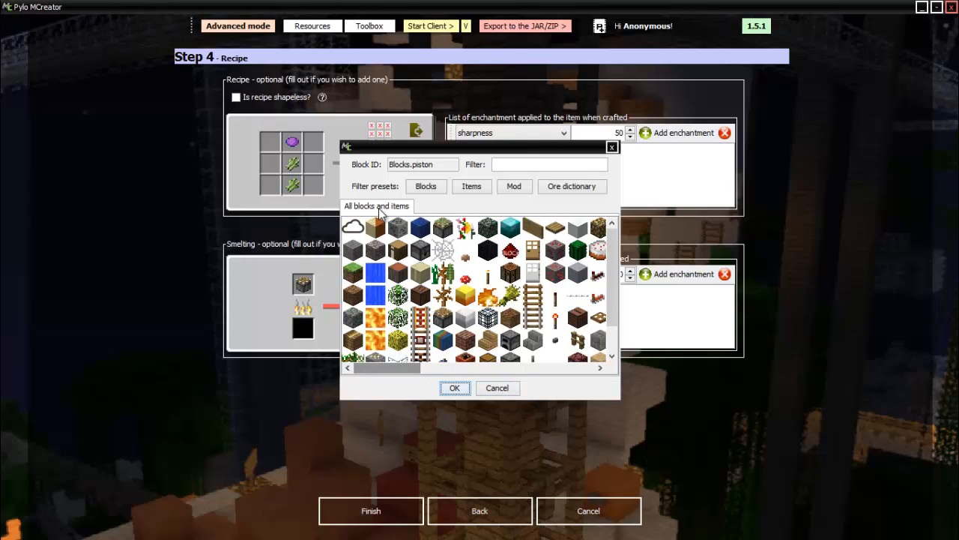
left_click(353, 228)
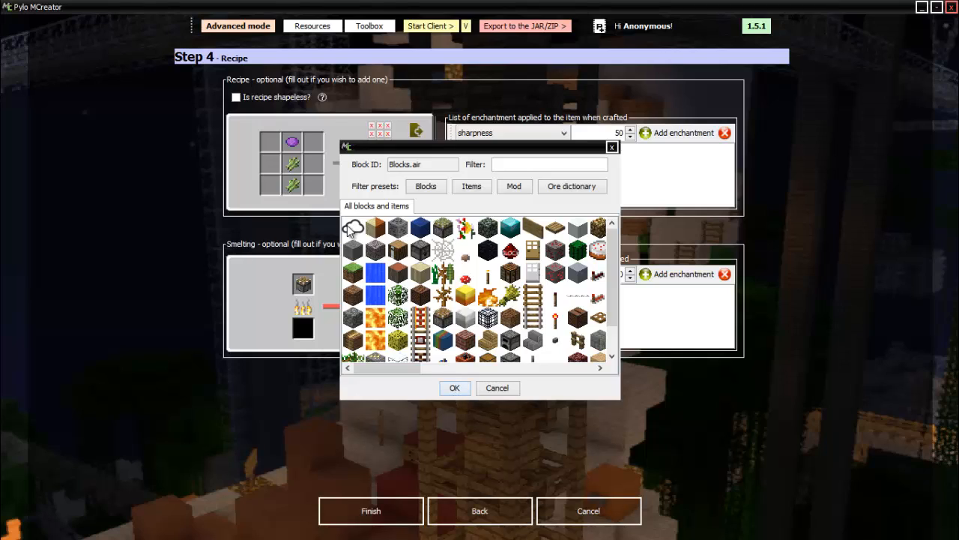
left_click(455, 388)
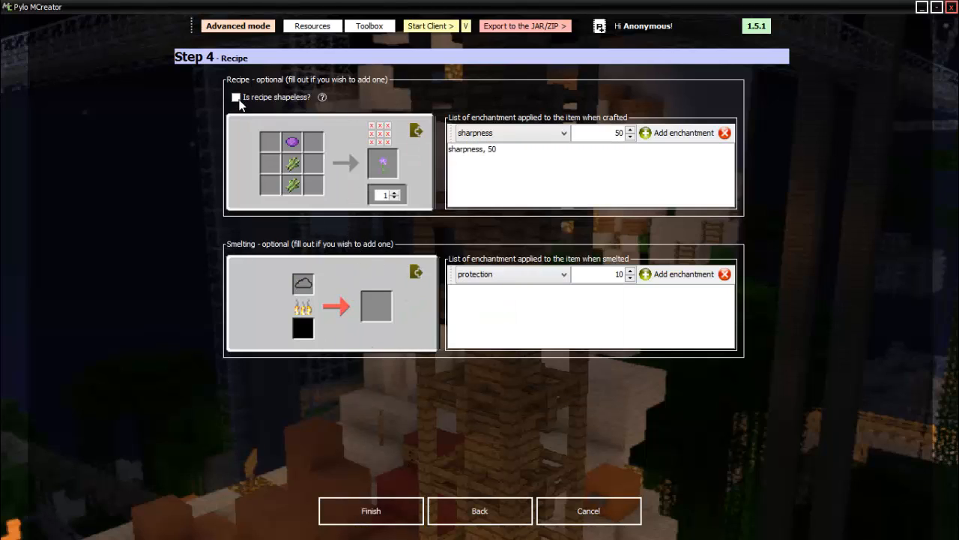
left_click(236, 98)
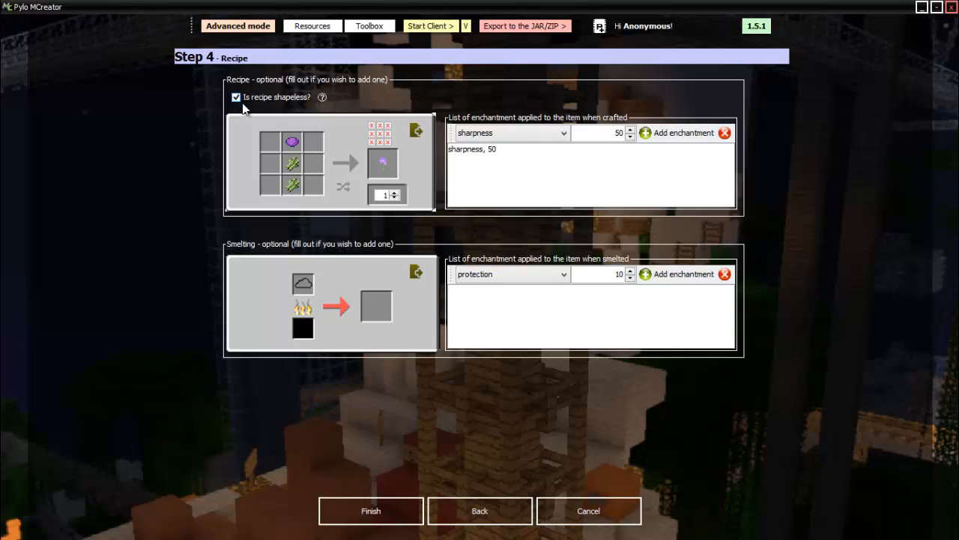
left_click(236, 97)
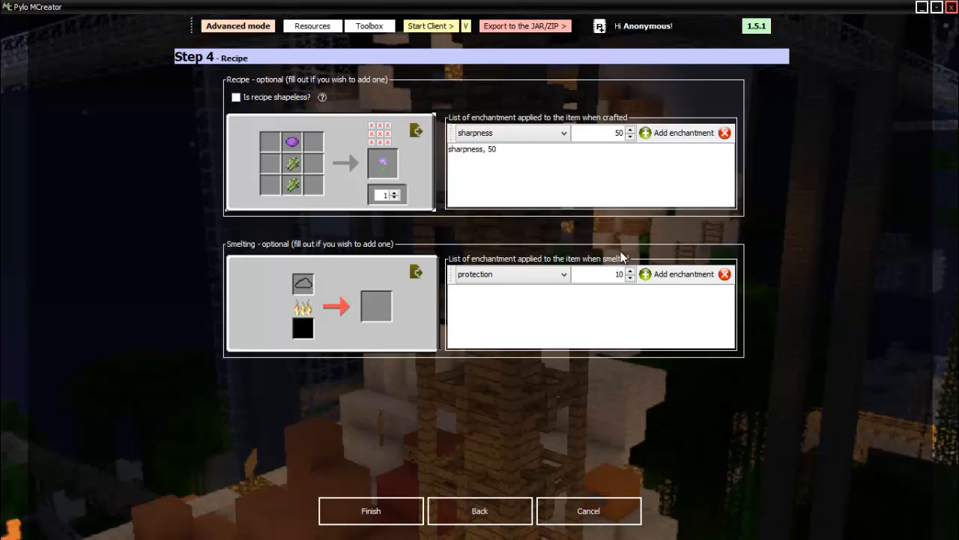
mouse_move(697, 435)
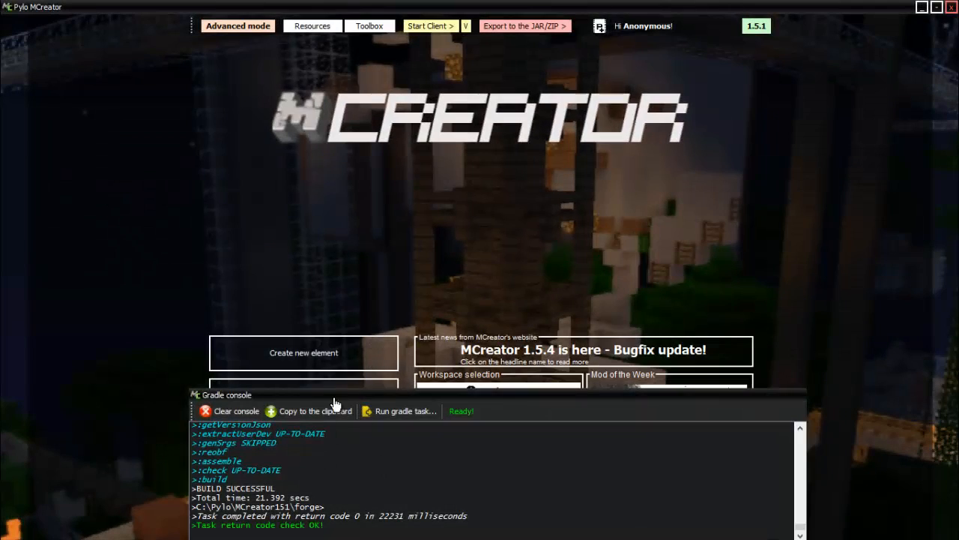
Step: Create a new Tool element named MultiTool
left_click(303, 352)
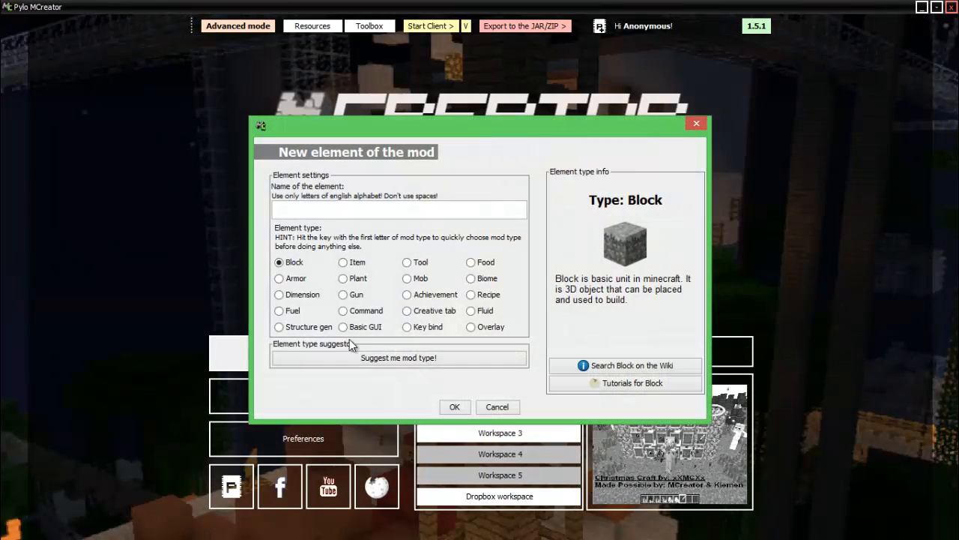
left_click(408, 261)
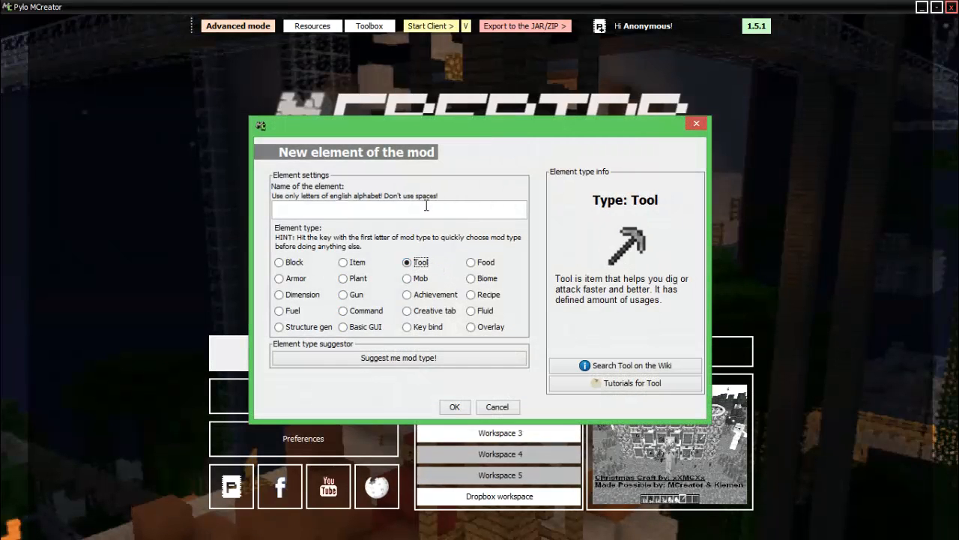
type("Multi")
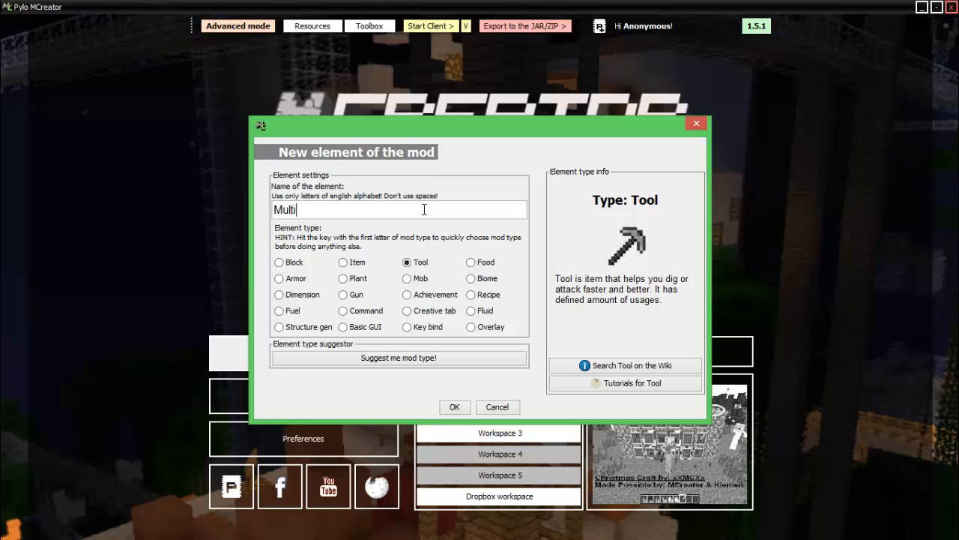
type("Tool")
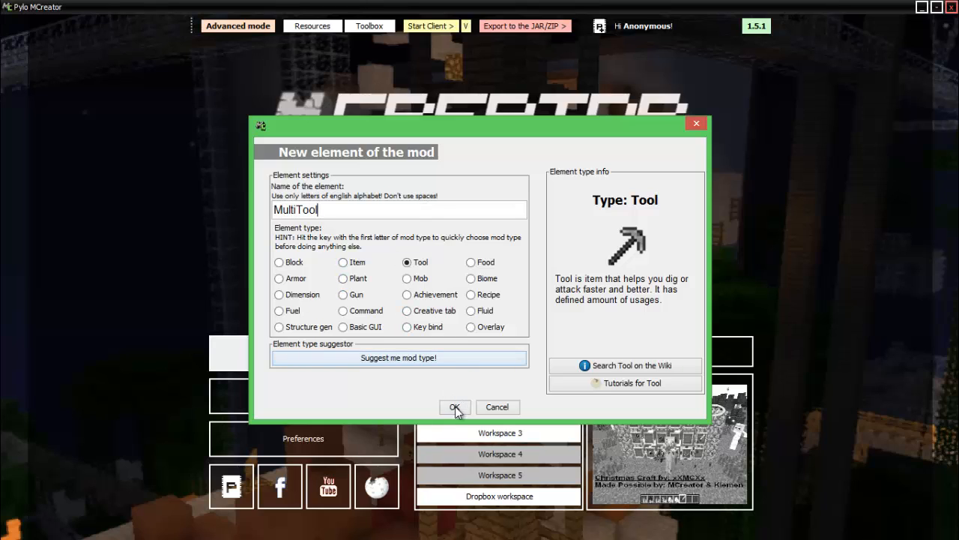
left_click(454, 406)
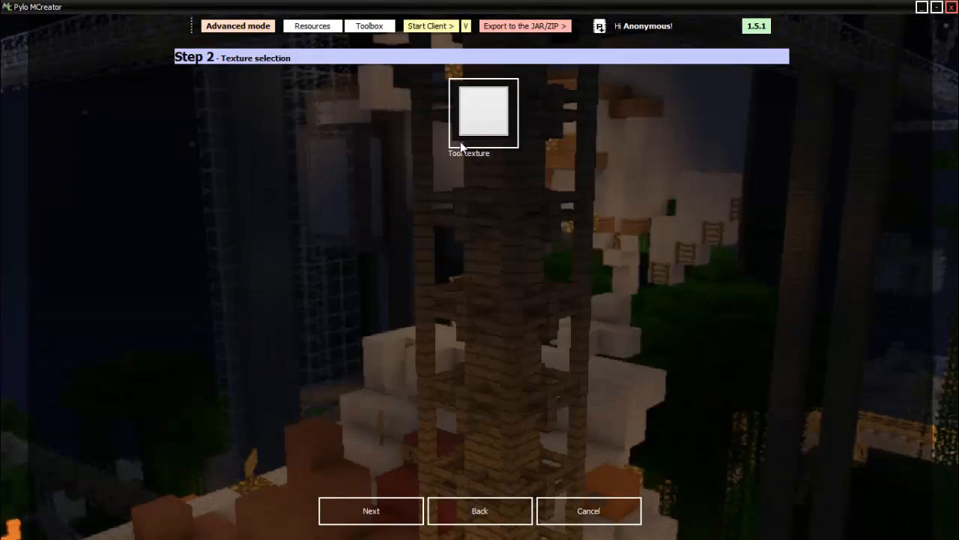
Step: Give MultiTool the purple sickle texture and advance to its properties
left_click(482, 112)
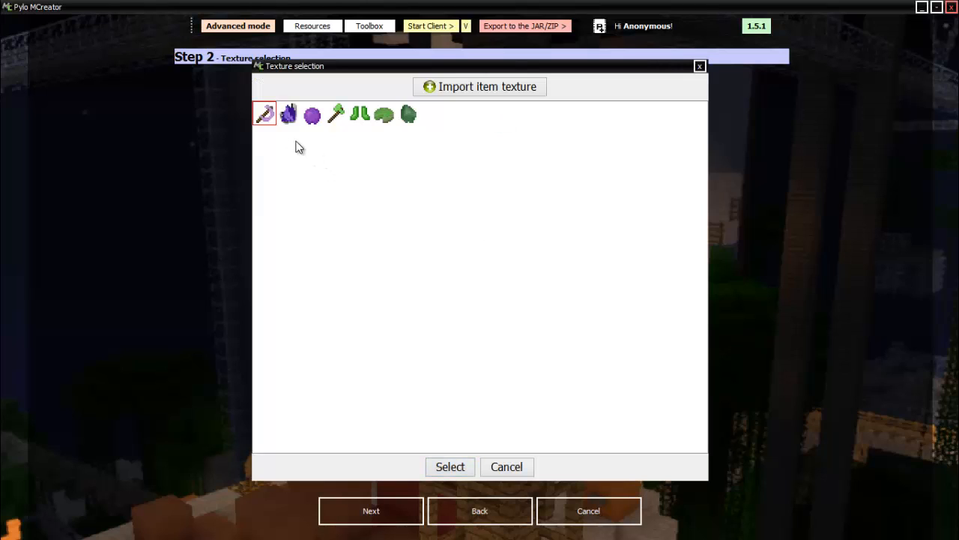
mouse_move(270, 146)
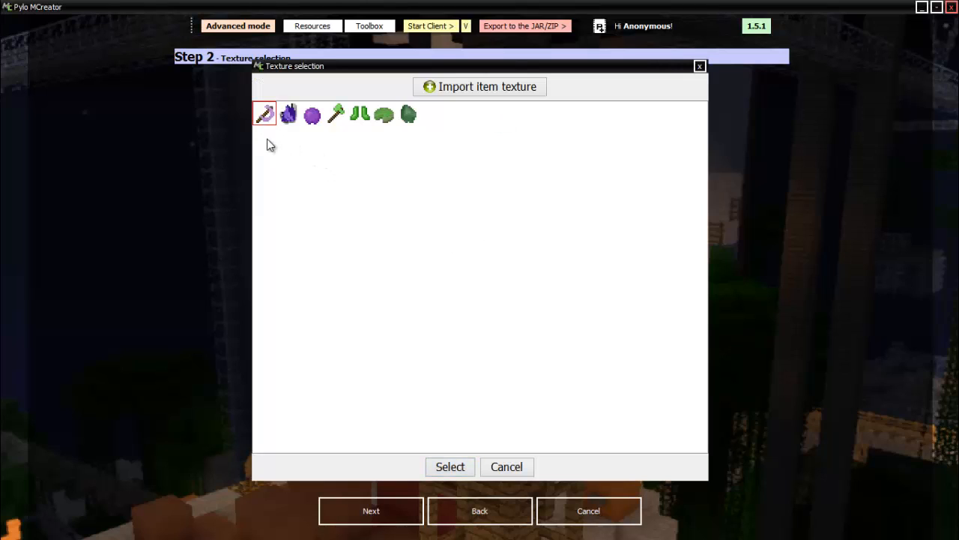
left_click(450, 467)
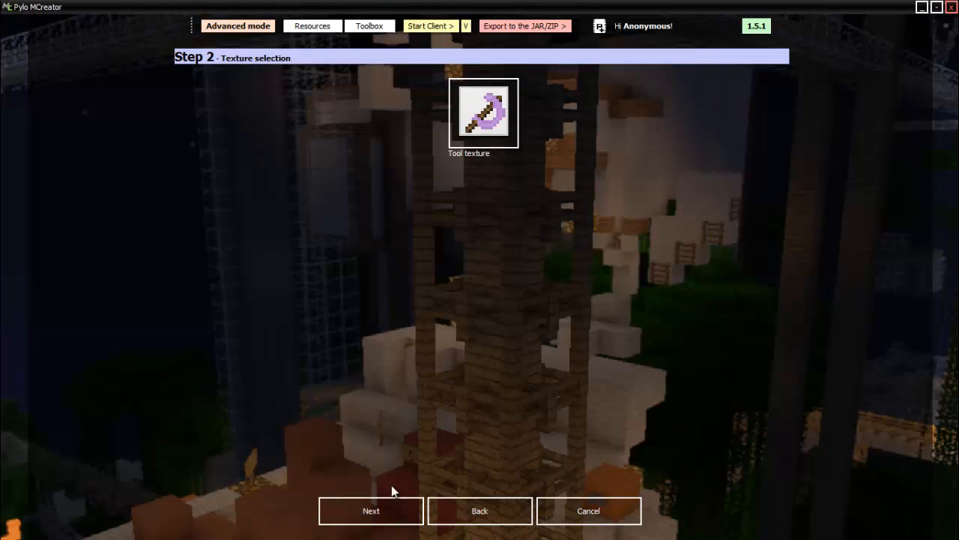
left_click(370, 510)
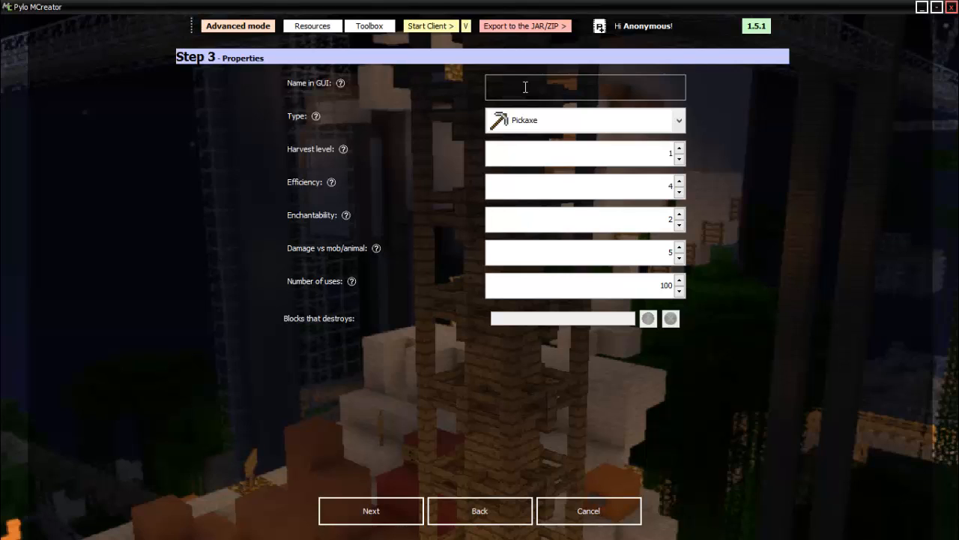
Step: Name the tool 'Salvarian Multi-Tool' and set its type to MultiTool
type("SalVa")
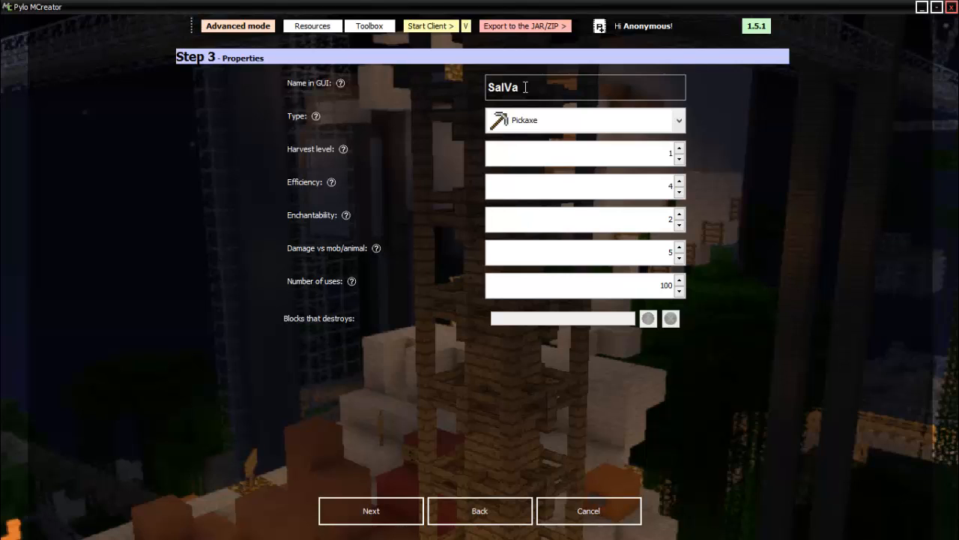
type("rian Multi")
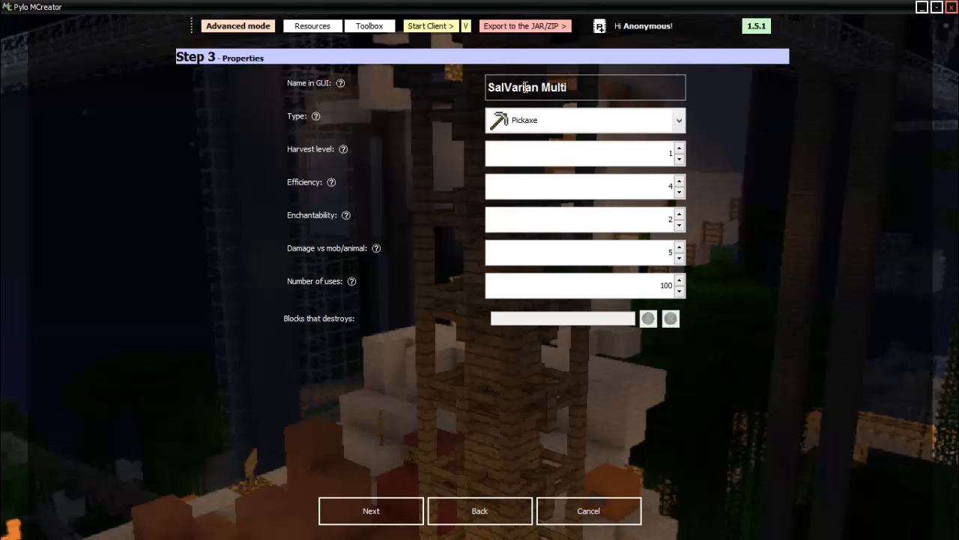
type("-Tool")
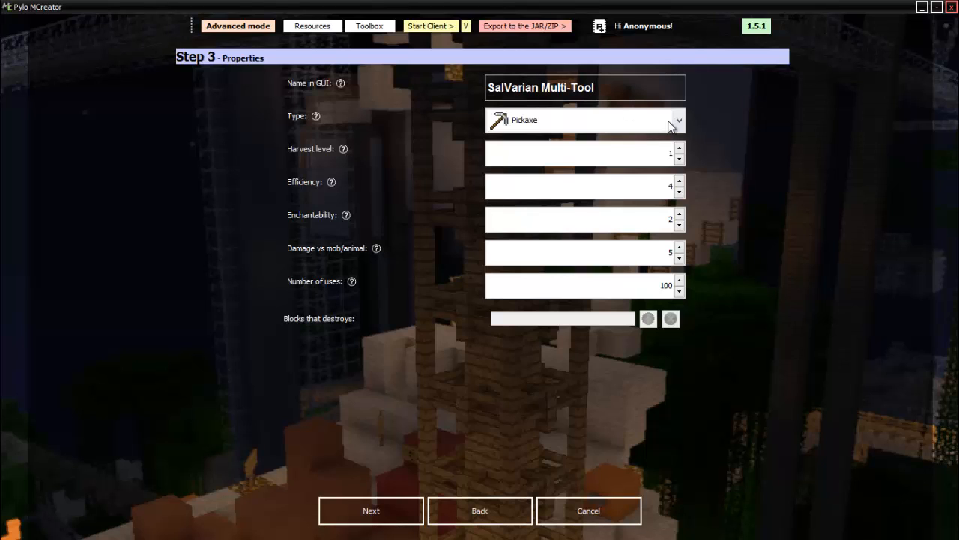
type("Salarian Multi-Tool")
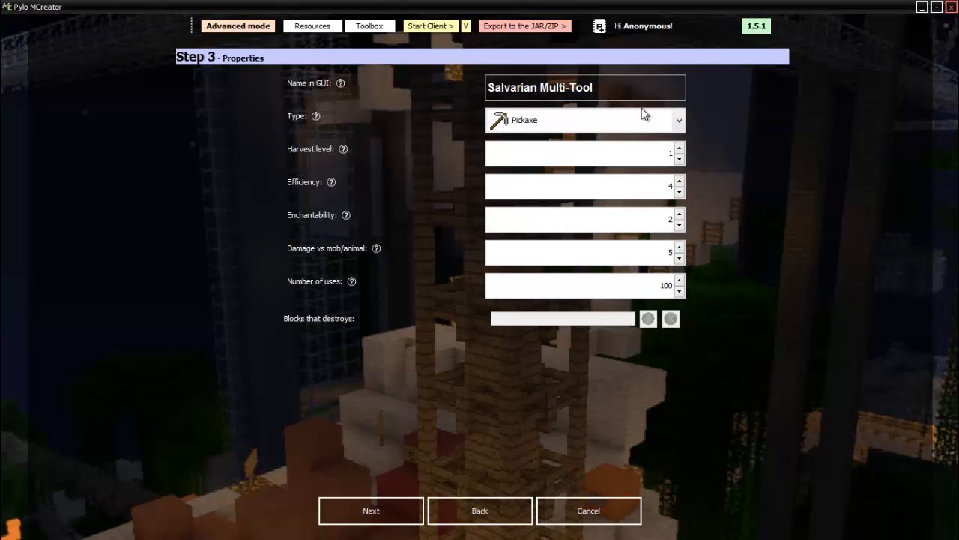
left_click(584, 120)
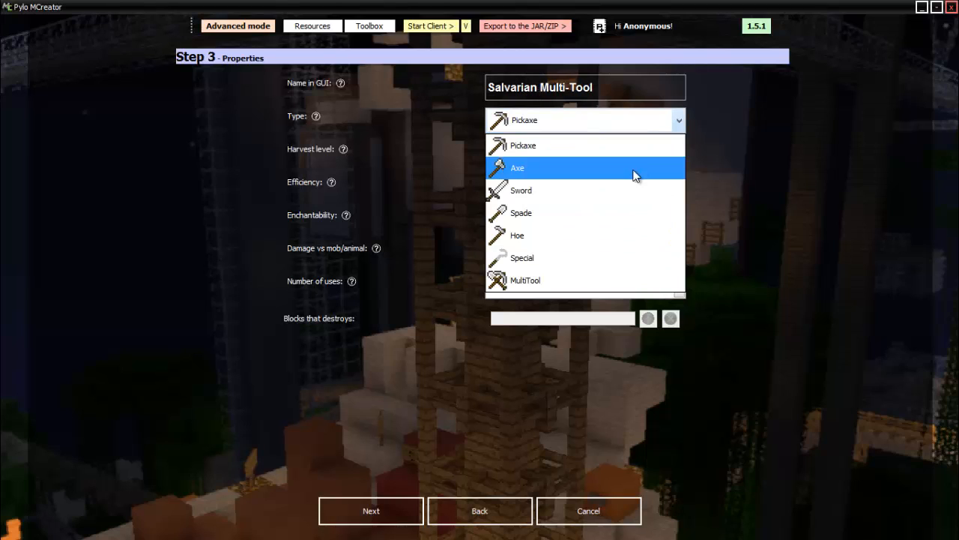
left_click(525, 279)
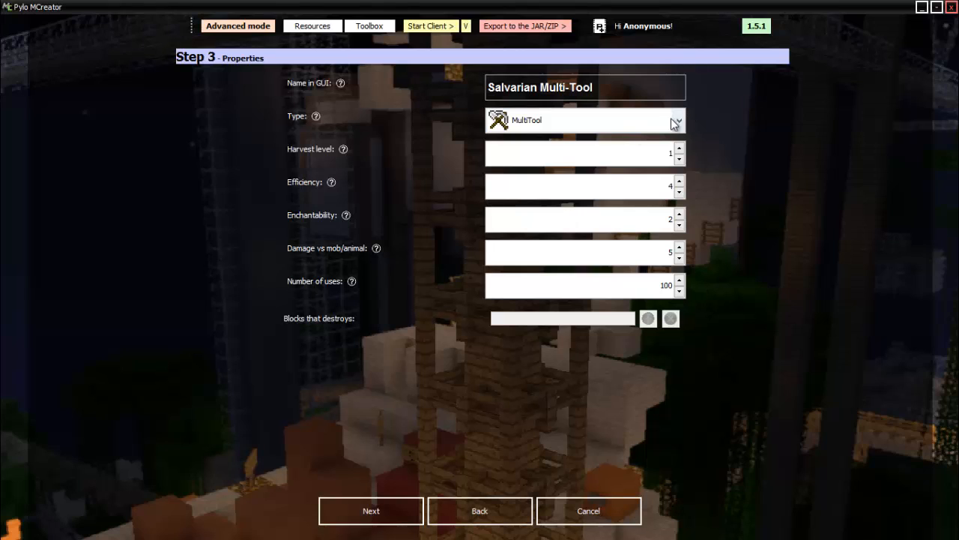
mouse_move(368, 127)
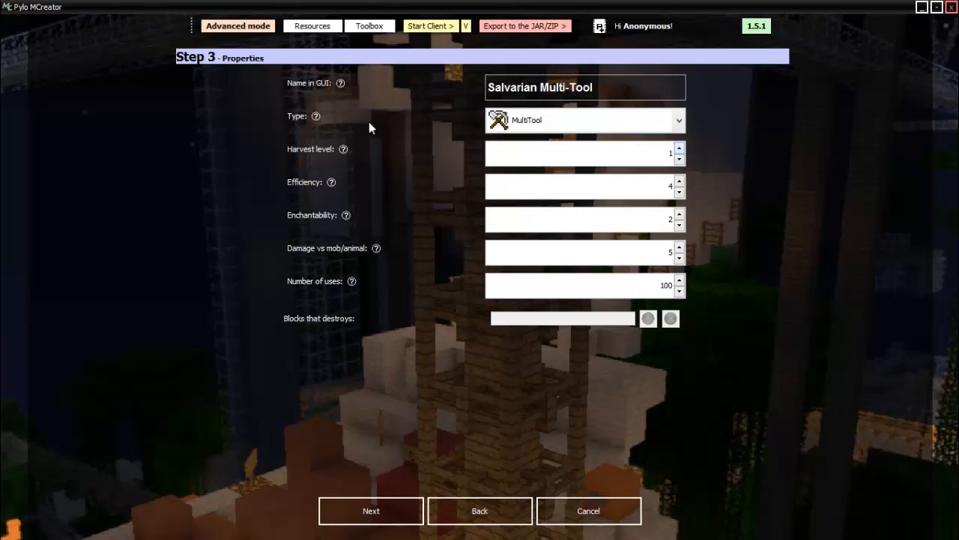
Step: Set the harvest level to 5 and efficiency to 20
left_click(344, 149)
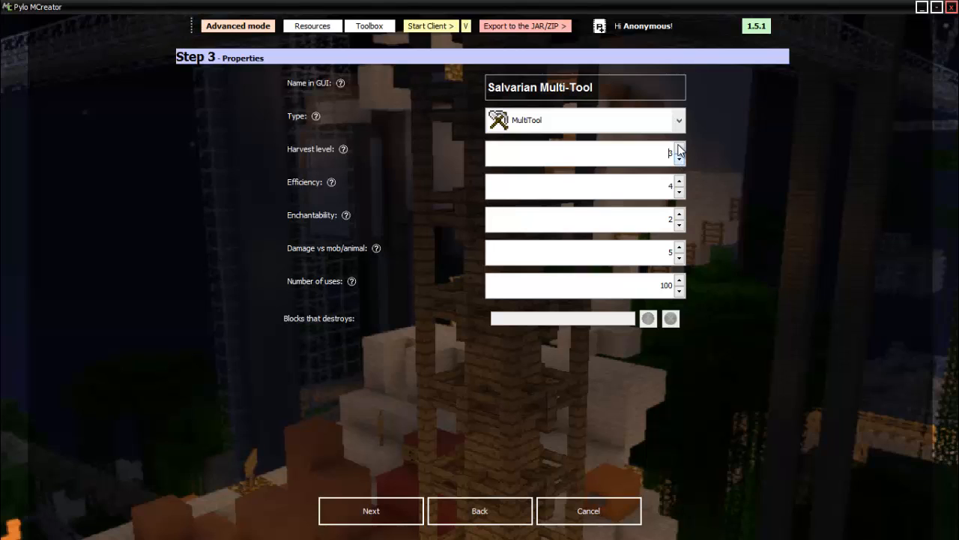
left_click(680, 149)
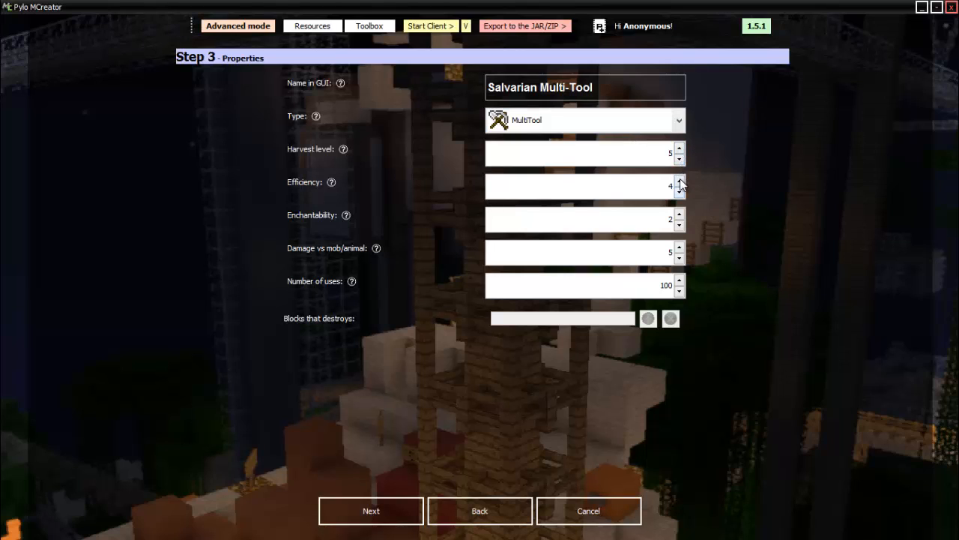
left_click(331, 182)
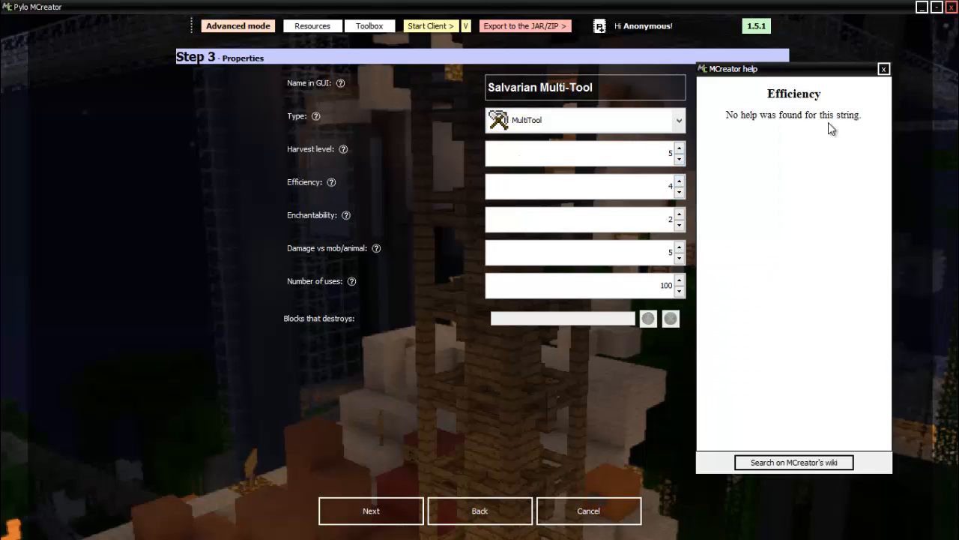
left_click(883, 68)
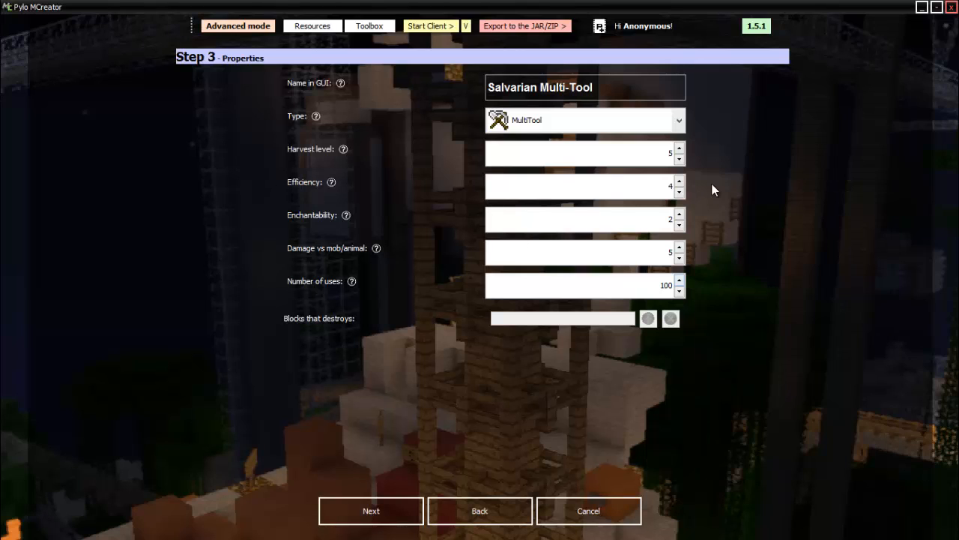
left_click(679, 182)
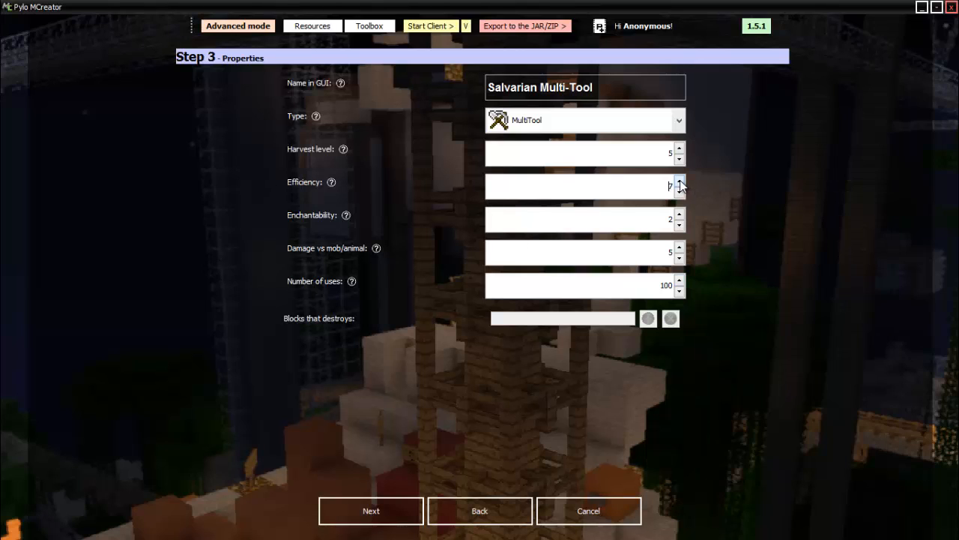
left_click(679, 181)
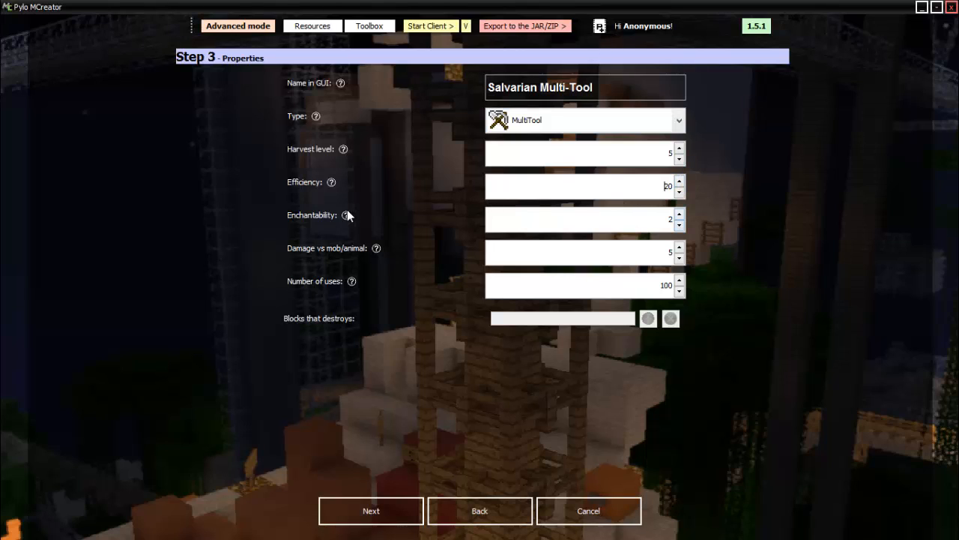
Step: Set enchantability 10, damage 9 and 3456 uses
left_click(345, 215)
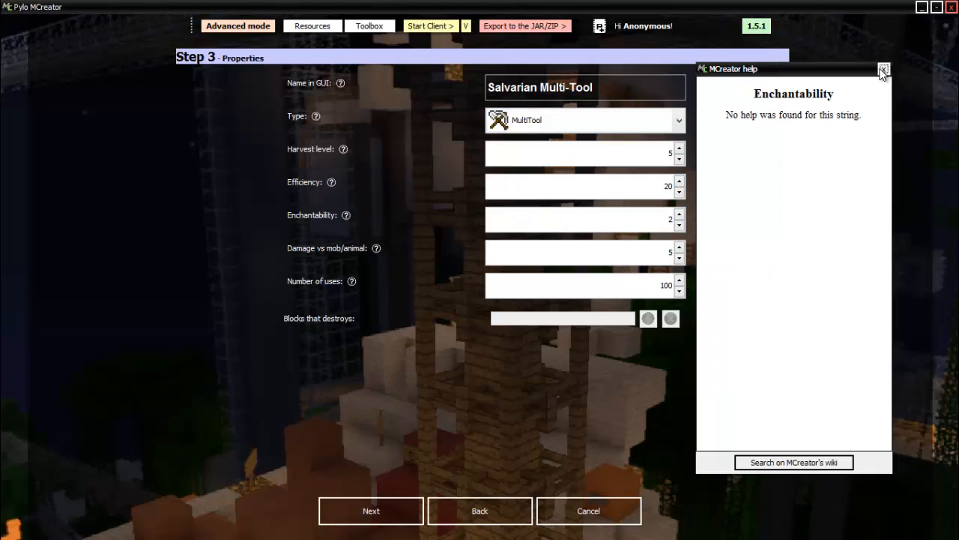
left_click(884, 70)
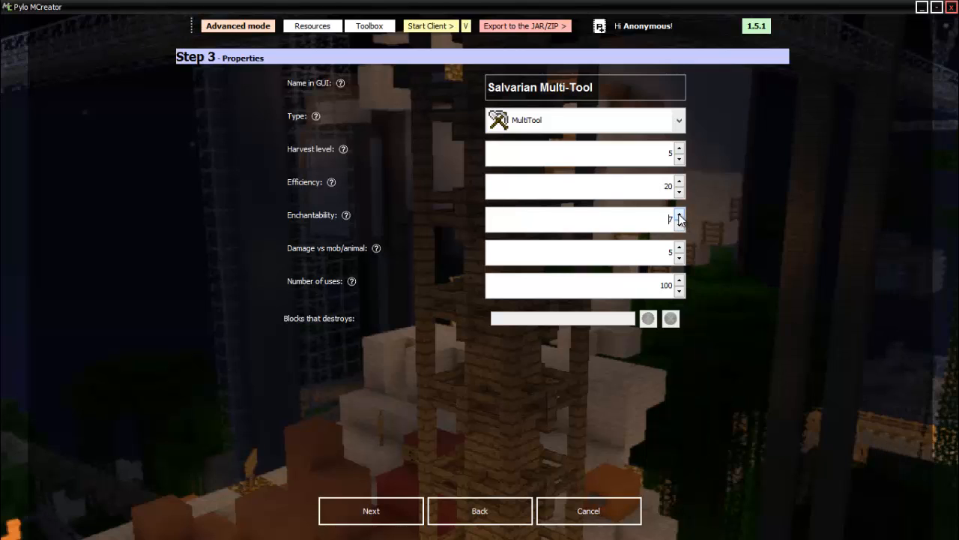
left_click(679, 214)
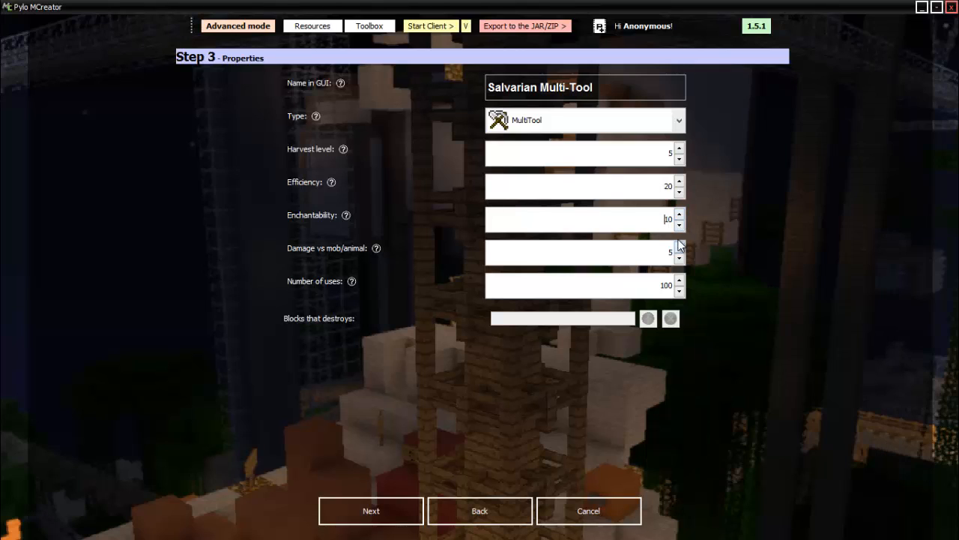
mouse_move(652, 244)
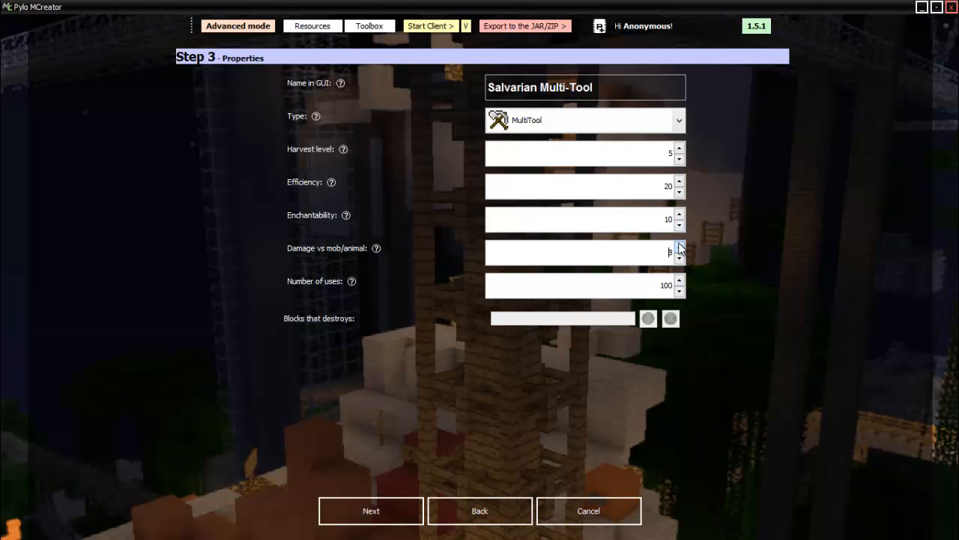
left_click(679, 257)
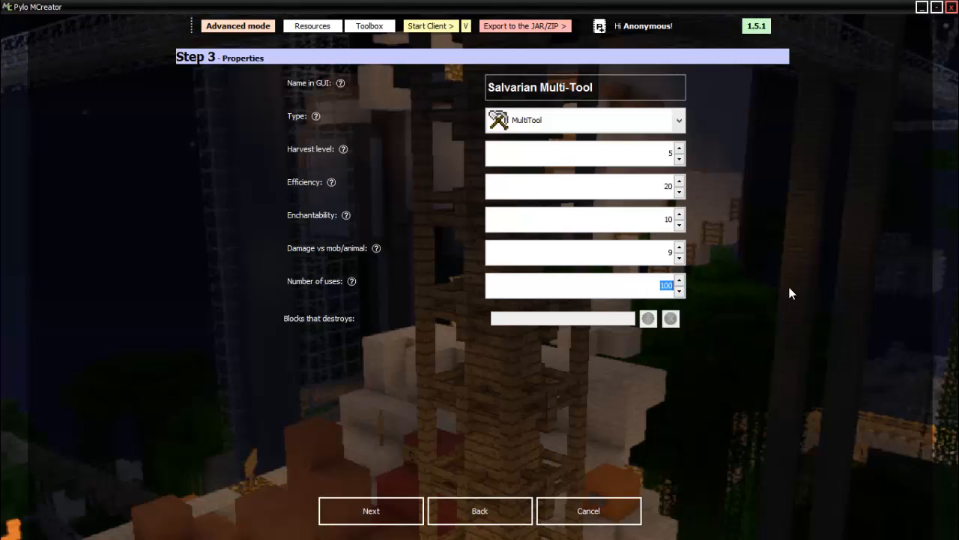
type("3456")
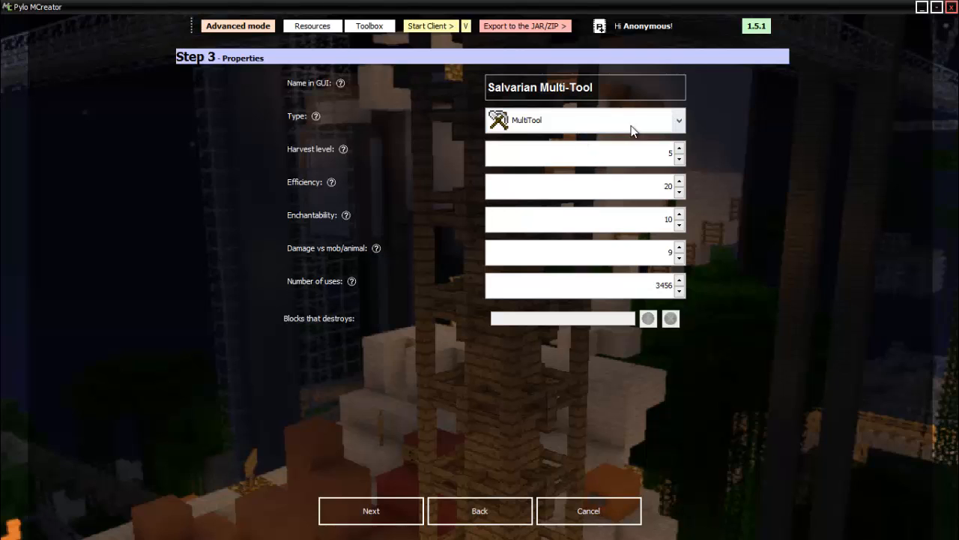
left_click(370, 511)
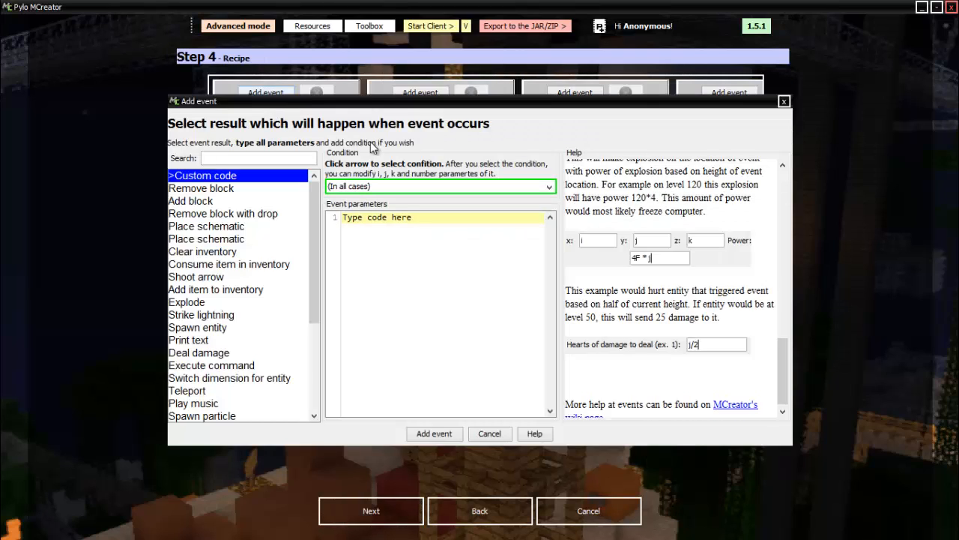
Step: Choose Spawn particle as the event result and request the particle ID list
scroll("down", 3)
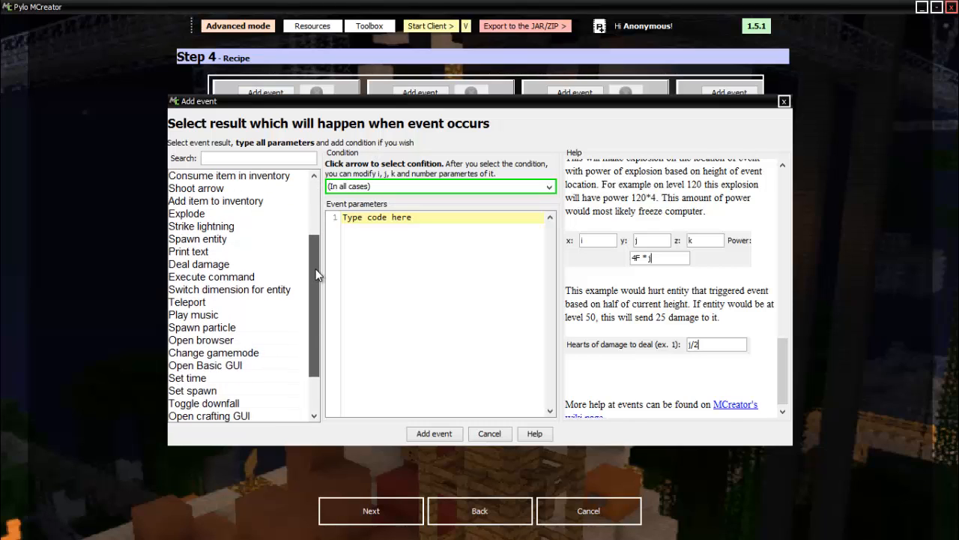
scroll("down", 3)
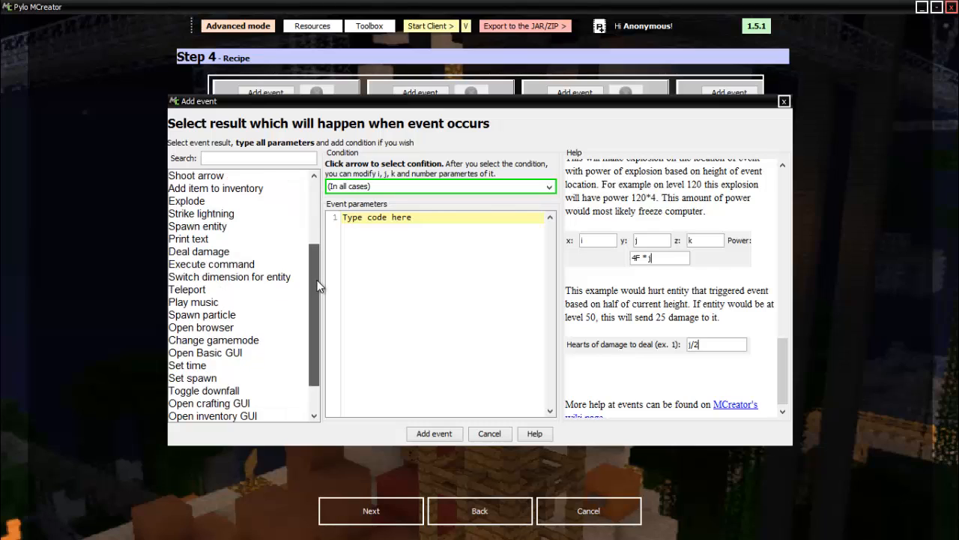
left_click(202, 302)
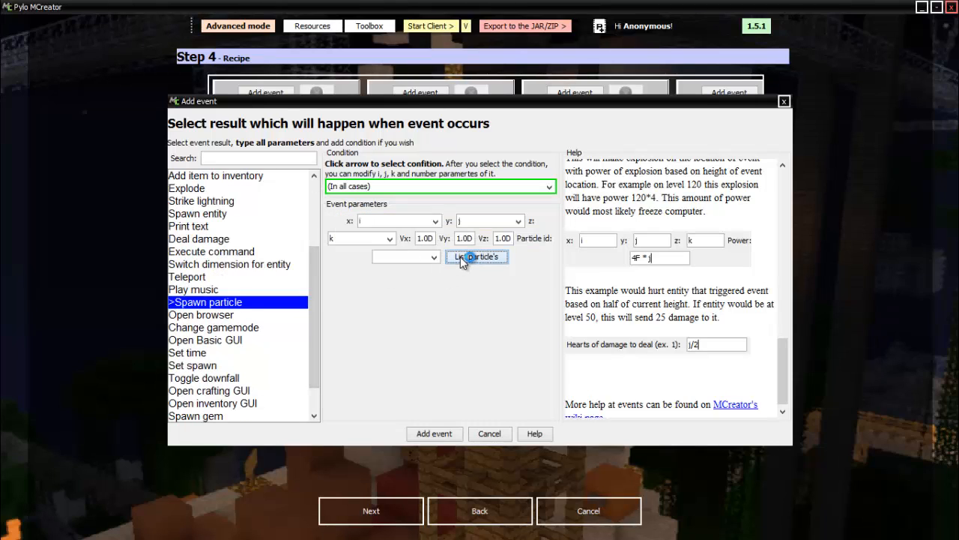
left_click(477, 256)
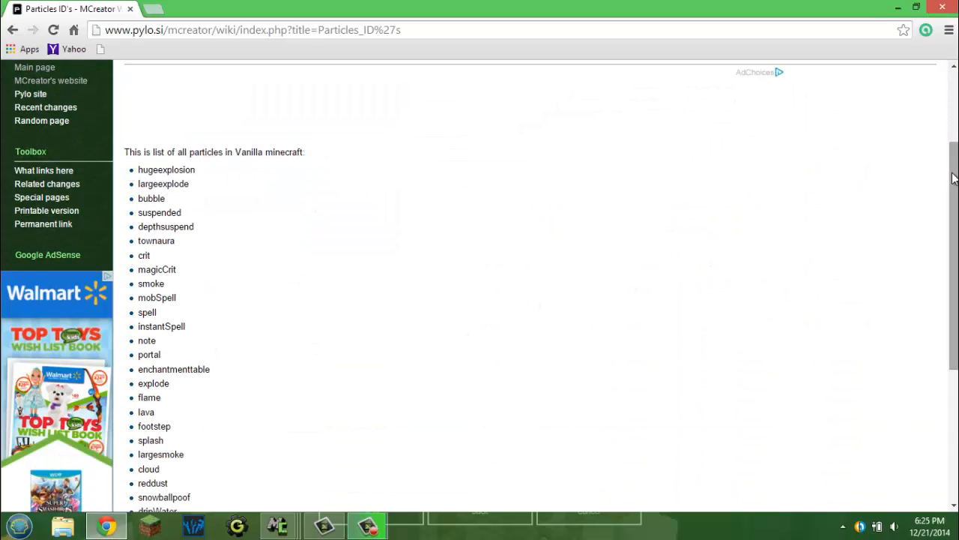
Step: Browse the wiki's vanilla particle list and select the explode particle name
scroll("down", 3)
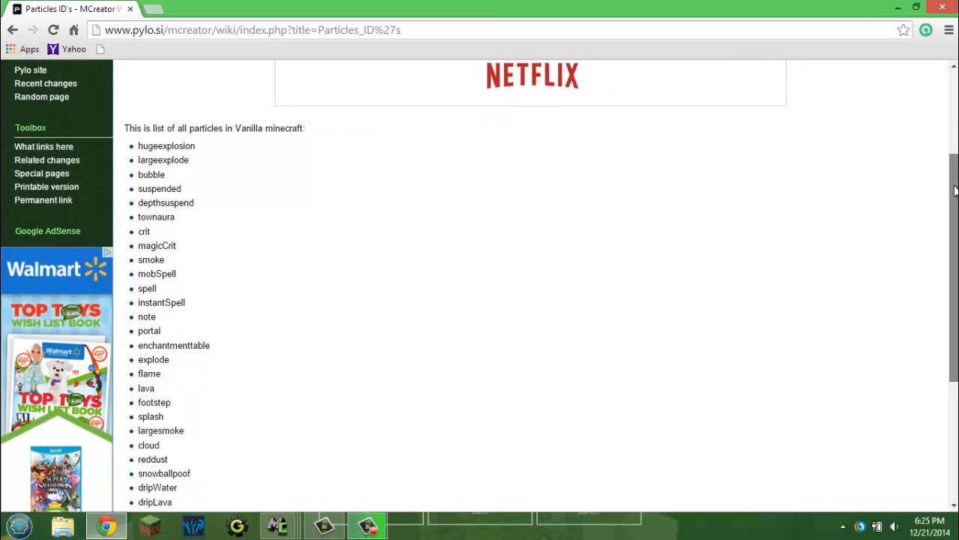
scroll("down", 3)
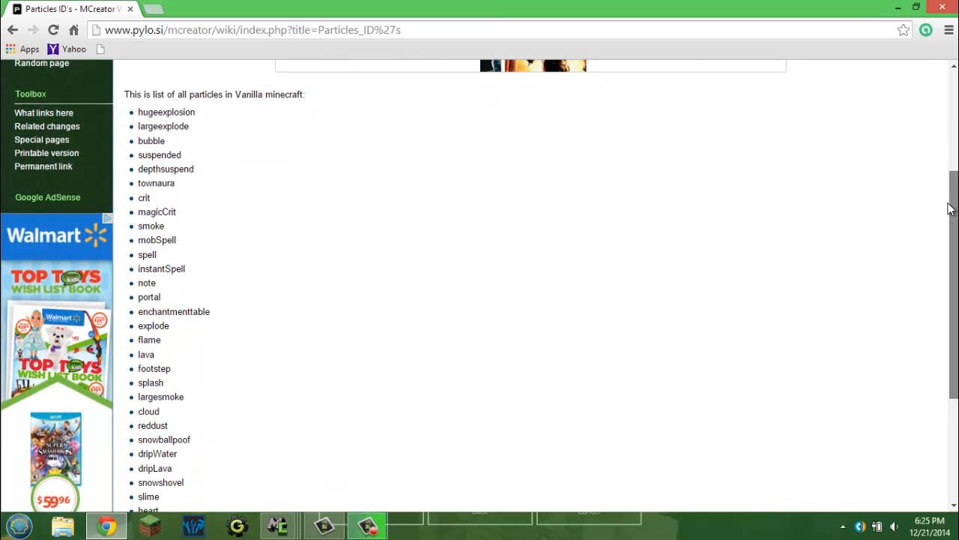
scroll("down", 3)
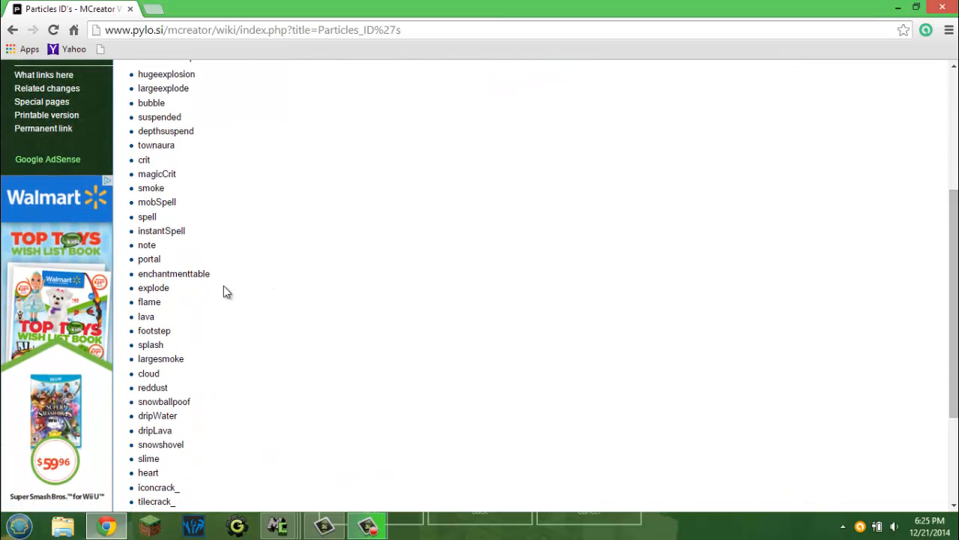
double_click(154, 288)
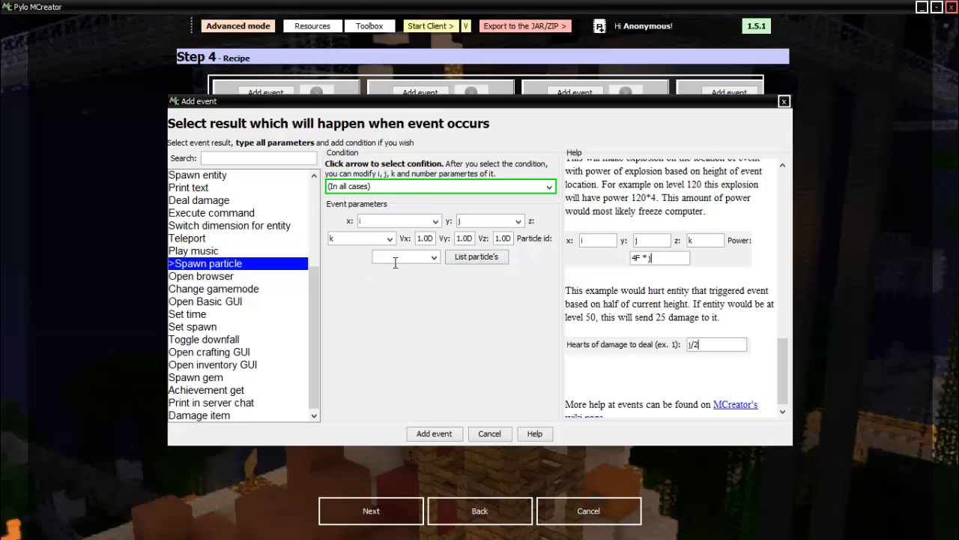
Step: Add an explode particle event, then add another event picking Strike lightning and Teleport
type("explode")
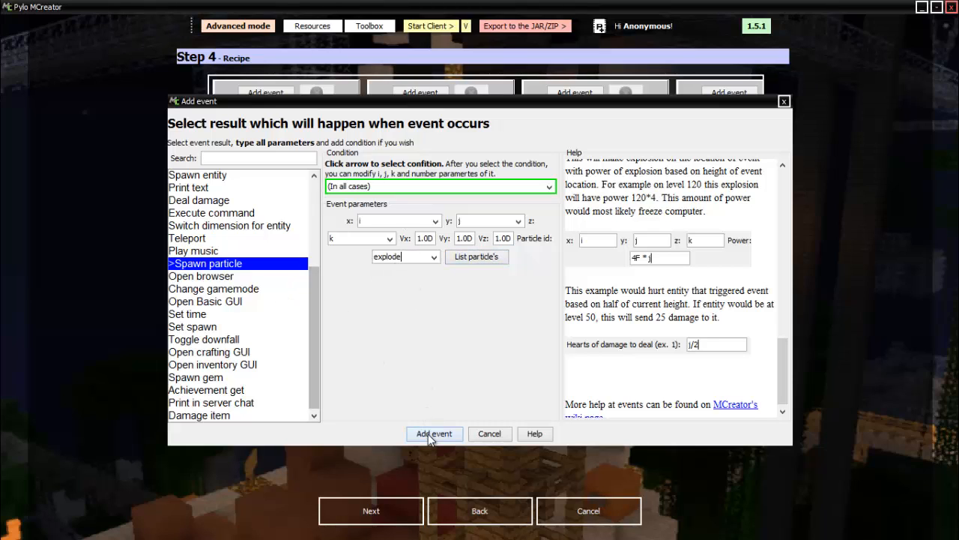
left_click(434, 433)
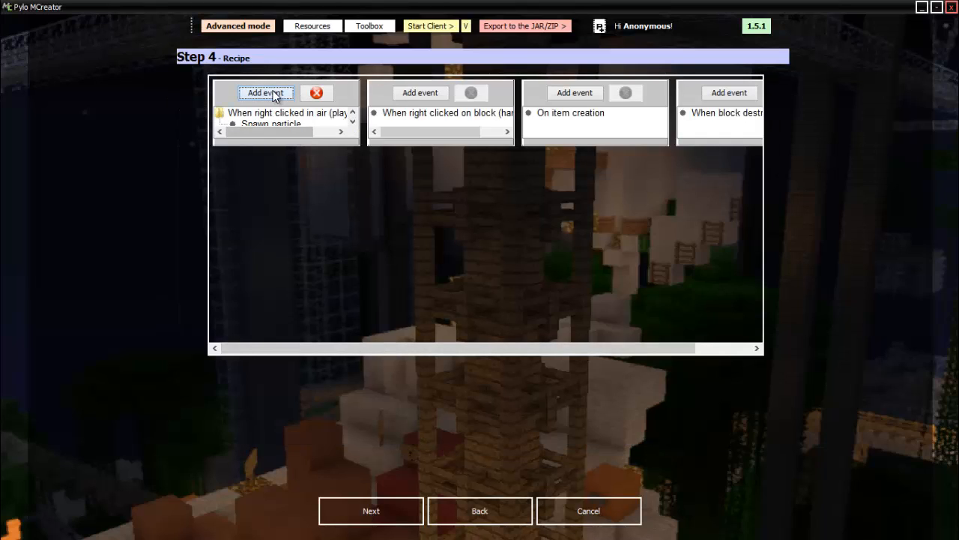
left_click(265, 92)
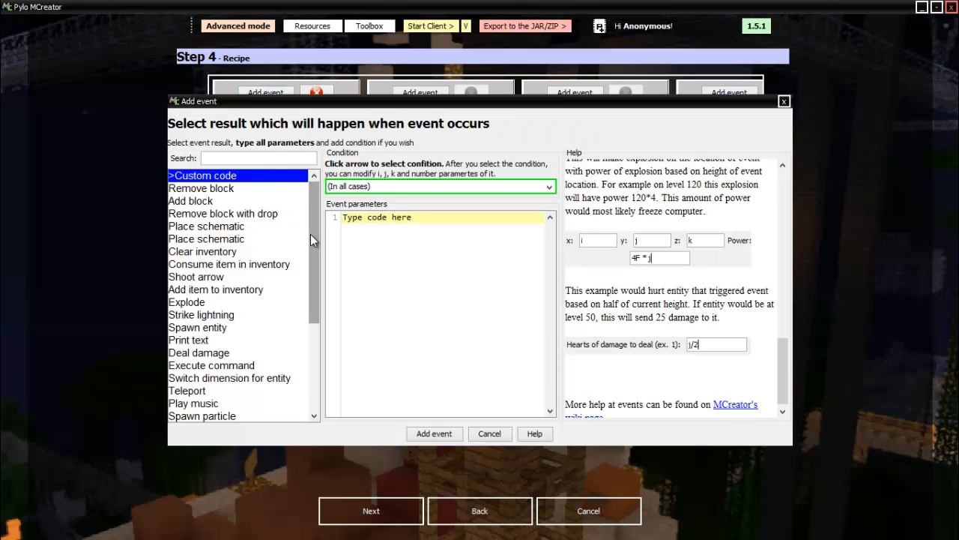
scroll("down", 3)
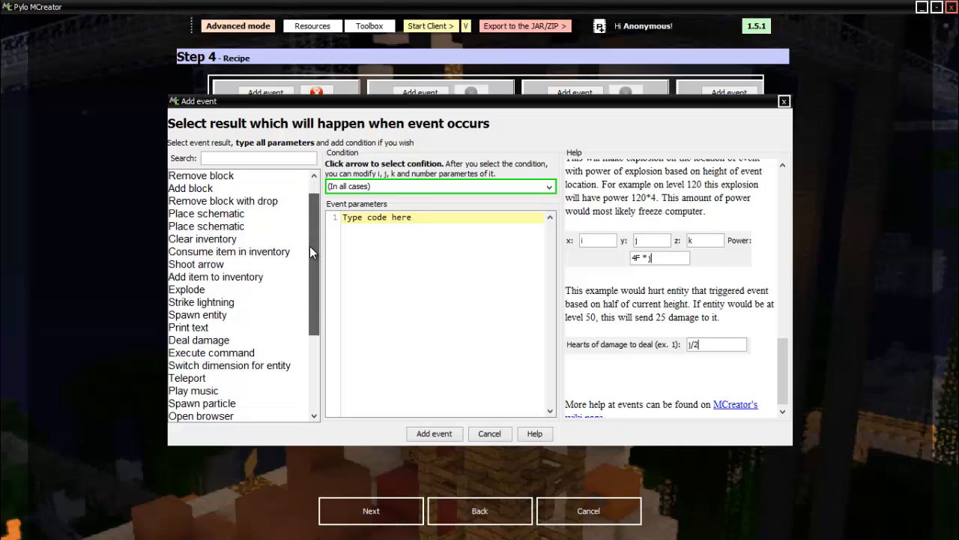
left_click(201, 301)
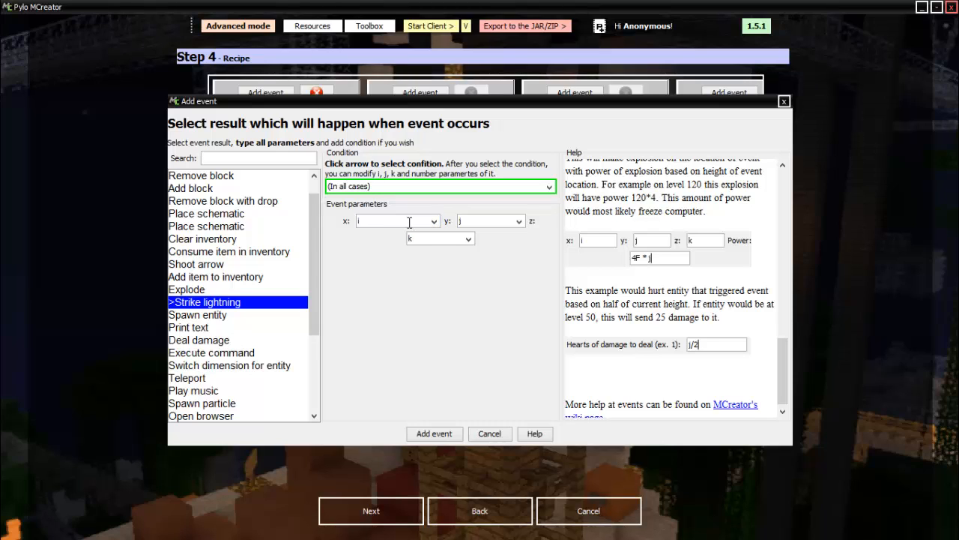
mouse_move(453, 180)
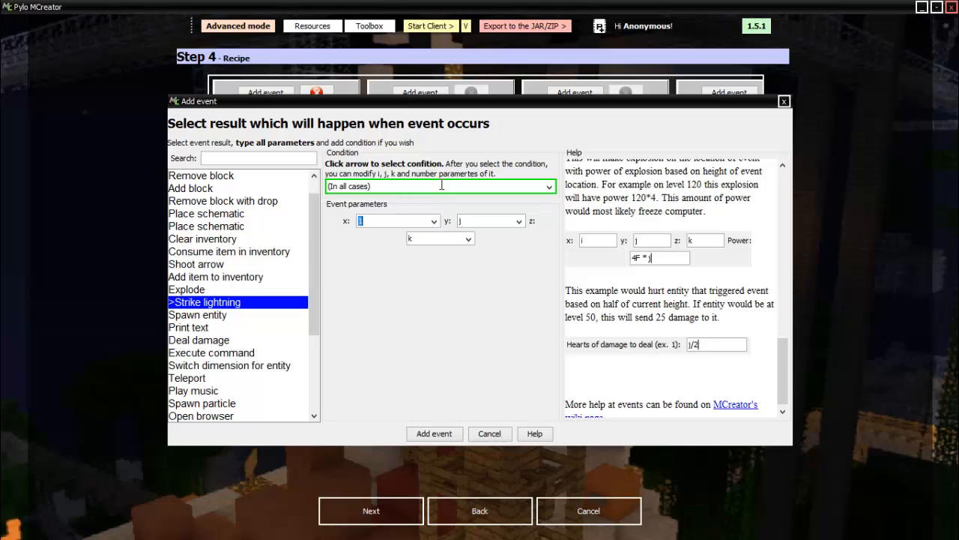
mouse_move(336, 301)
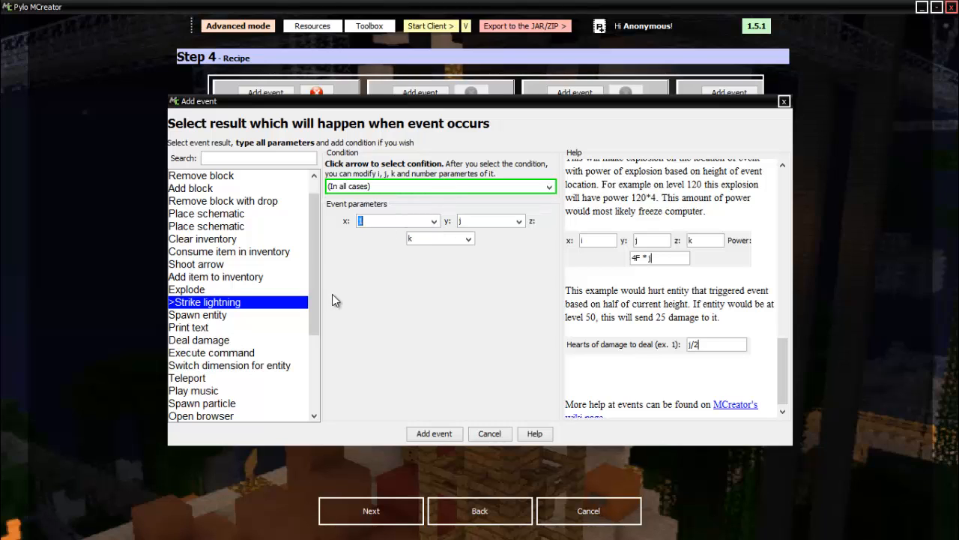
scroll("down", 3)
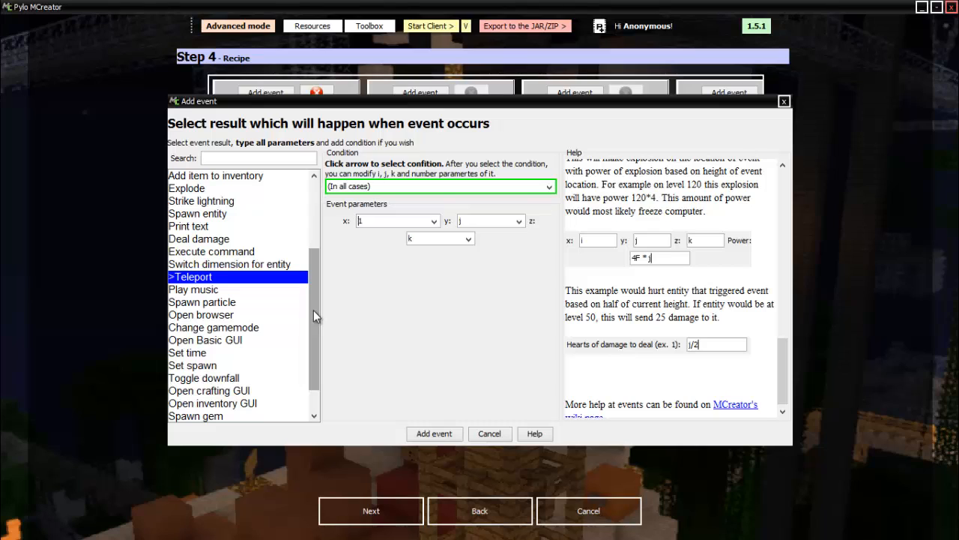
scroll("down", 3)
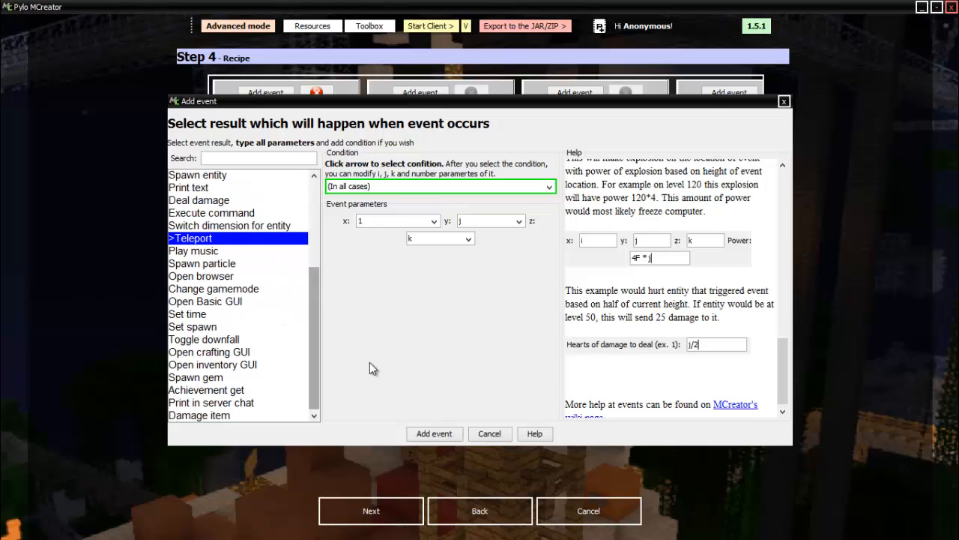
left_click(490, 434)
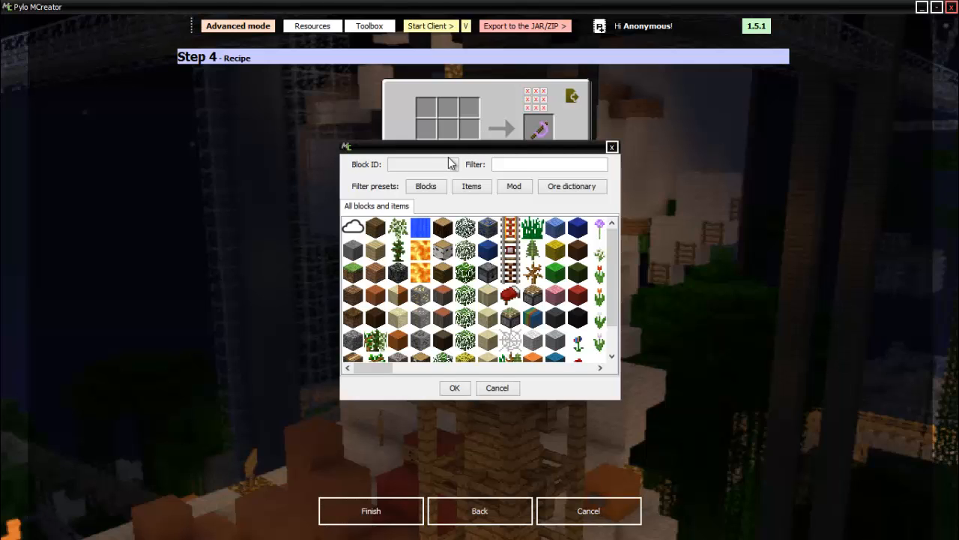
Step: Put a stick in the bottom-left crafting slot
left_click(471, 186)
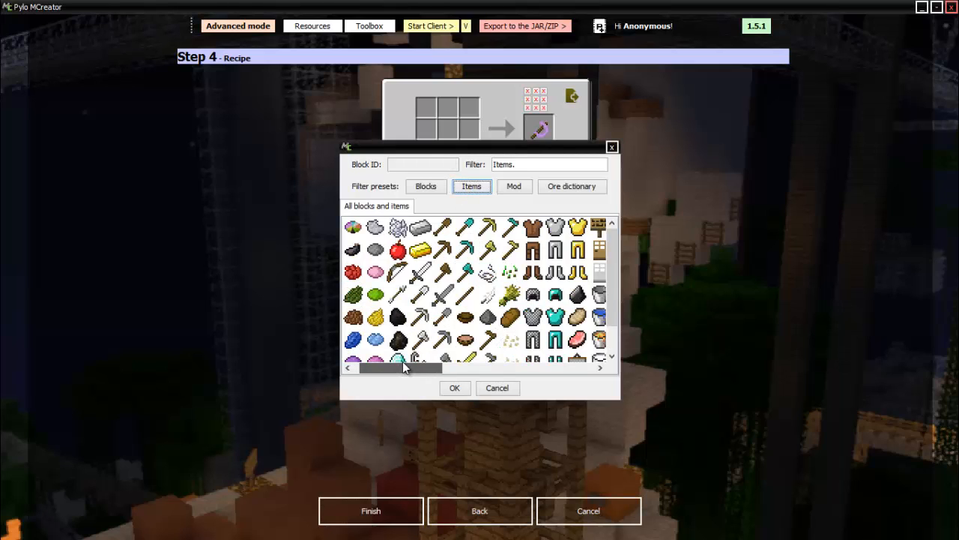
left_click(454, 387)
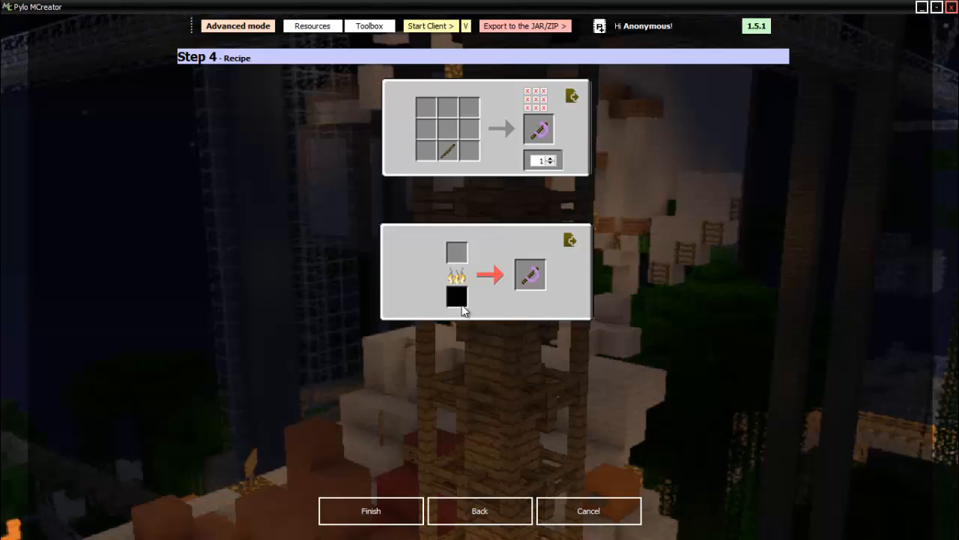
mouse_move(454, 114)
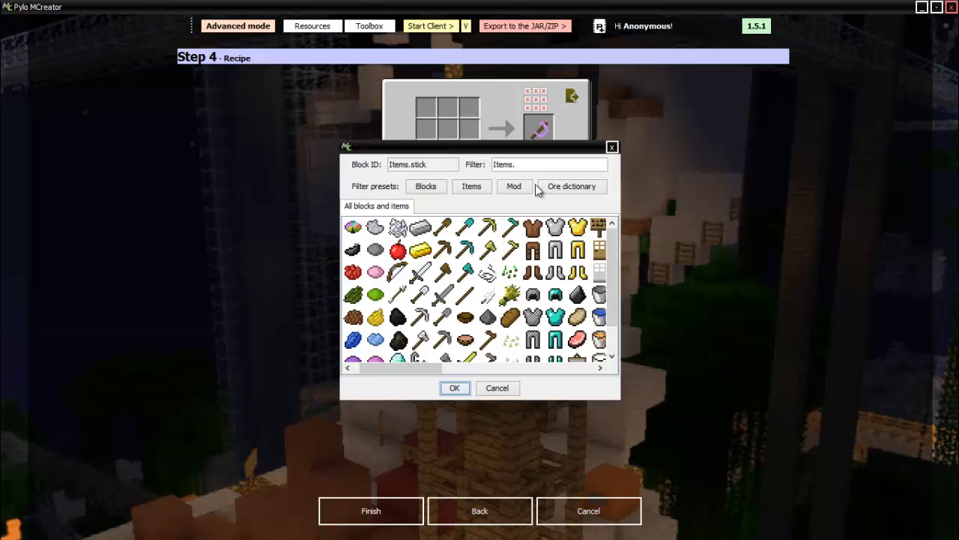
left_click(454, 387)
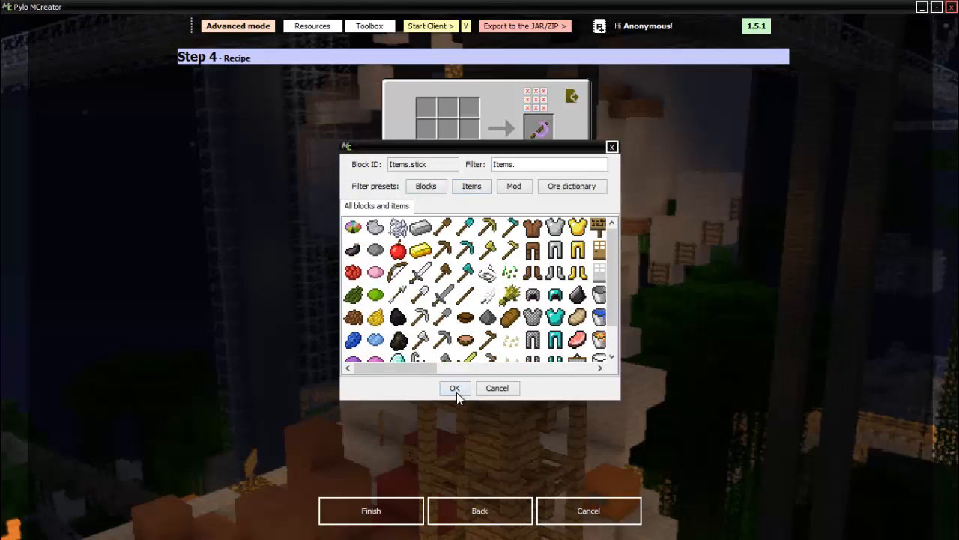
left_click(454, 387)
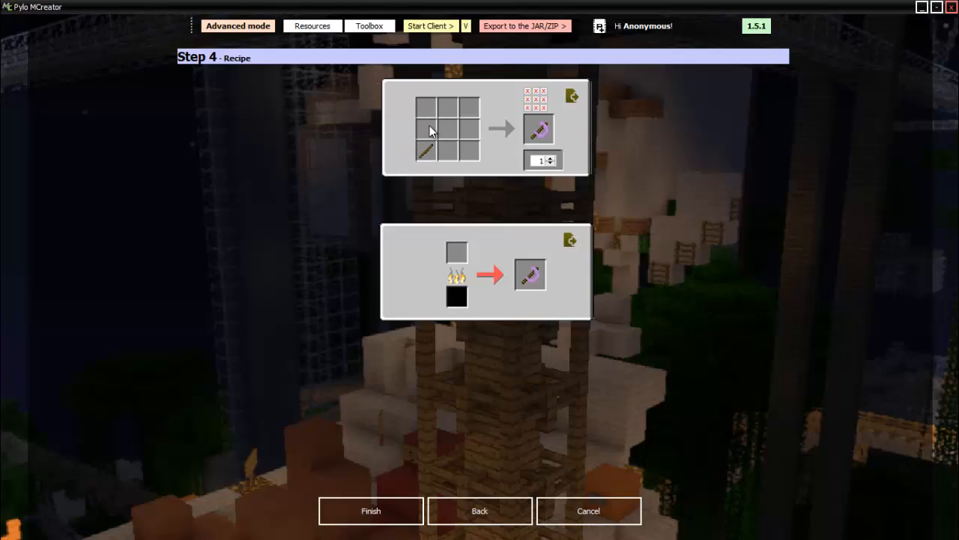
Step: Fill the remaining slots with diamond blocks, another stick and the purple item
left_click(446, 128)
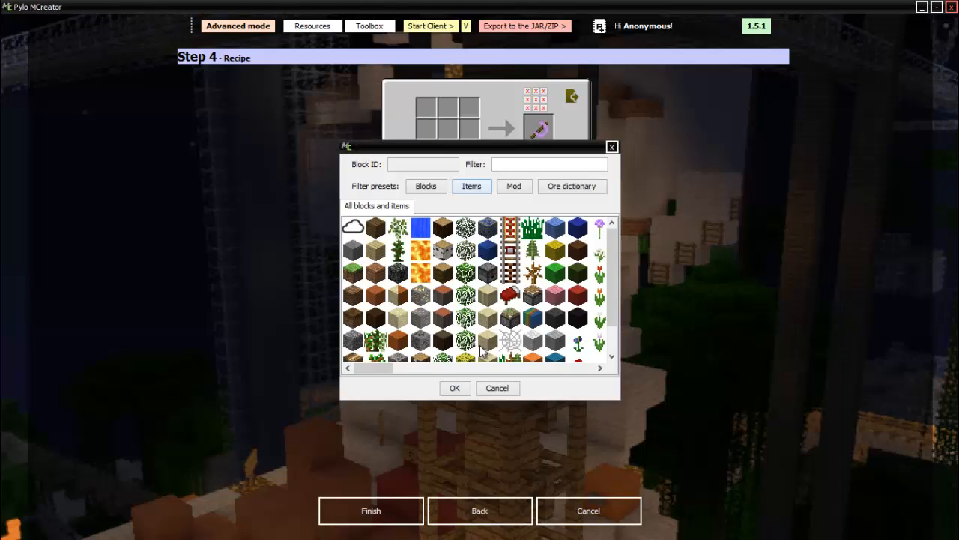
type("Items.")
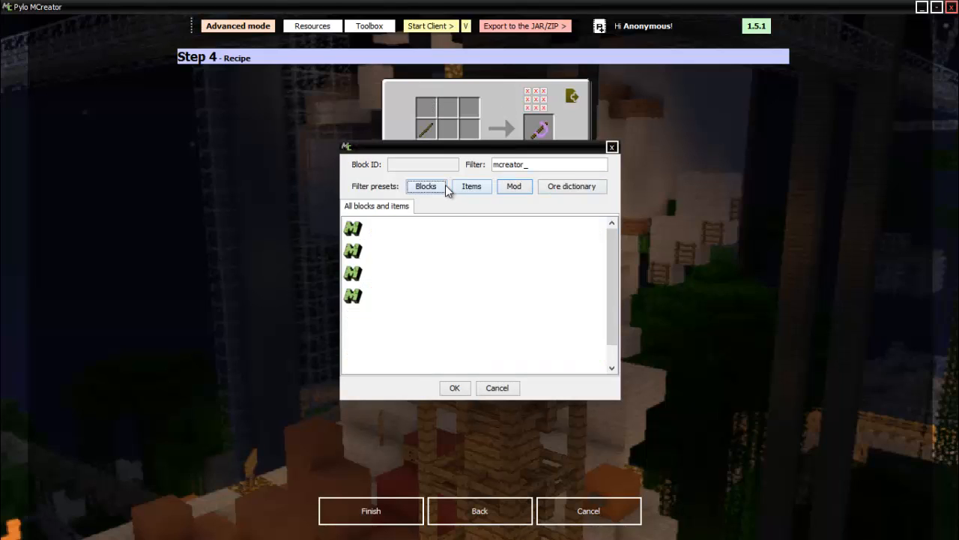
left_click(426, 186)
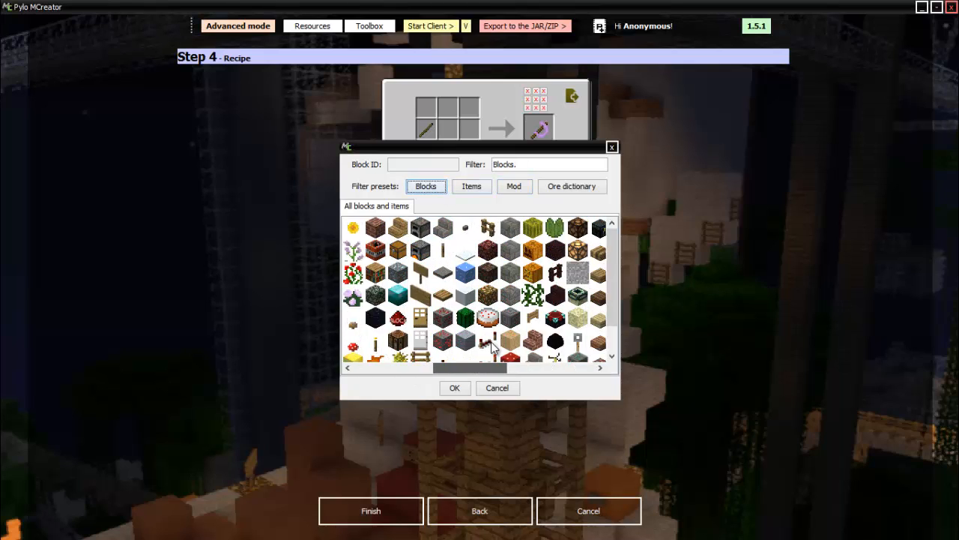
scroll("down", 3)
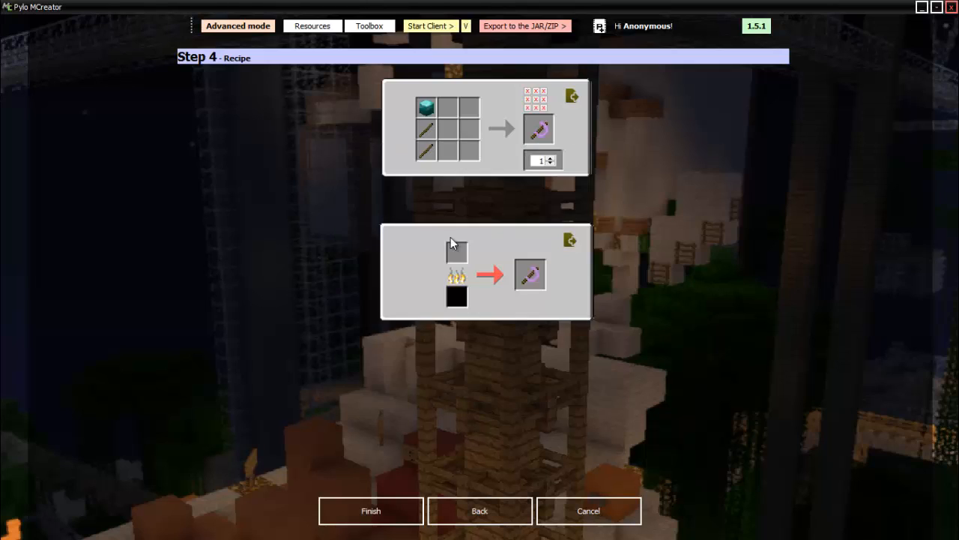
left_click(457, 250)
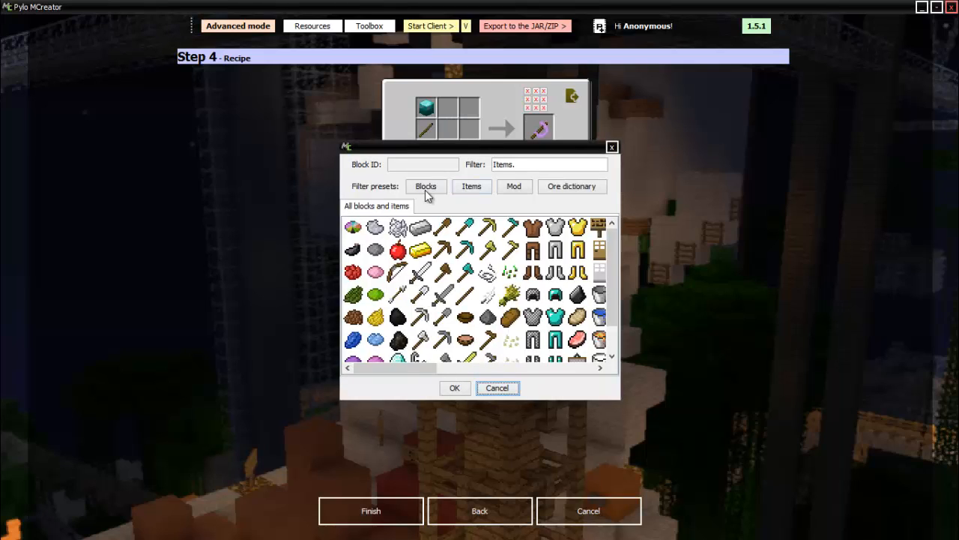
left_click(426, 186)
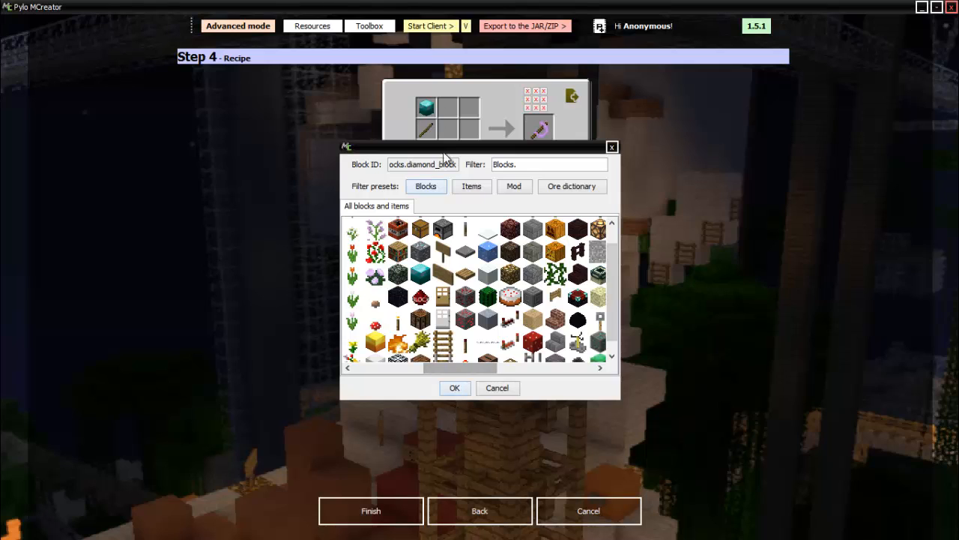
left_click(471, 186)
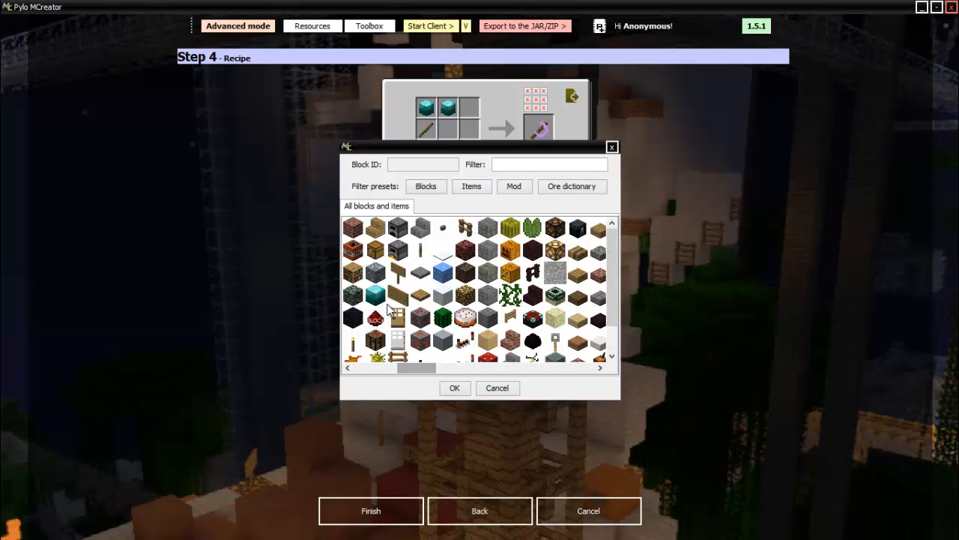
left_click(470, 186)
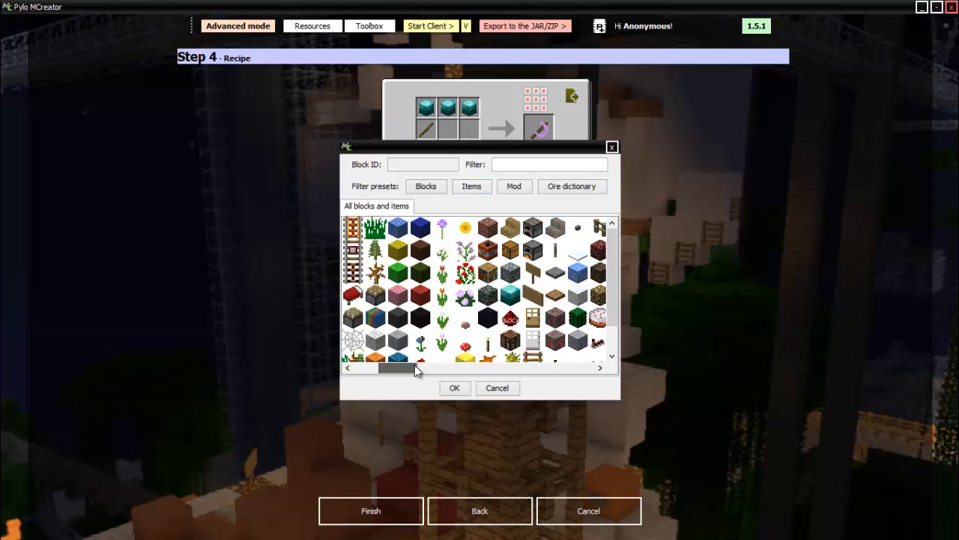
left_click(454, 387)
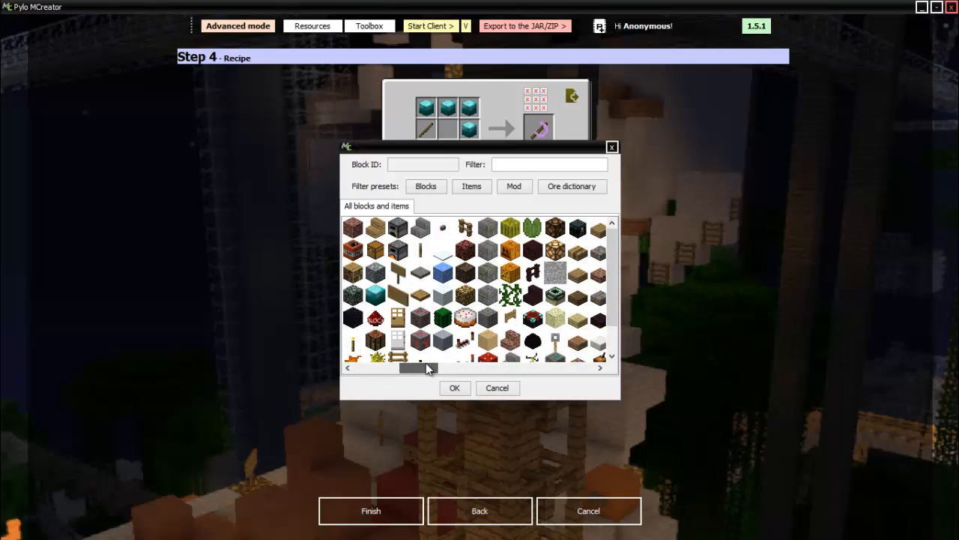
left_click_drag(420, 368, 480, 368)
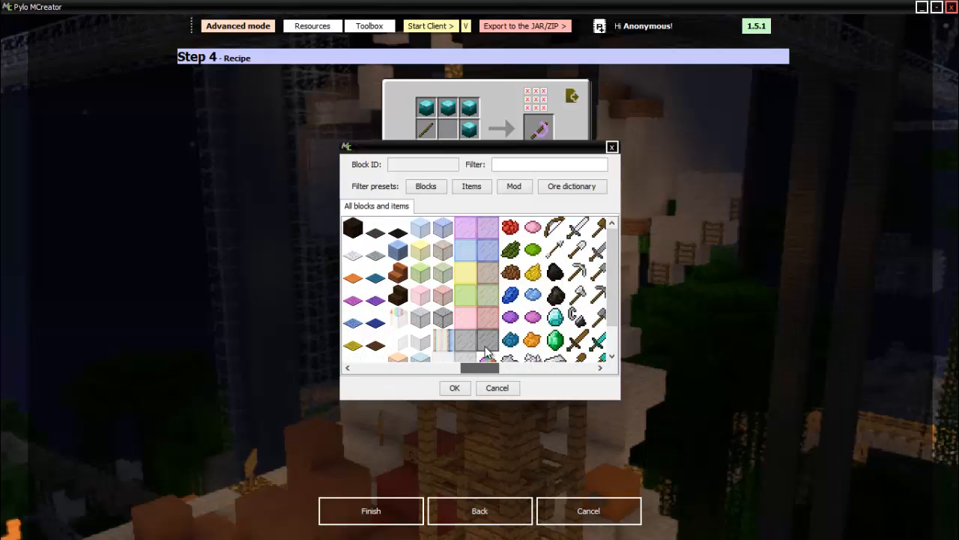
left_click(454, 388)
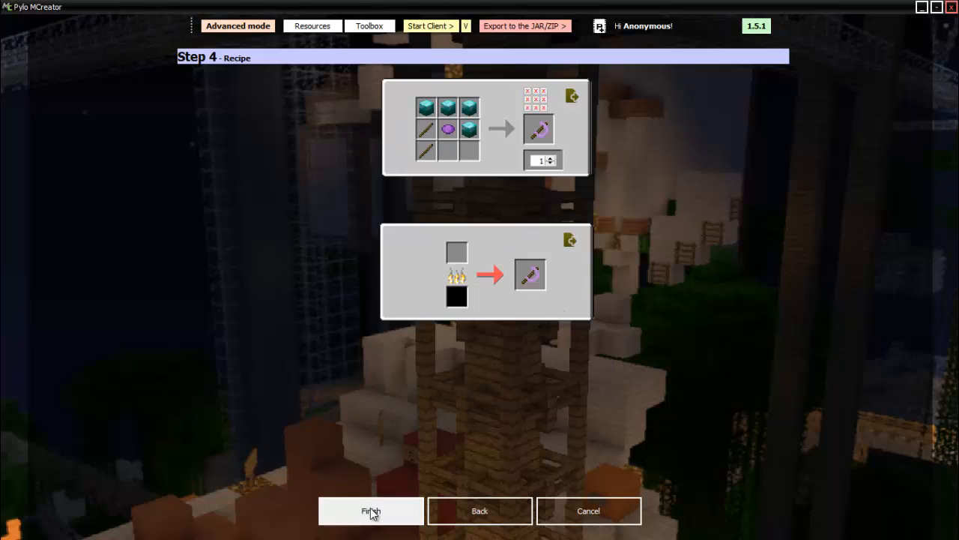
Step: Save the multi-tool and start a new Food element
left_click(371, 510)
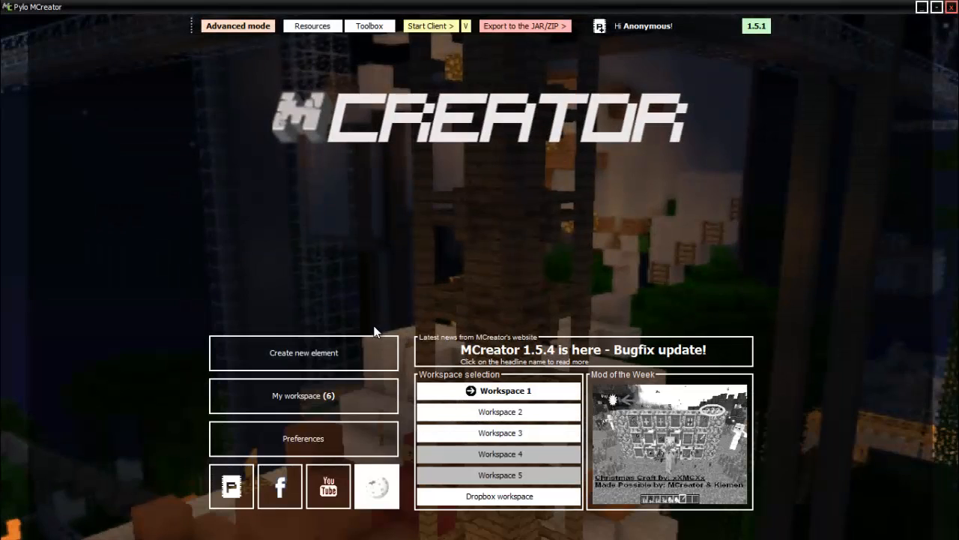
left_click(303, 353)
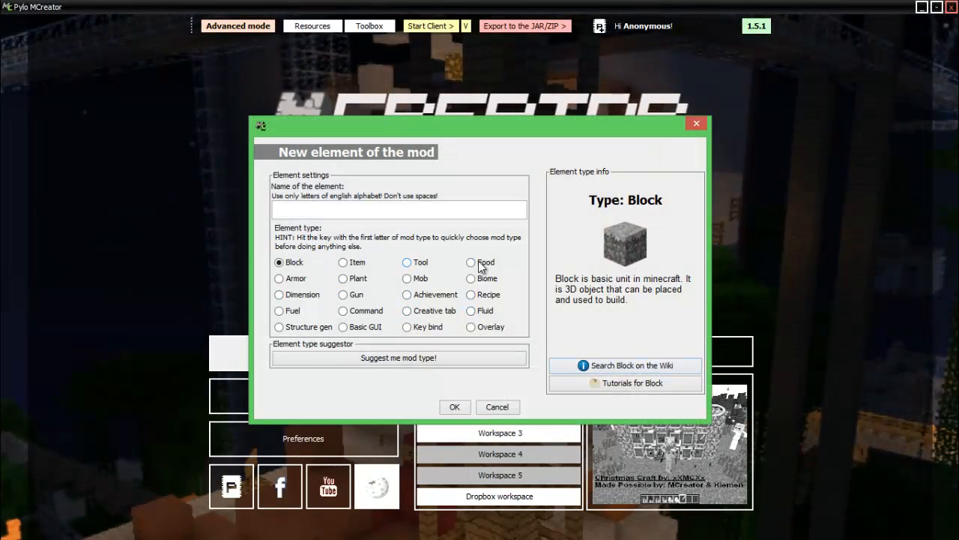
left_click(471, 262)
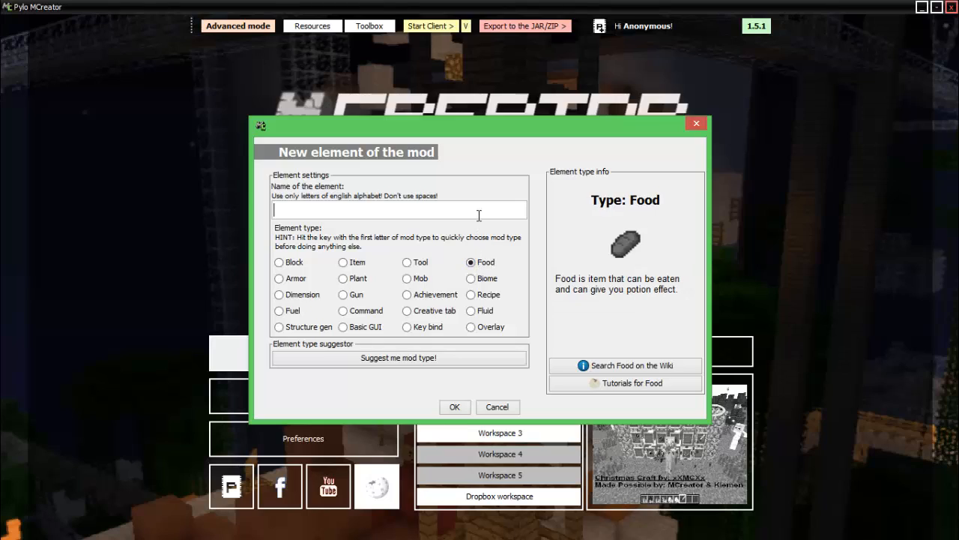
Step: Name the food element TheRarePurpleCrocodileApple and confirm
type("TheR")
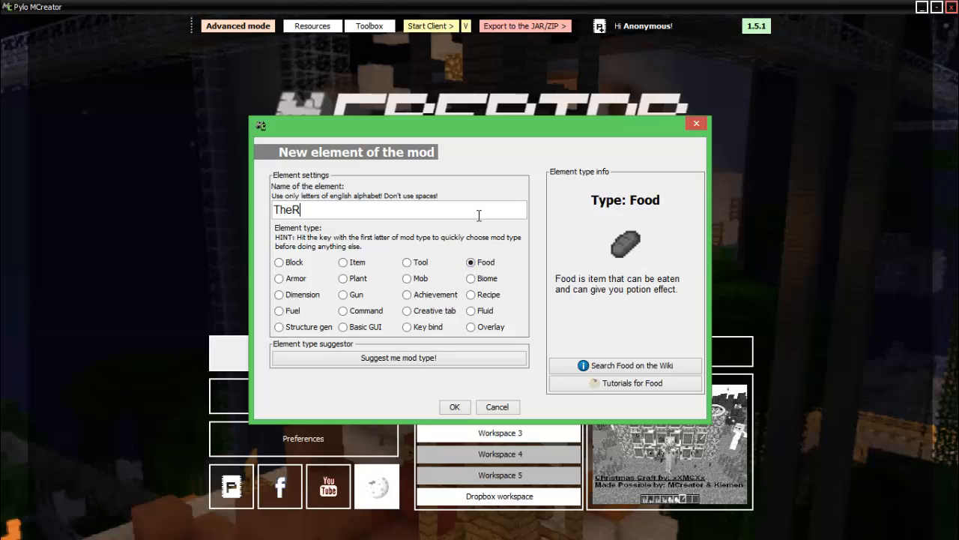
type("arePurpleC")
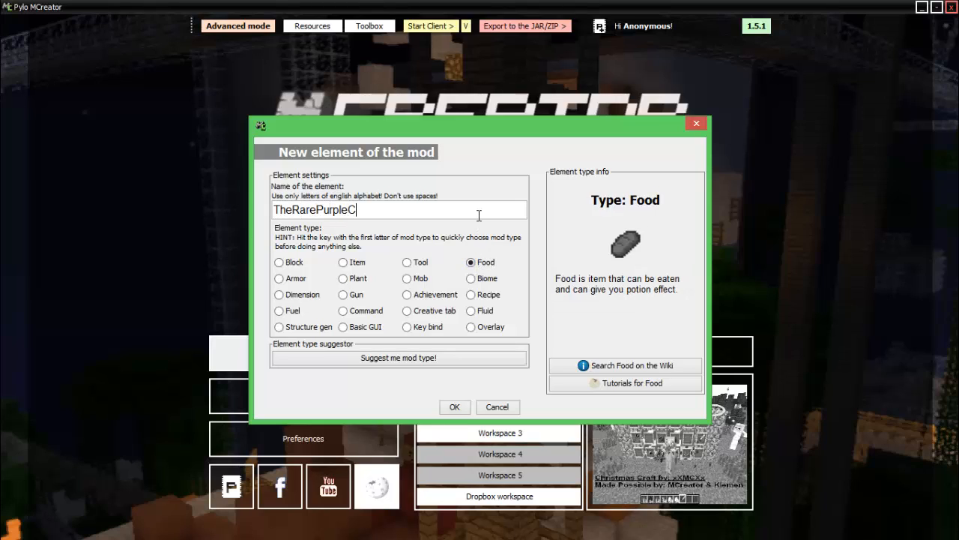
type("rocodileApple")
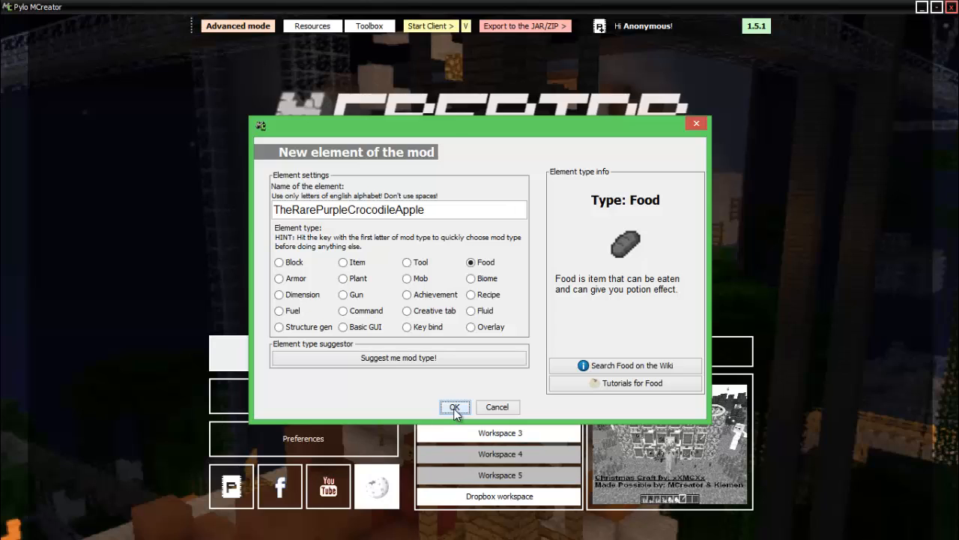
left_click(455, 407)
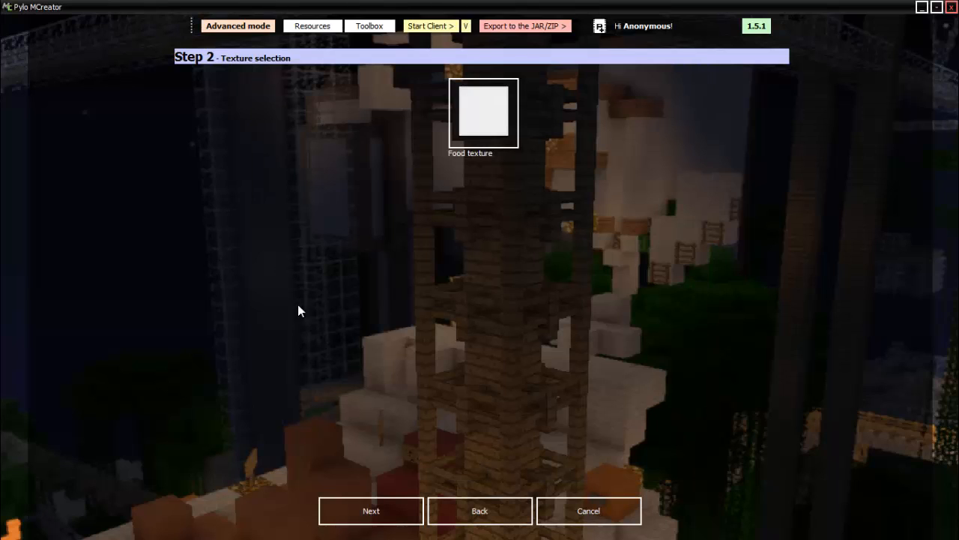
Step: Give the food GUI name 'Rare Purple Apple', nutrition 9, and make it dog food
left_click(370, 510)
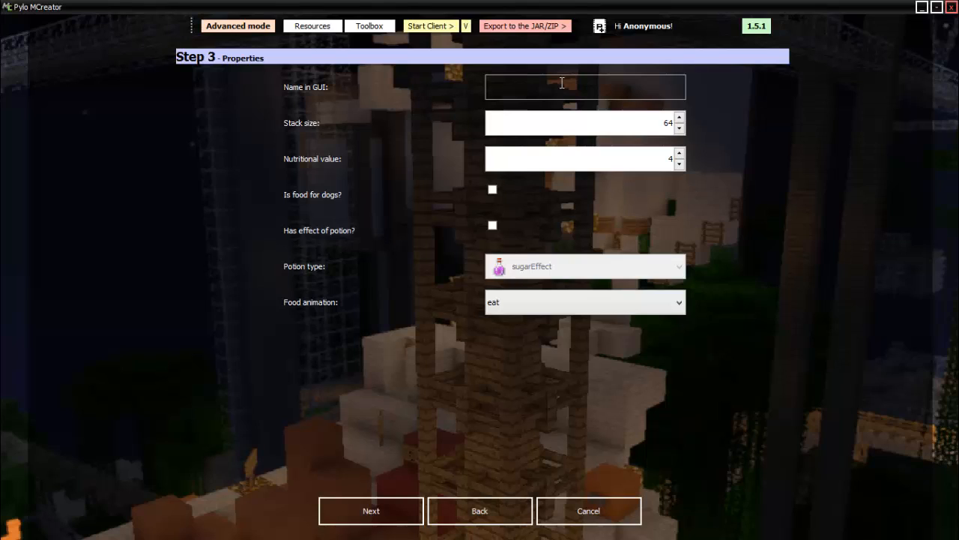
type("Rare Purple Apple")
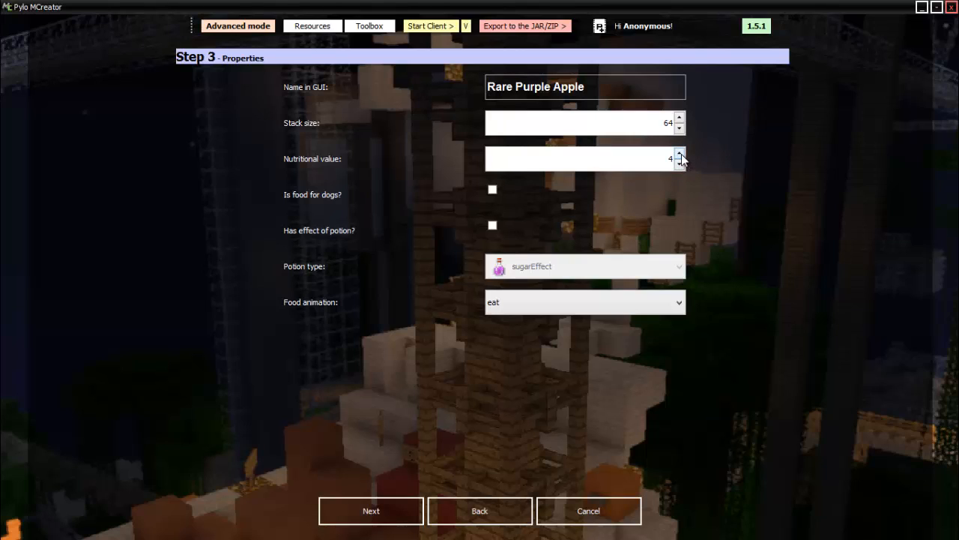
left_click(679, 163)
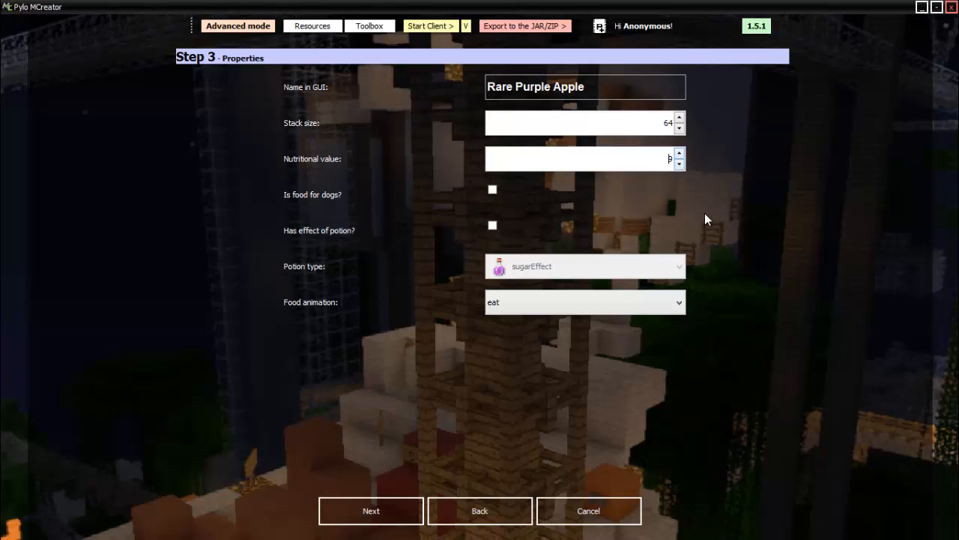
left_click(492, 189)
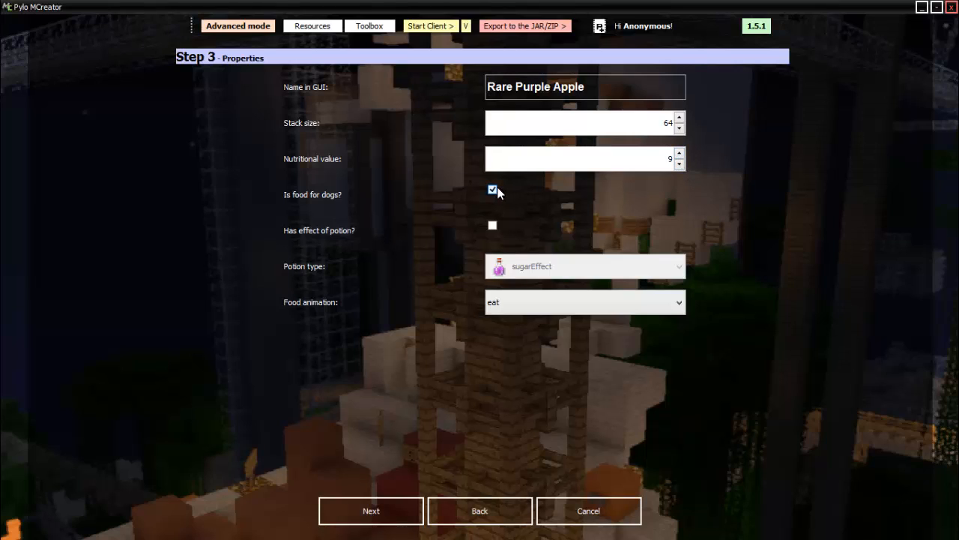
Step: Add the sugarEffect potion effect and set the eating animation to drink
left_click(678, 266)
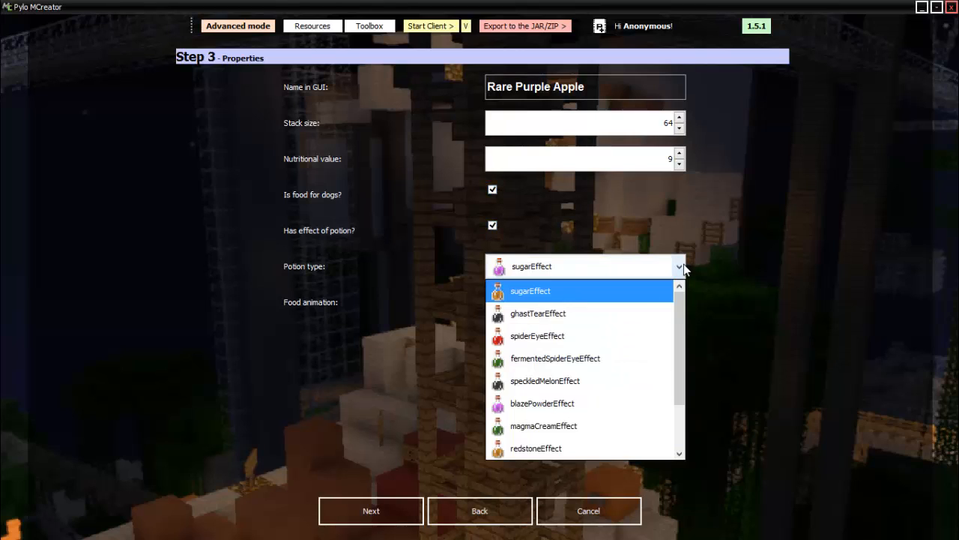
scroll("down", 3)
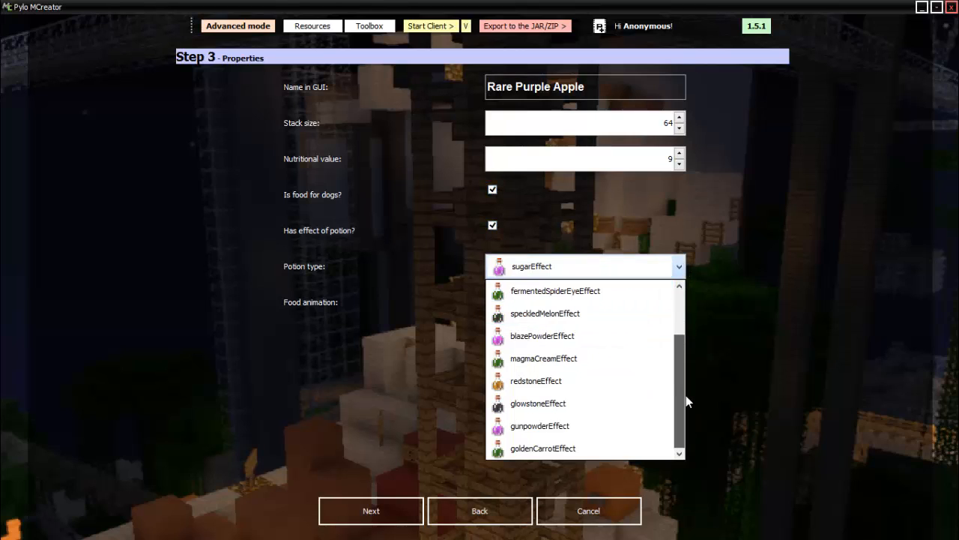
mouse_move(538, 403)
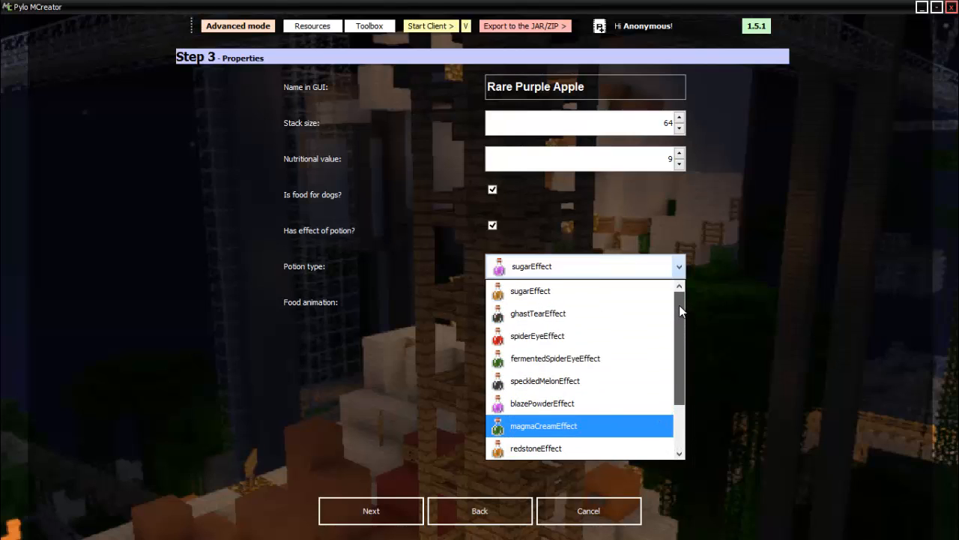
mouse_move(589, 291)
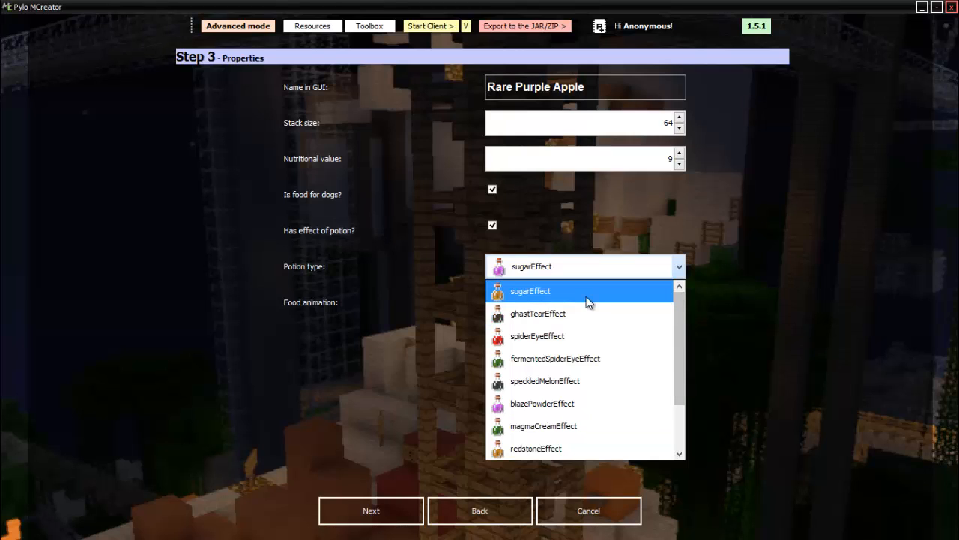
left_click(531, 291)
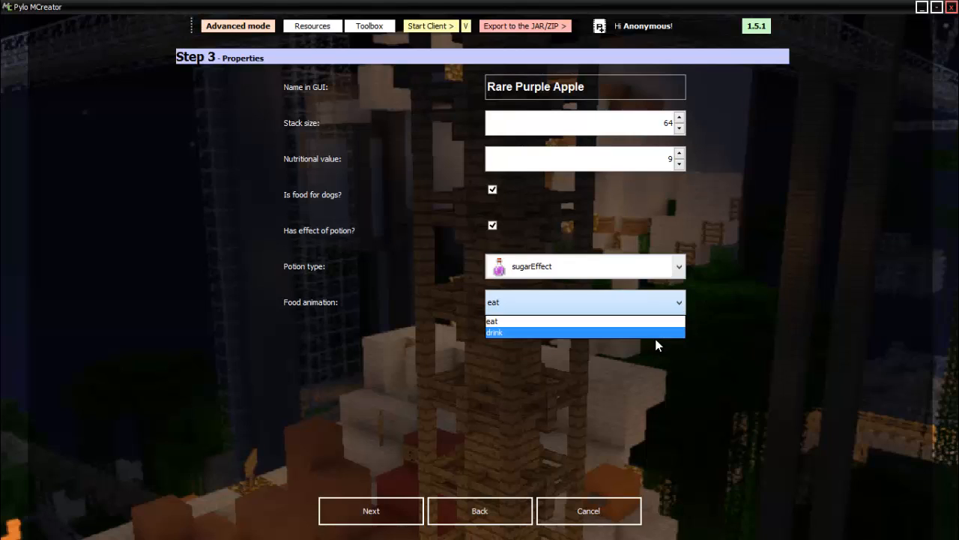
left_click(494, 332)
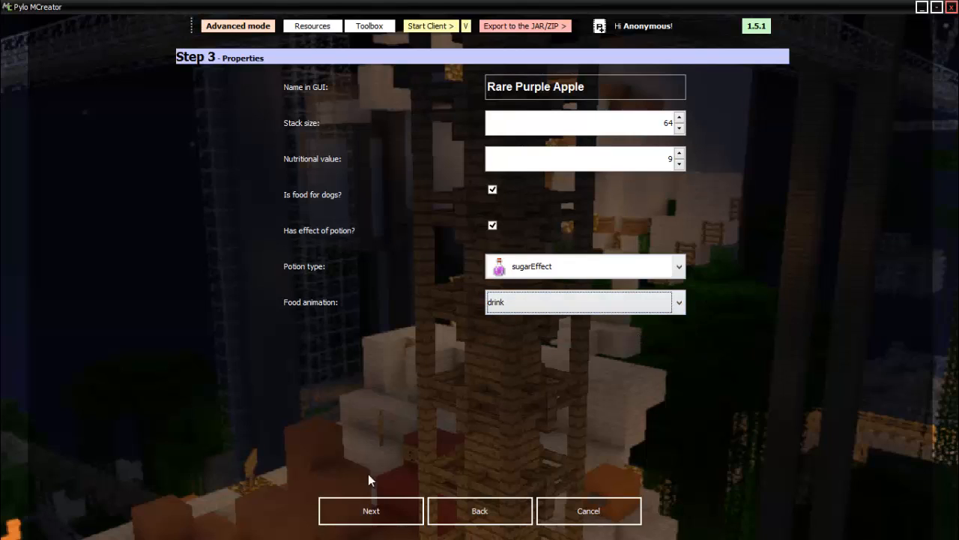
left_click(370, 510)
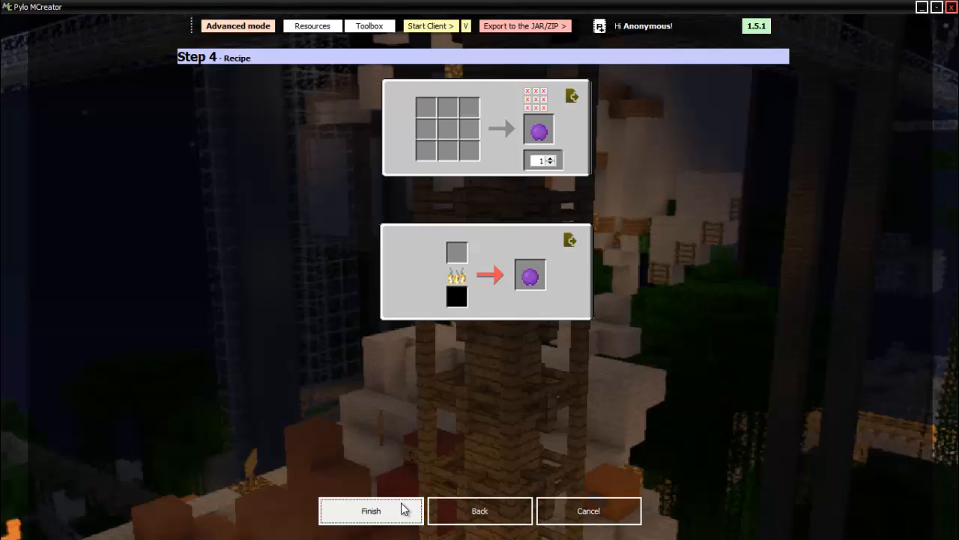
Step: Finish the Rare Purple Apple, leaving its recipe grid empty
left_click(371, 510)
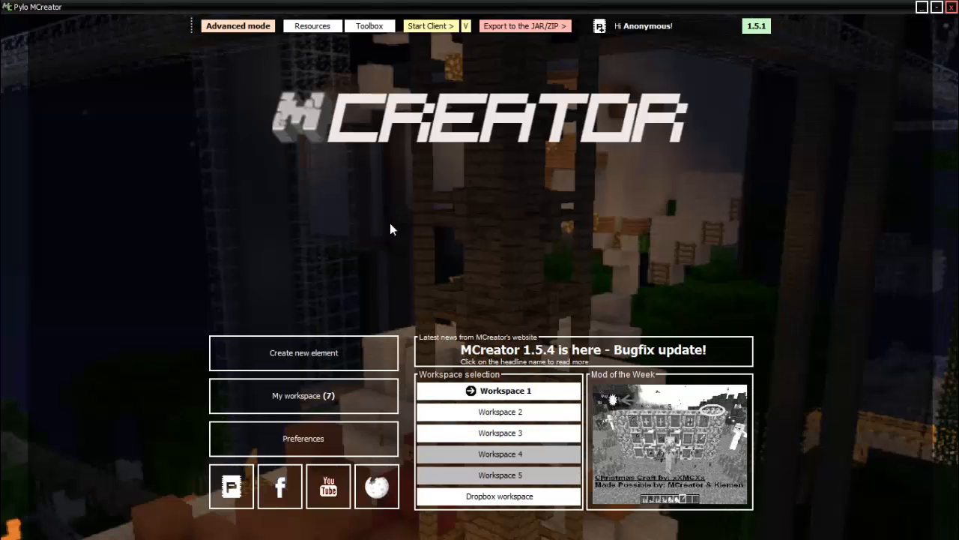
mouse_move(326, 116)
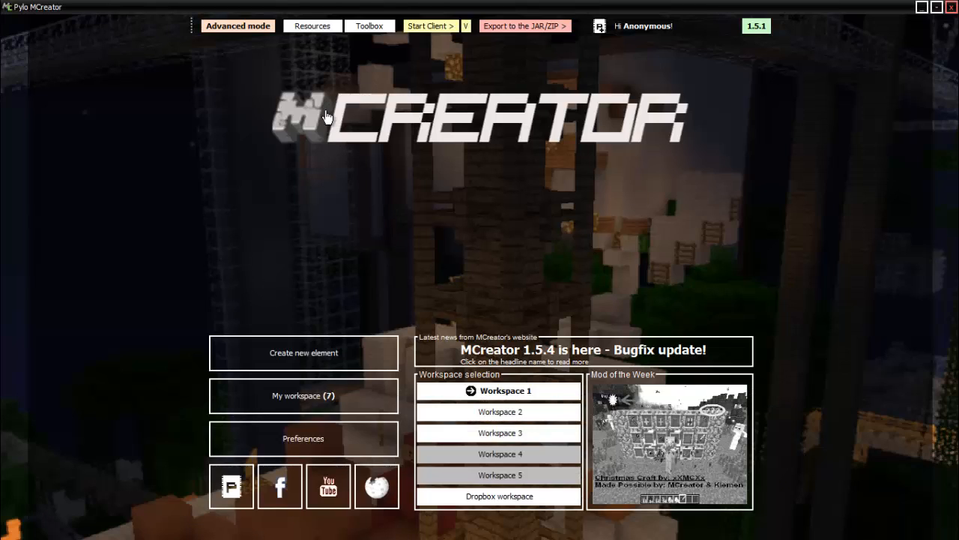
mouse_move(425, 30)
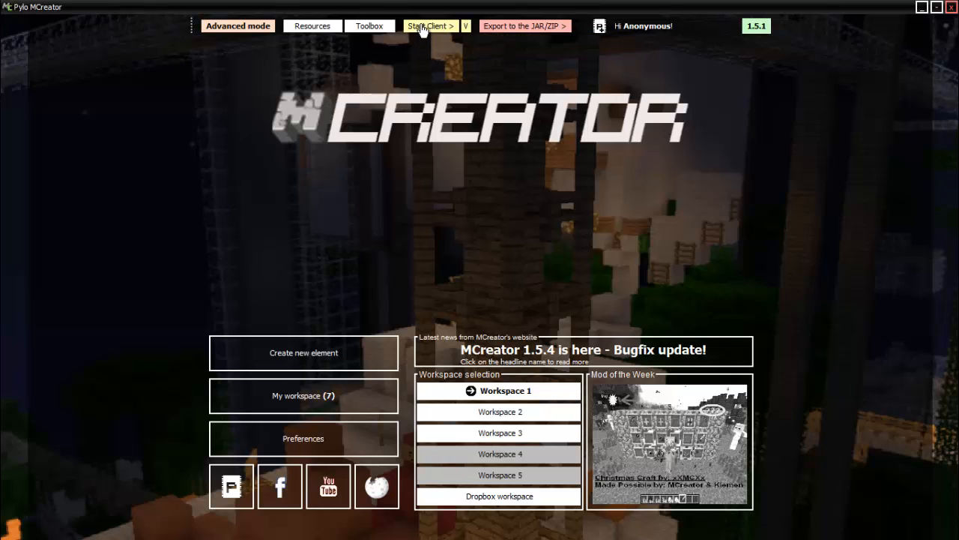
Step: Launch the Minecraft 1.7.10 test client from MCreator
left_click(430, 25)
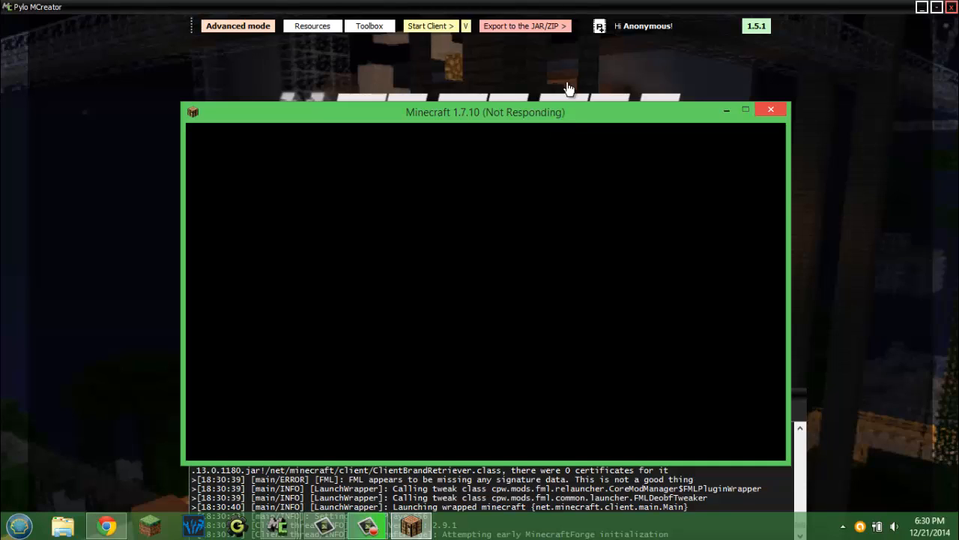
mouse_move(575, 113)
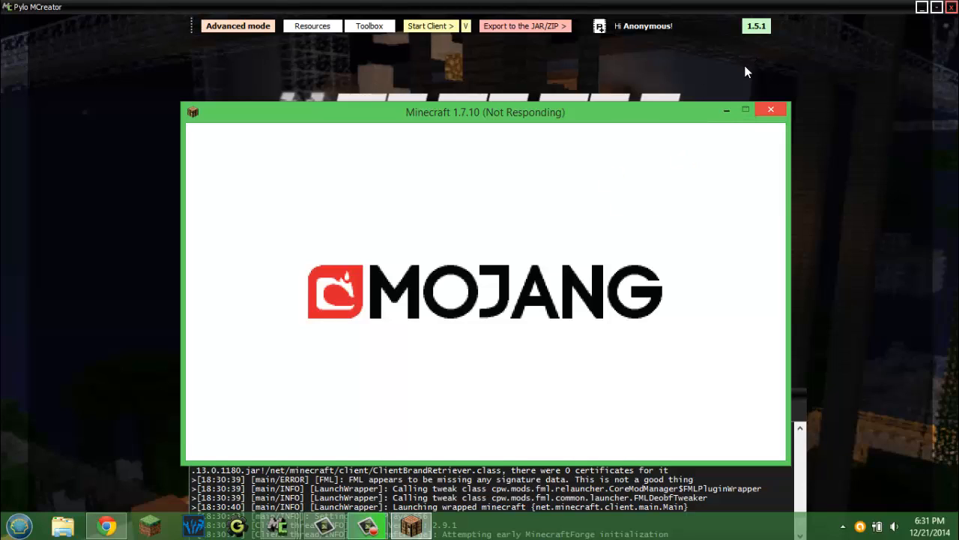
mouse_move(888, 138)
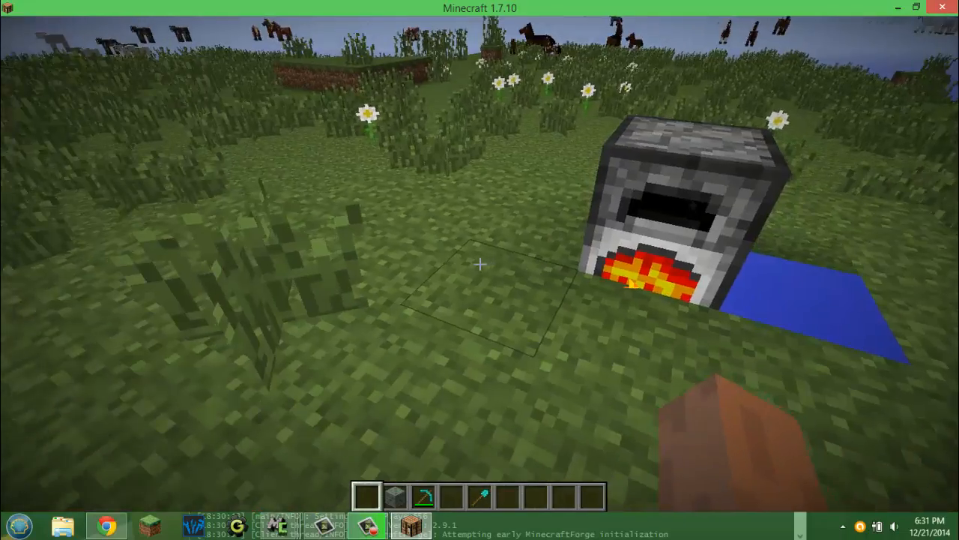
Step: Gather an allium and sugar cane from the creative inventory and craft the Sharpness-enchanted Allium
key("e")
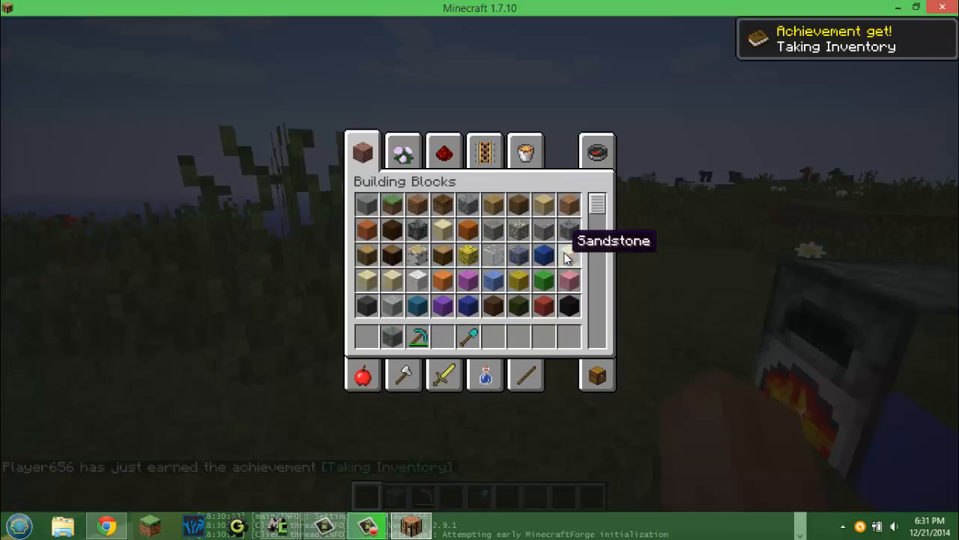
left_click(403, 152)
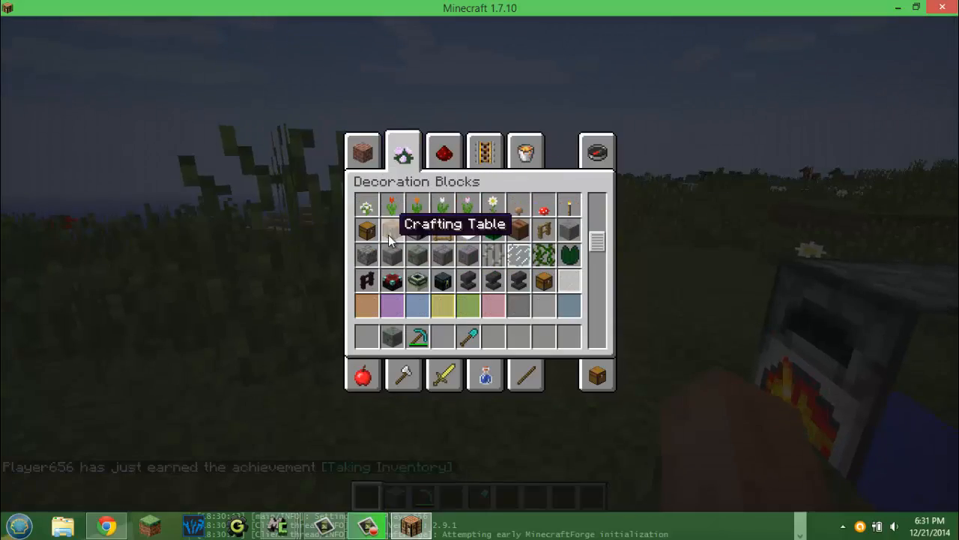
key("Escape")
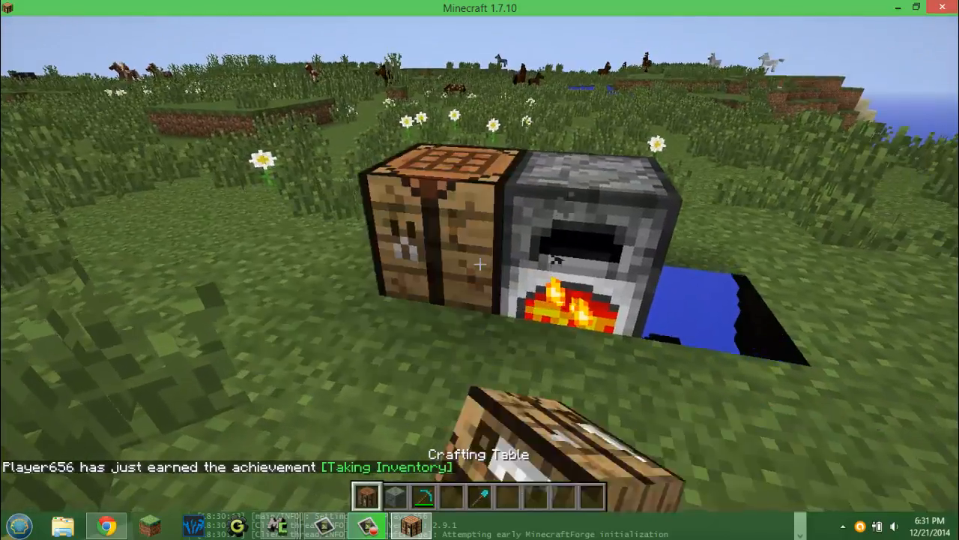
key("e")
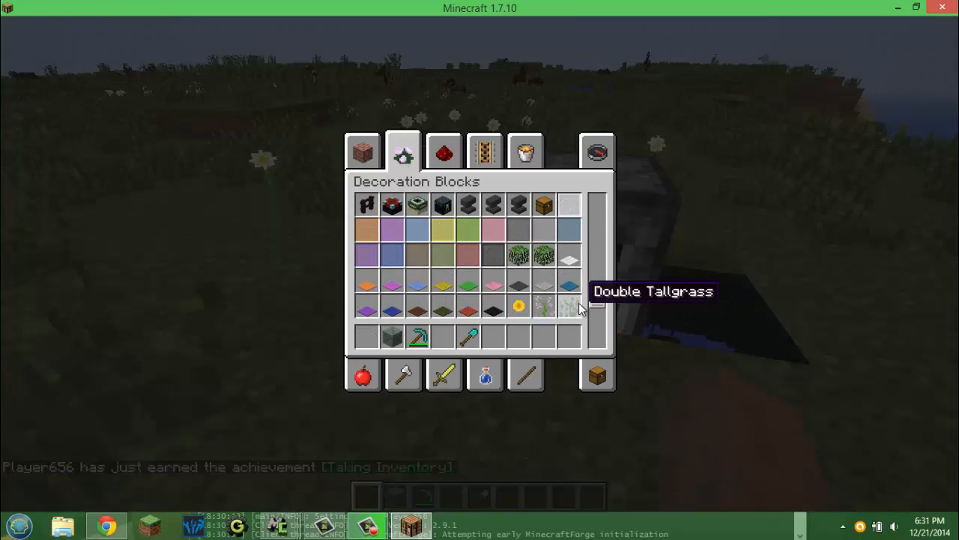
left_click(596, 150)
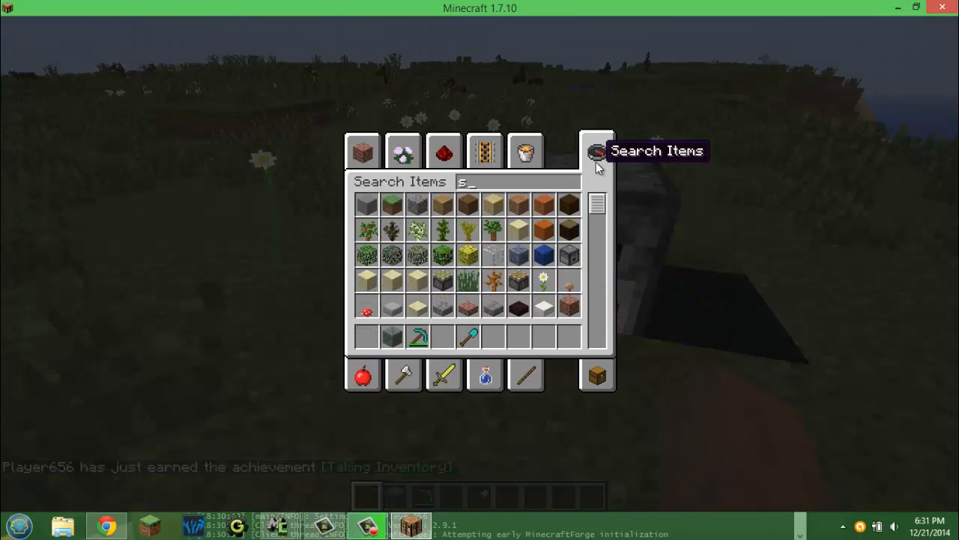
type("ugar")
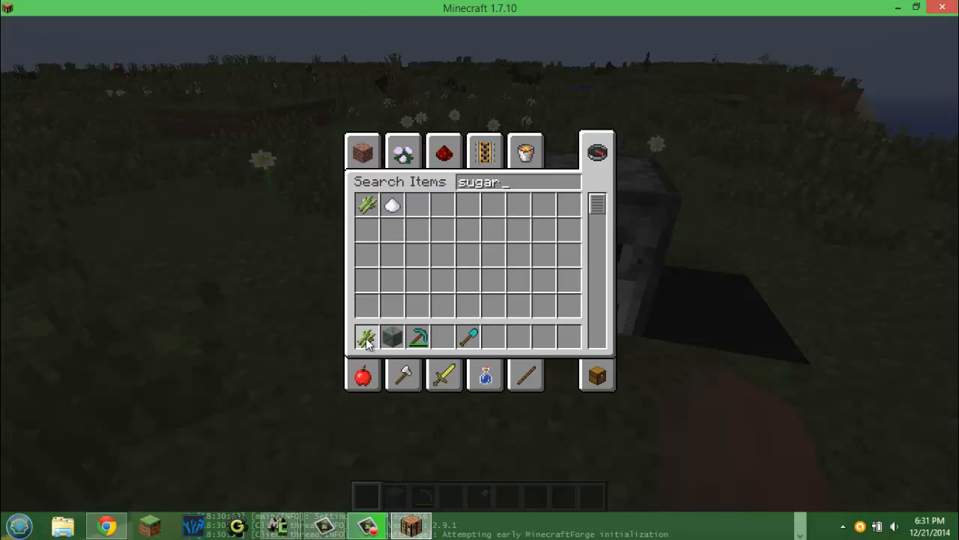
left_click(402, 151)
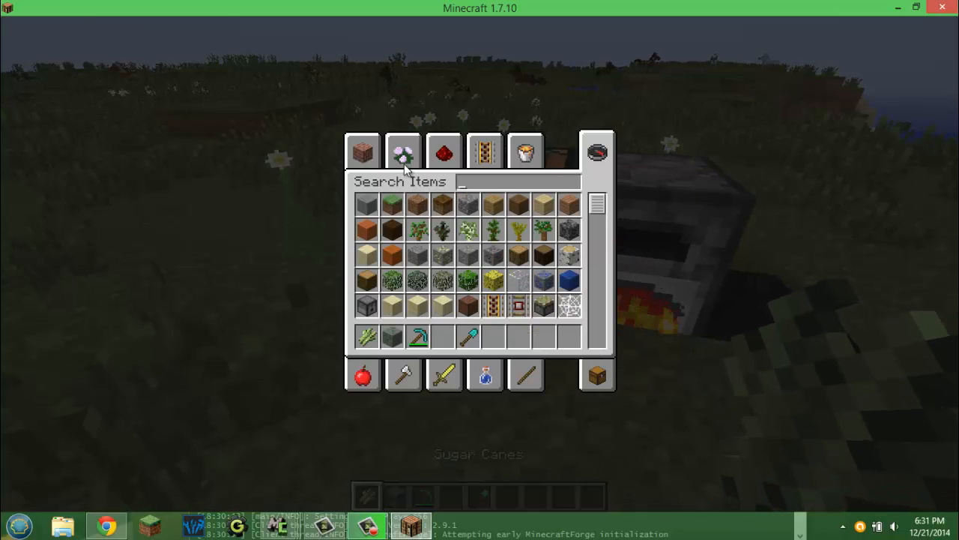
left_click(403, 151)
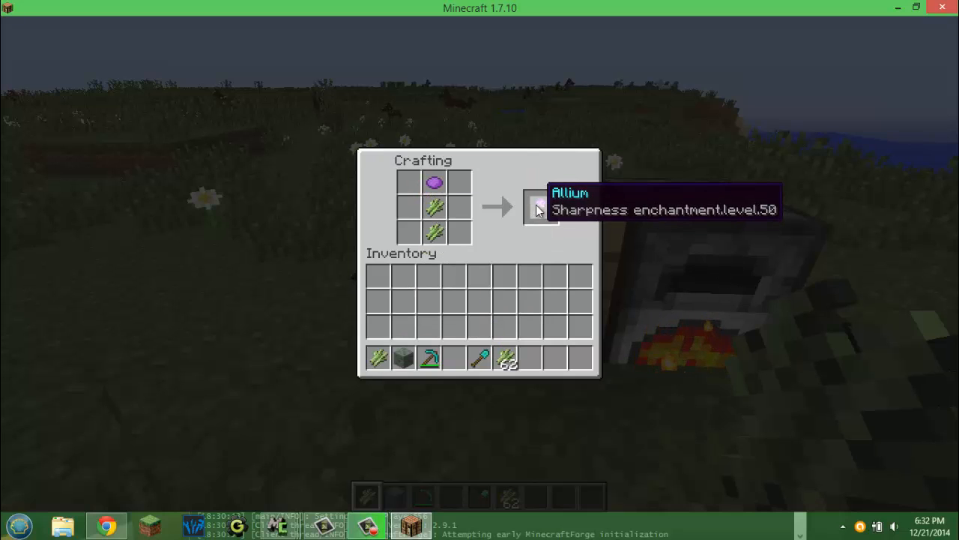
key("Escape")
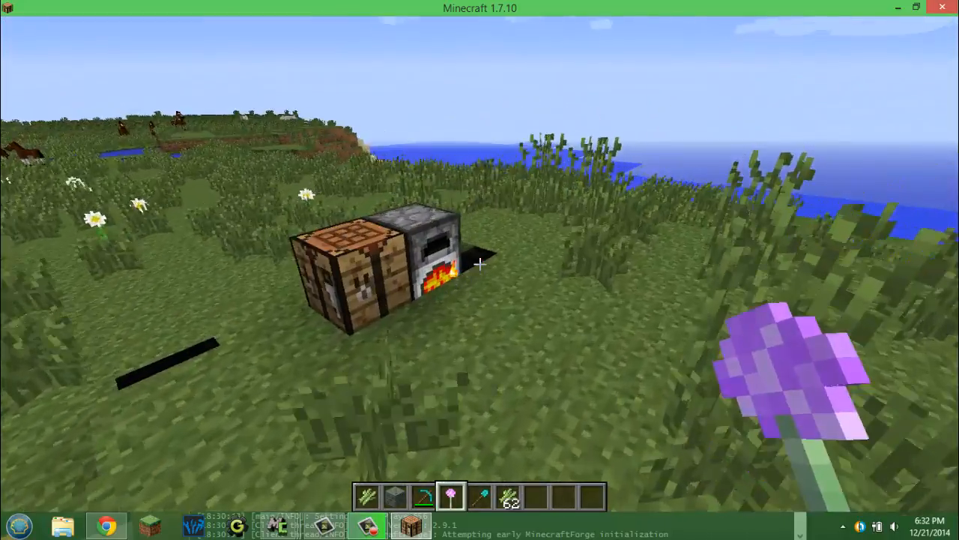
Step: Smelt the wooden blocks into The Thing o' Matic using coal as furnace fuel
key("e")
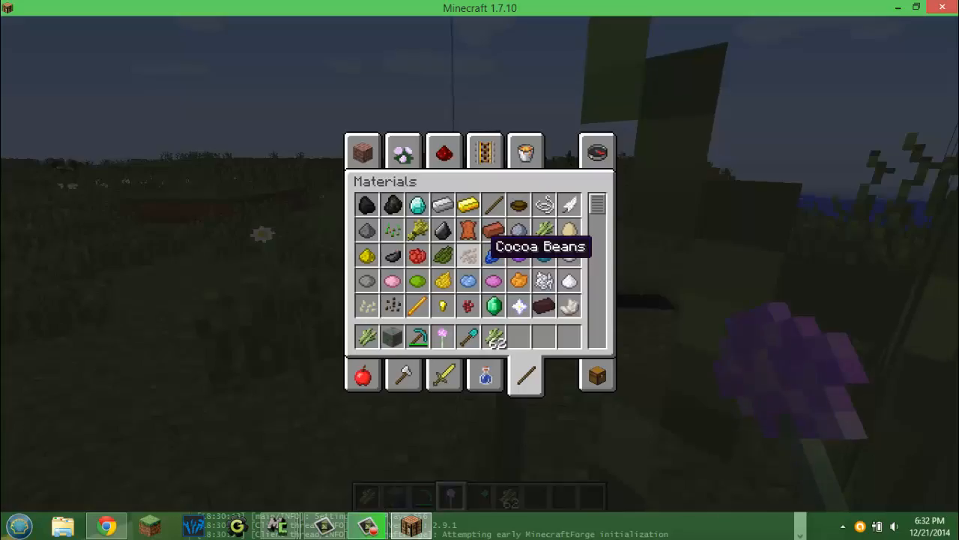
key("Escape")
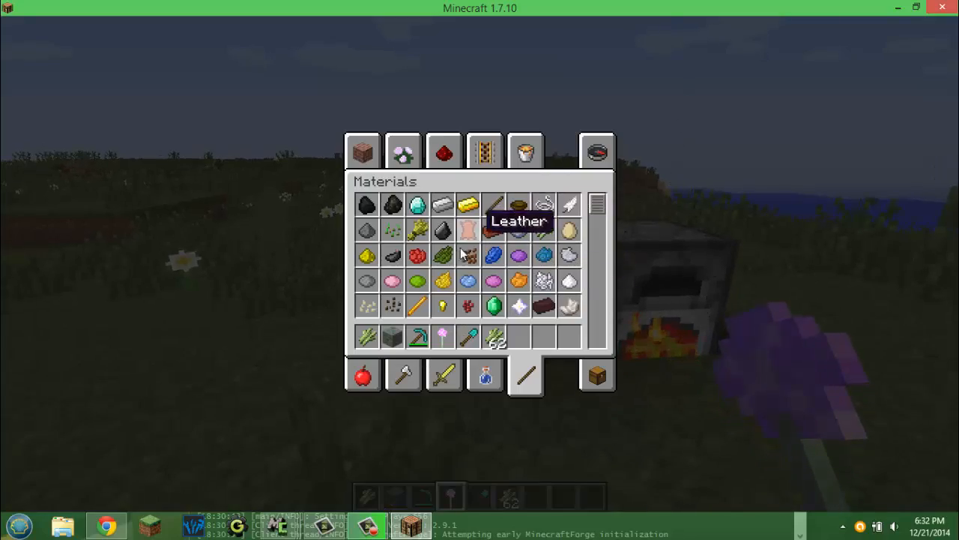
left_click(362, 151)
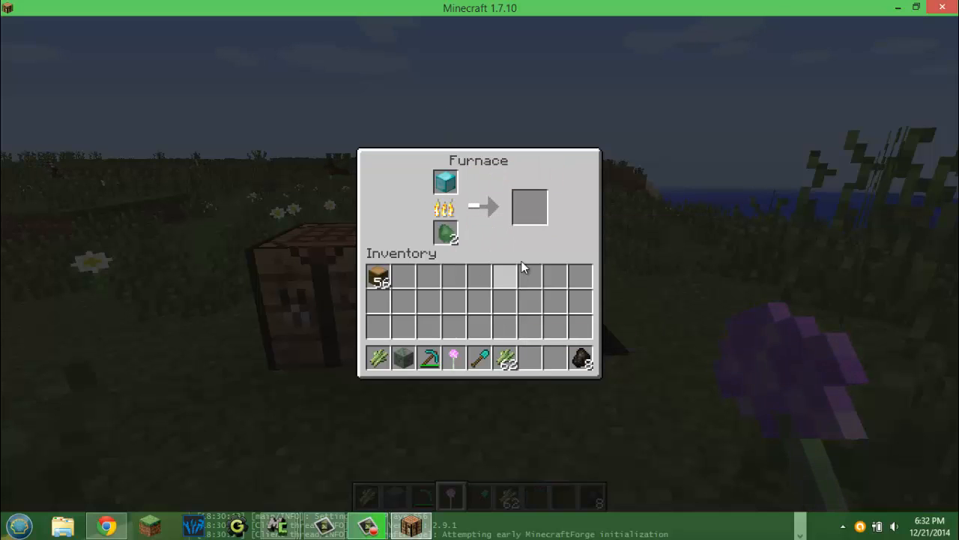
mouse_move(536, 241)
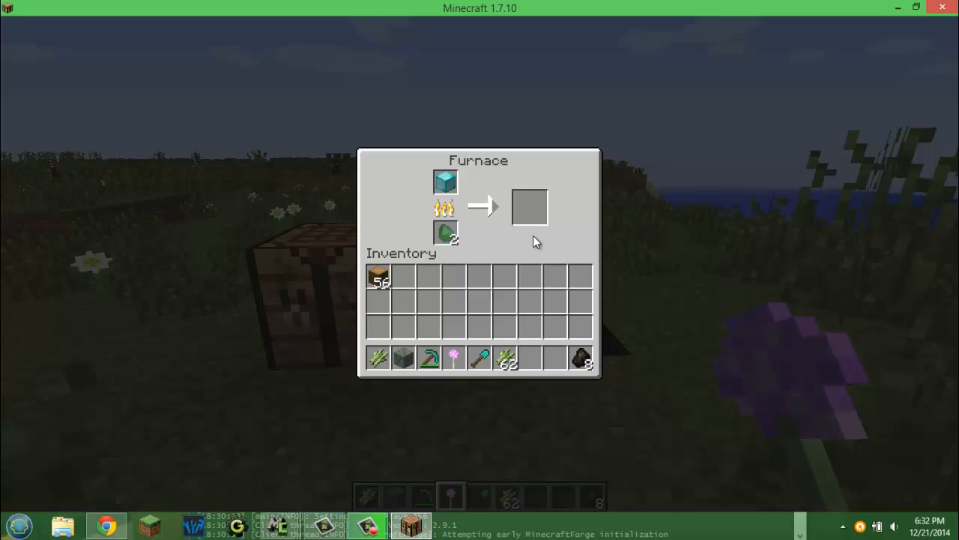
mouse_move(483, 248)
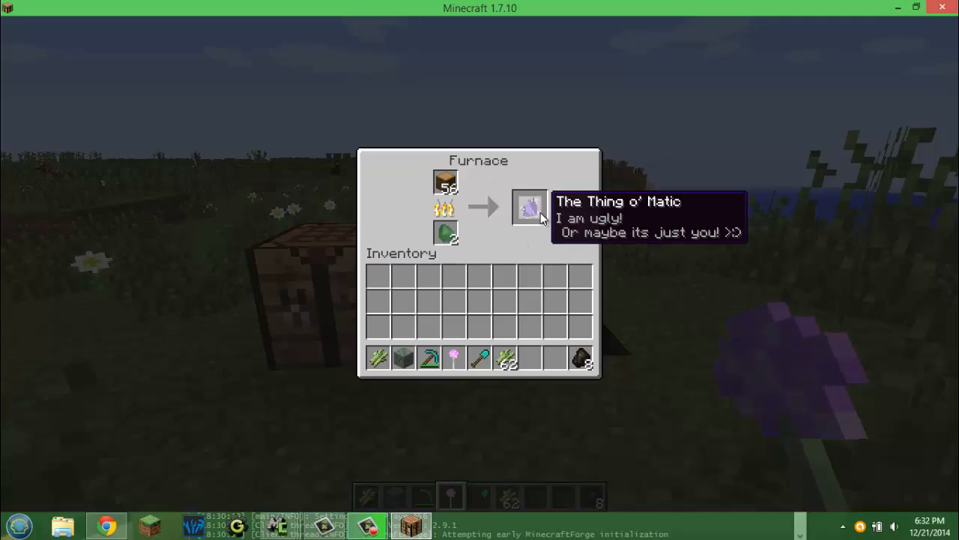
key("Escape")
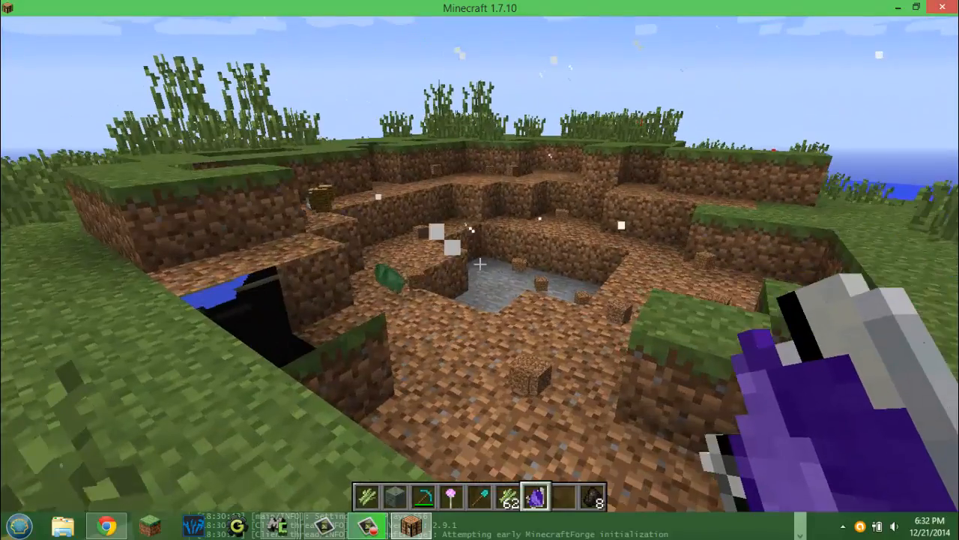
mouse_move(479, 270)
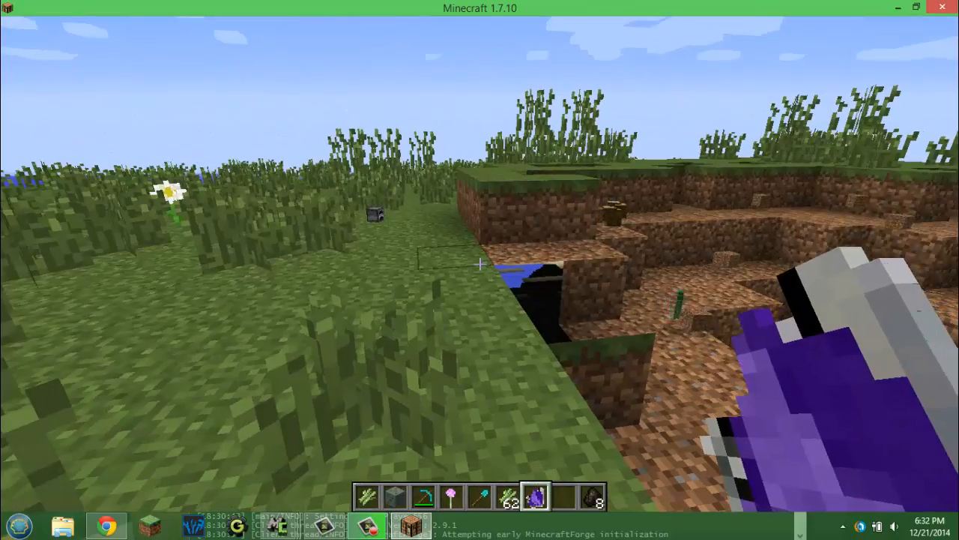
Step: Put a furnace and a crafting table from the creative inventory into the last hotbar slots
key("e")
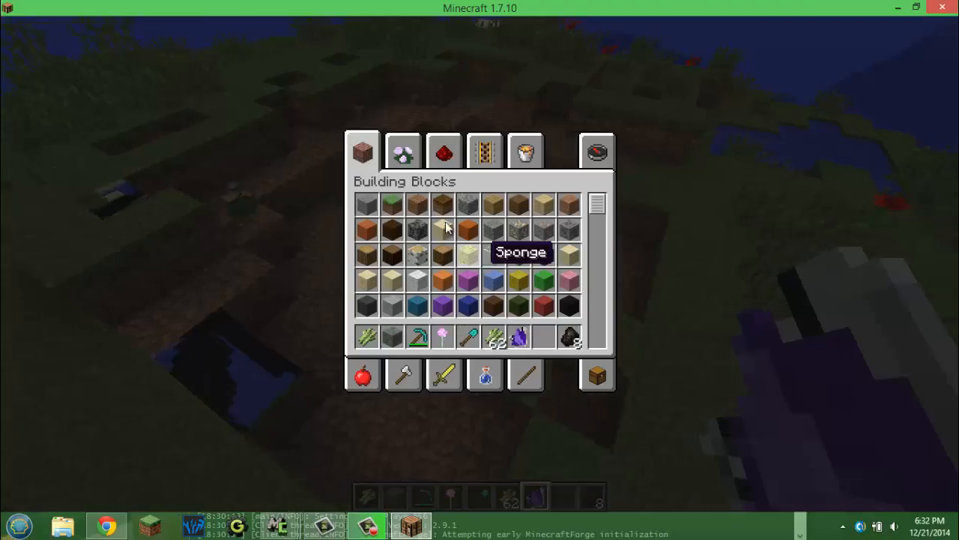
left_click(403, 151)
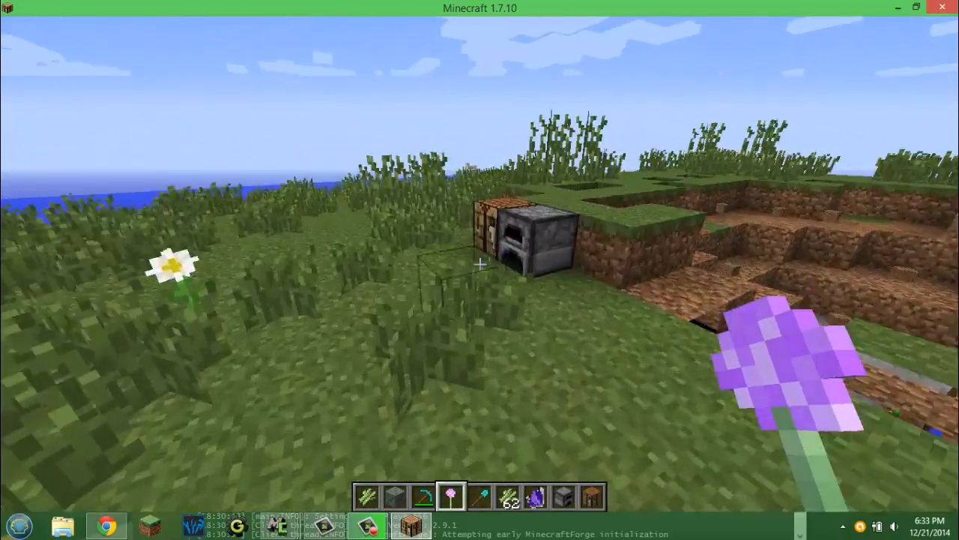
Step: Eat the Rare Purple Apple in survival (/gamemode 0), then return to /gamemode 1
key("e")
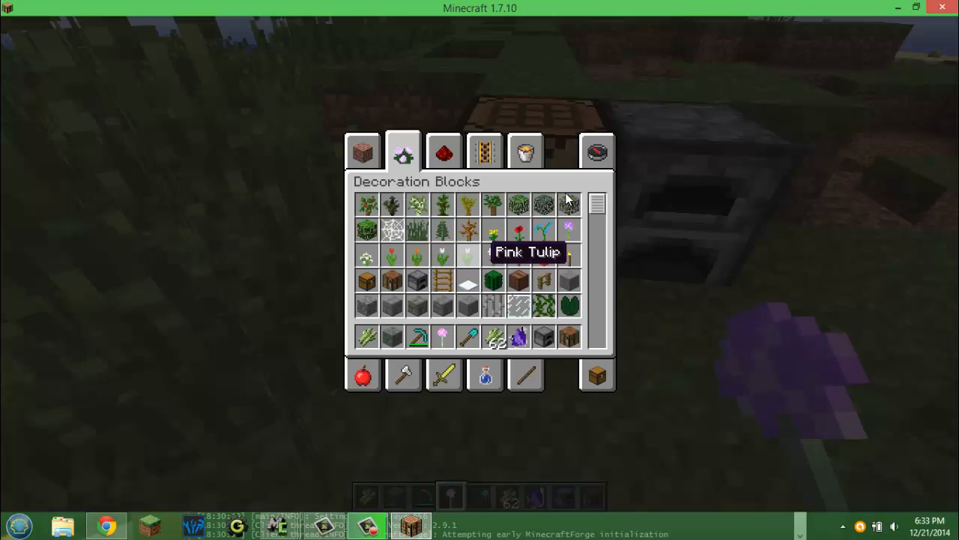
left_click(526, 150)
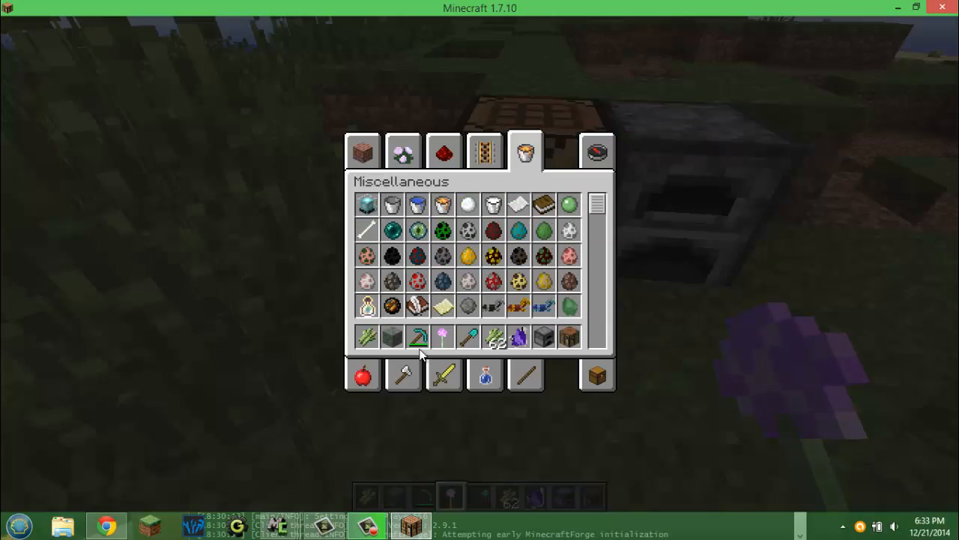
left_click(443, 152)
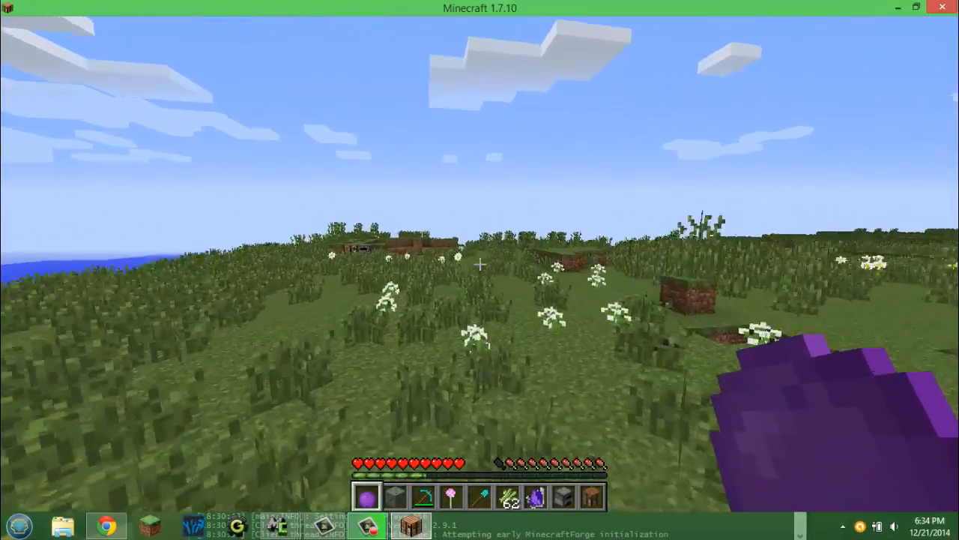
key("e")
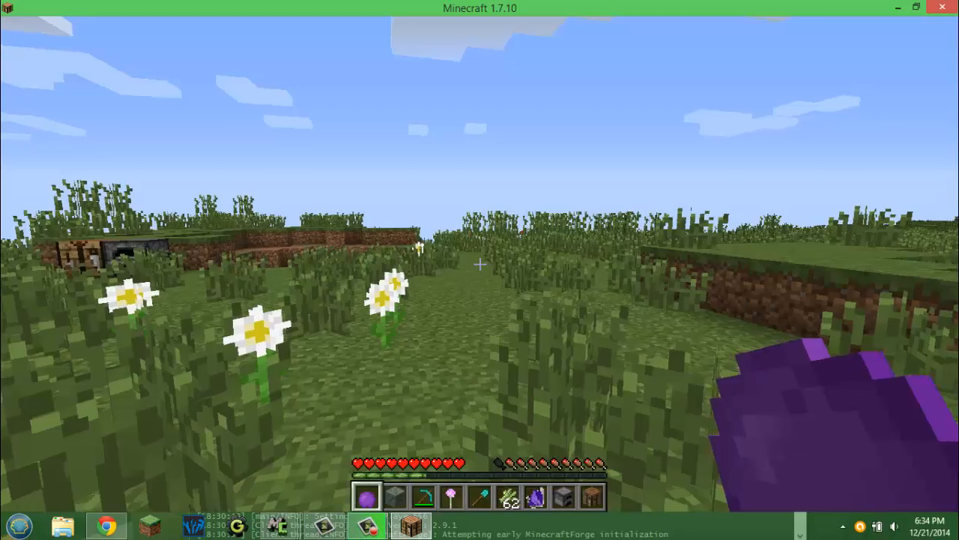
mouse_move(480, 270)
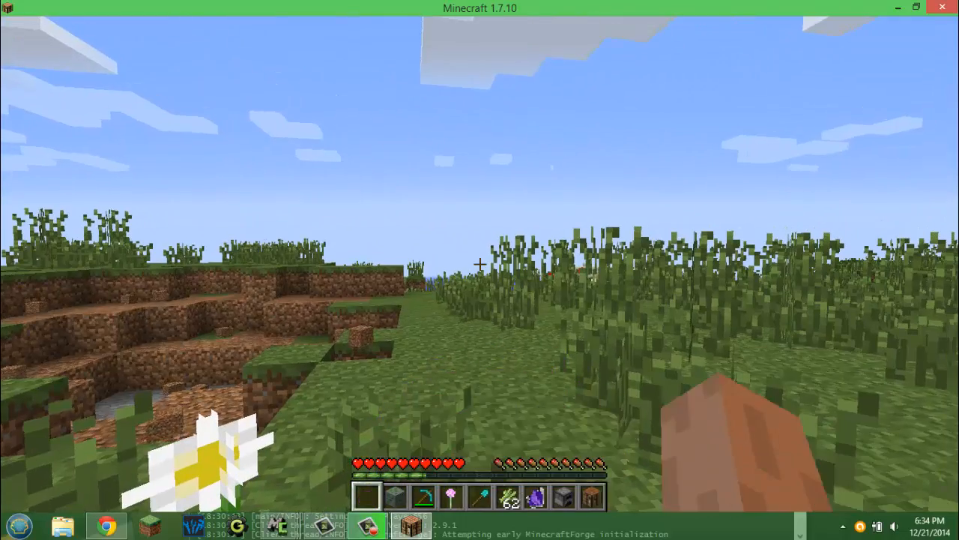
key("e")
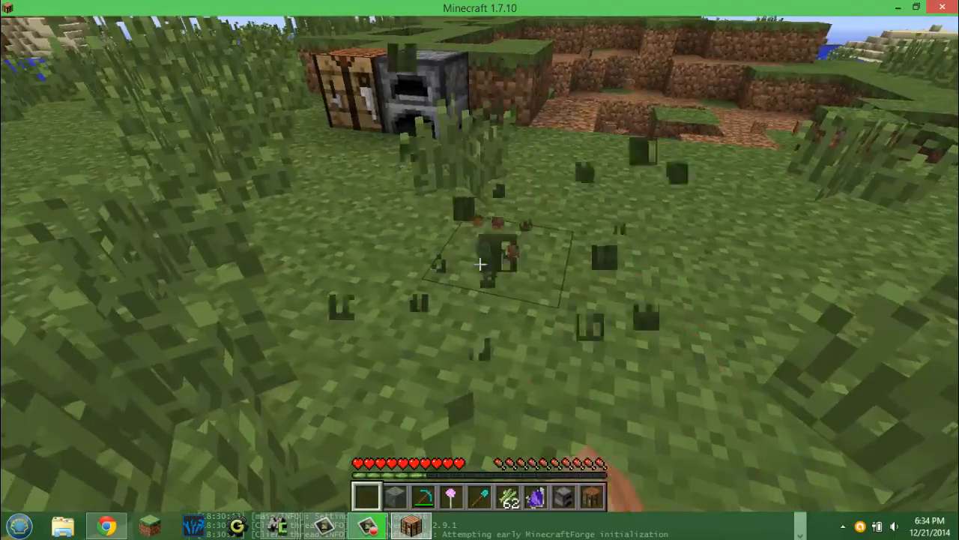
mouse_move(480, 270)
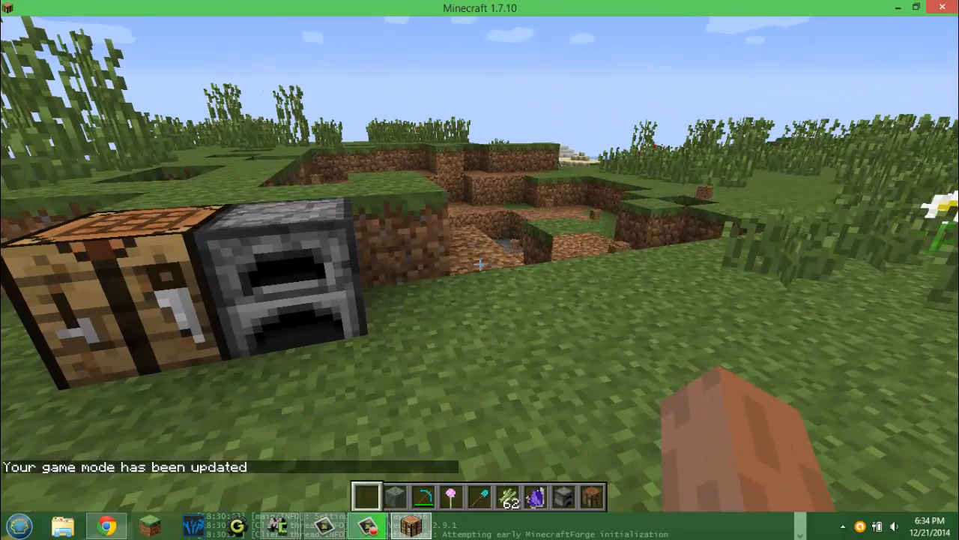
Step: Craft the Salvarian Multi-Tool from sticks and diamond blocks at the crafting table
key("e")
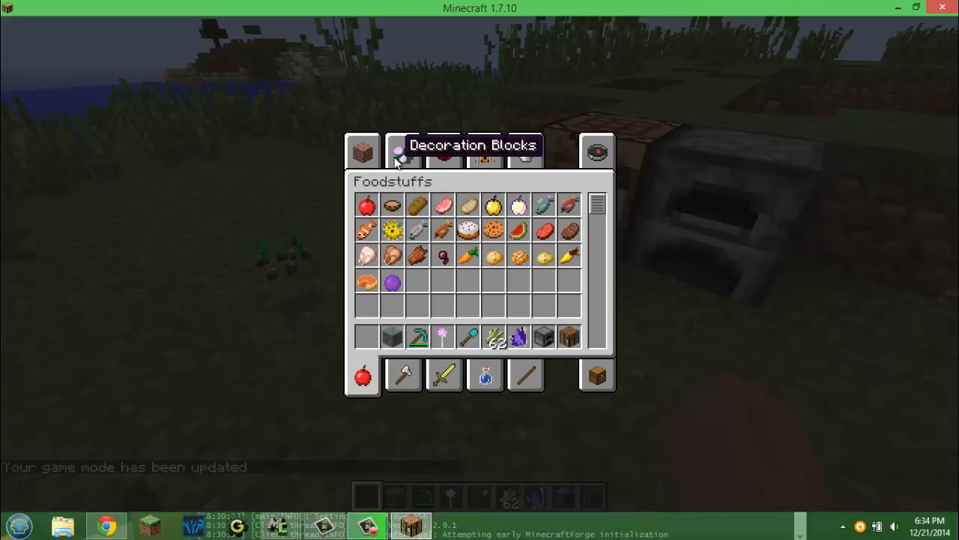
left_click(403, 151)
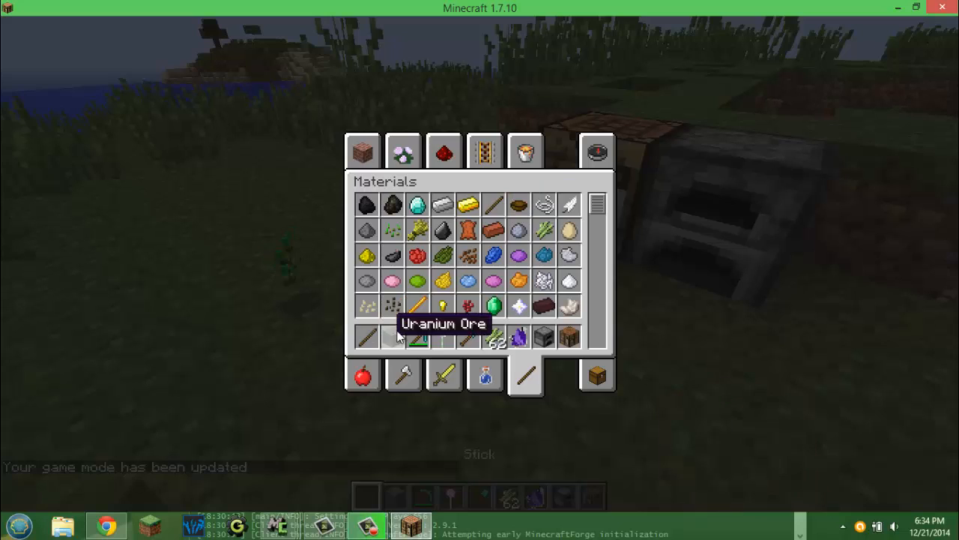
left_click(362, 150)
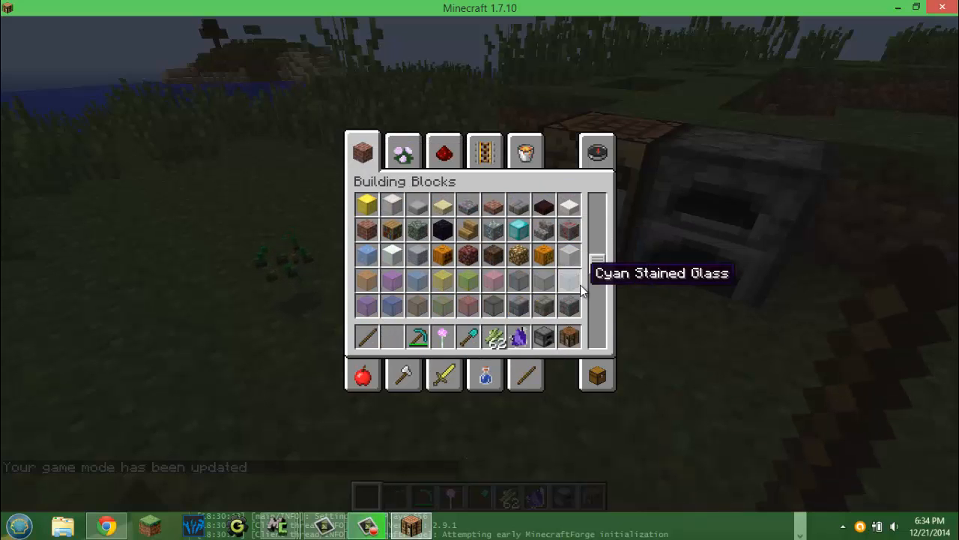
mouse_move(493, 231)
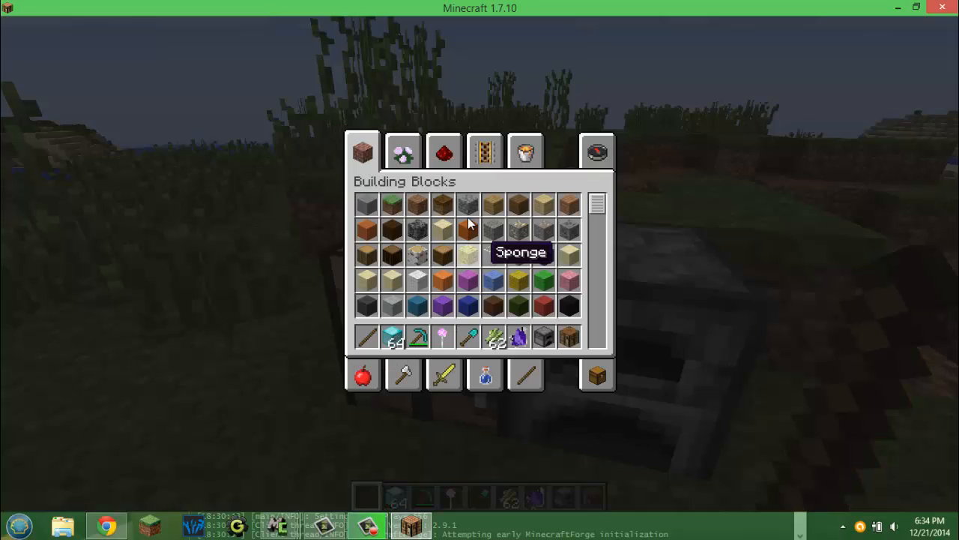
left_click(403, 151)
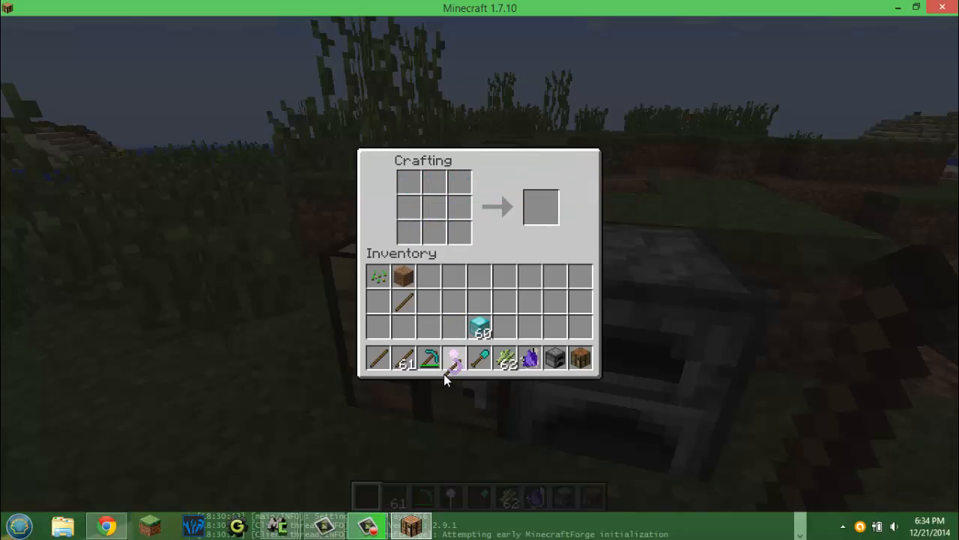
key("e")
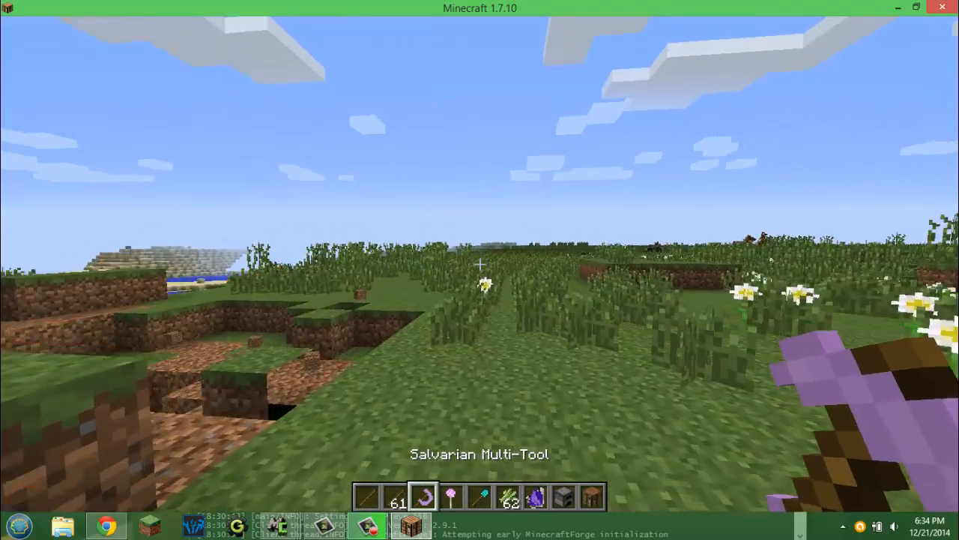